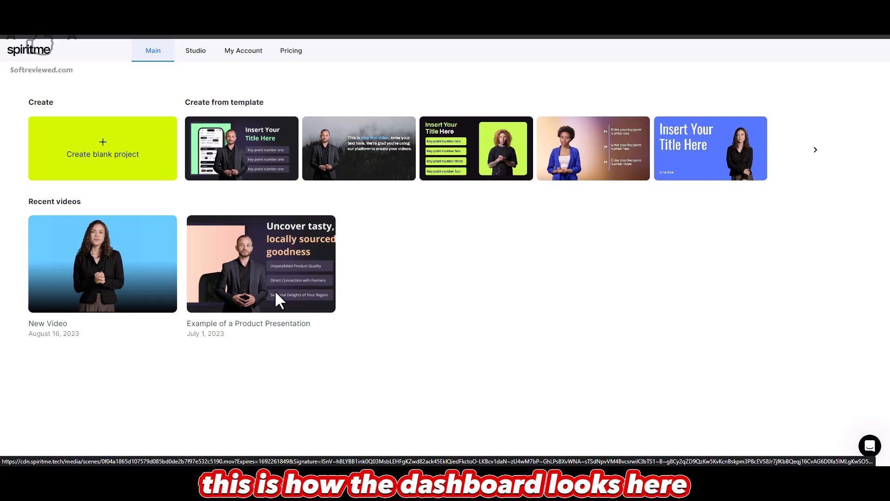
{"action": "mouse_move", "coordinate": [96, 241]}
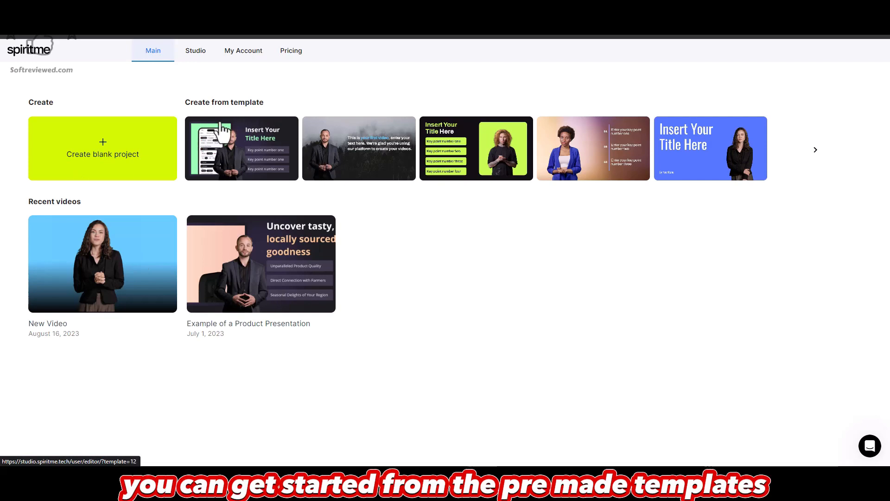
{"action": "mouse_move", "coordinate": [816, 163]}
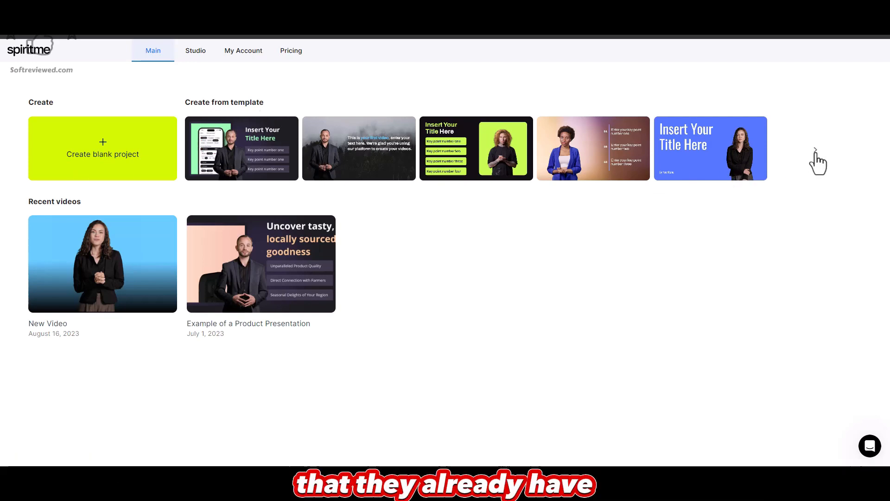
- Start a new blank project in the studio editor and show the ready-made templates library
{"action": "left_click", "coordinate": [815, 149]}
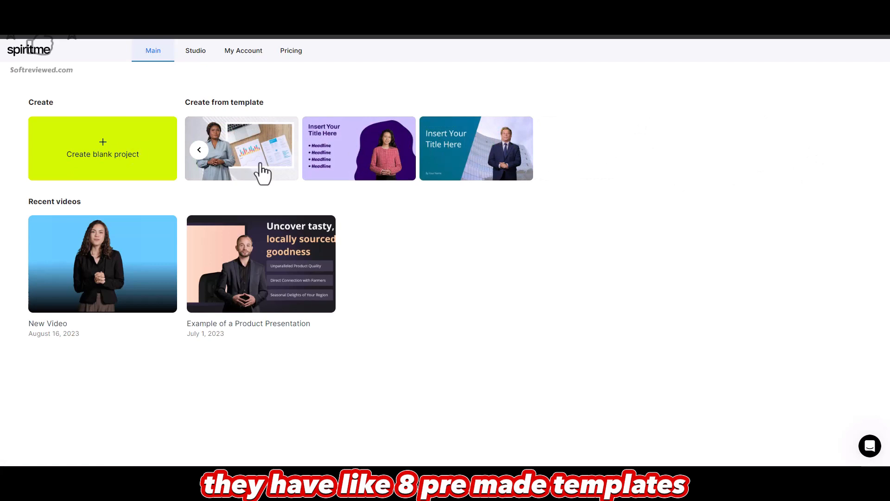
{"action": "left_click", "coordinate": [198, 150]}
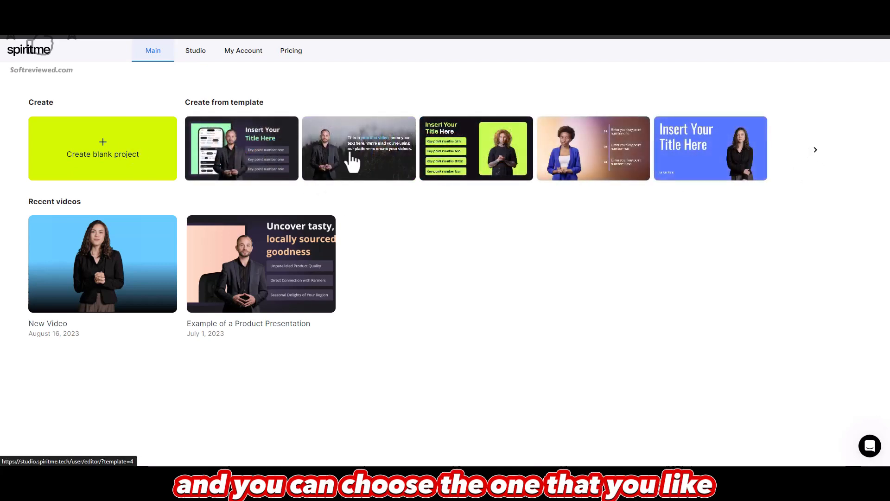
{"action": "mouse_move", "coordinate": [291, 165]}
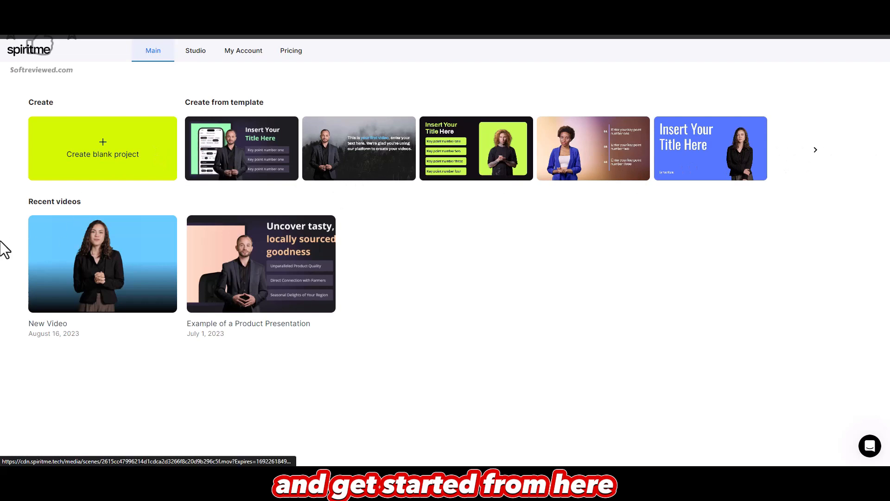
{"action": "mouse_move", "coordinate": [139, 256]}
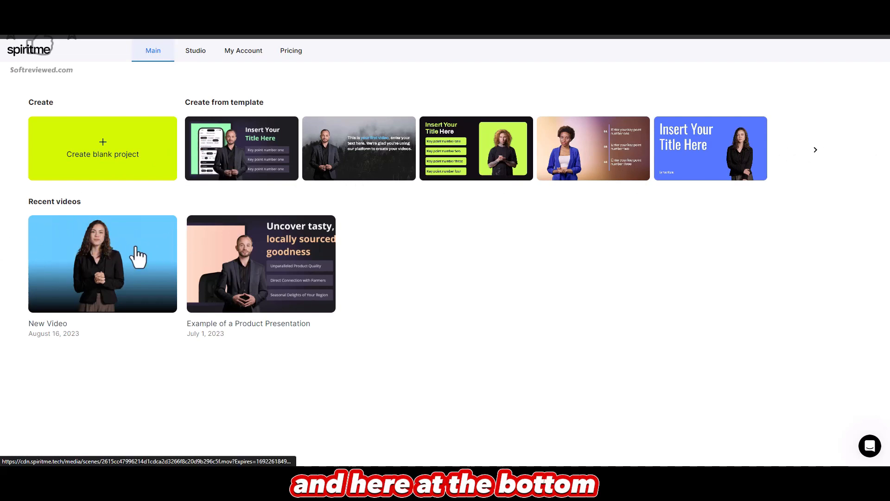
{"action": "mouse_move", "coordinate": [315, 247]}
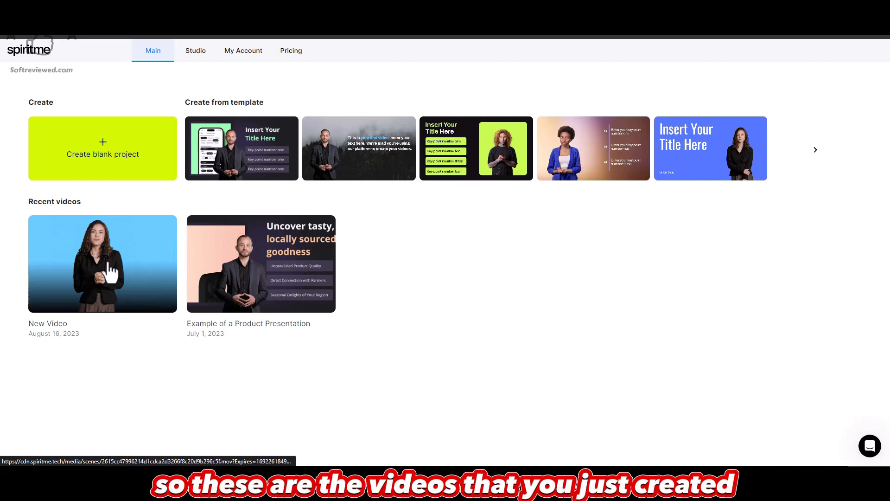
{"action": "mouse_move", "coordinate": [307, 259]}
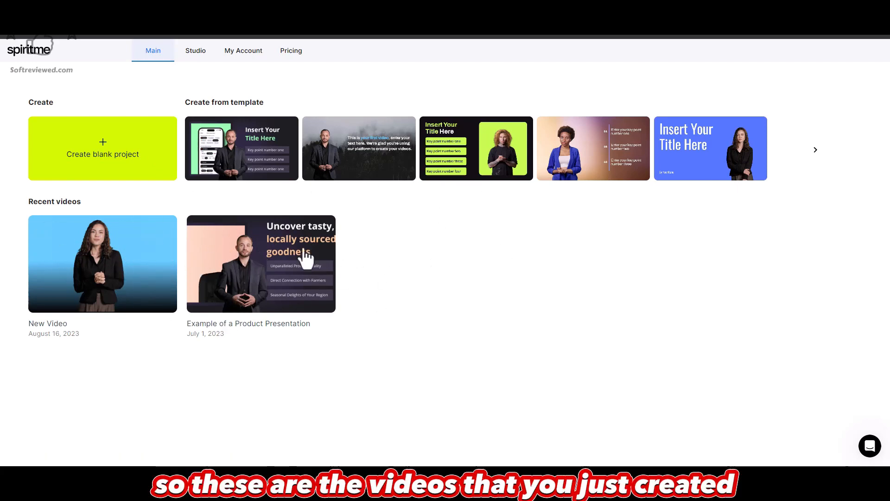
{"action": "mouse_move", "coordinate": [368, 313]}
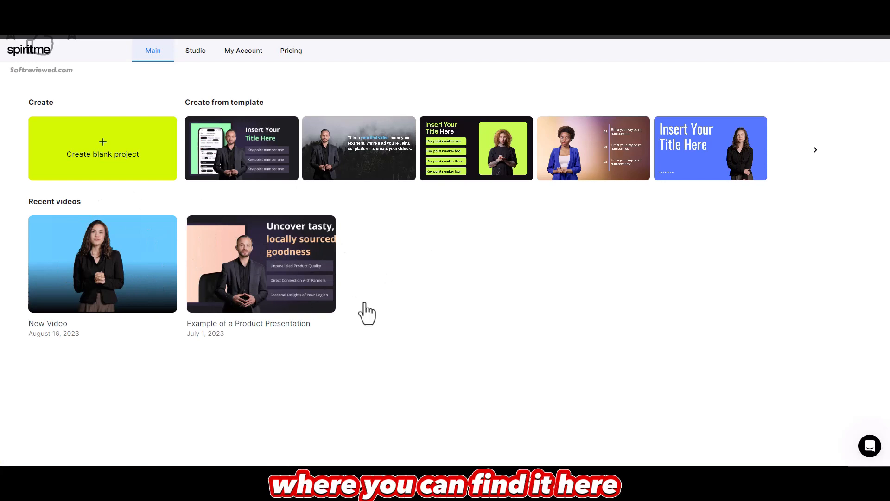
{"action": "mouse_move", "coordinate": [115, 152]}
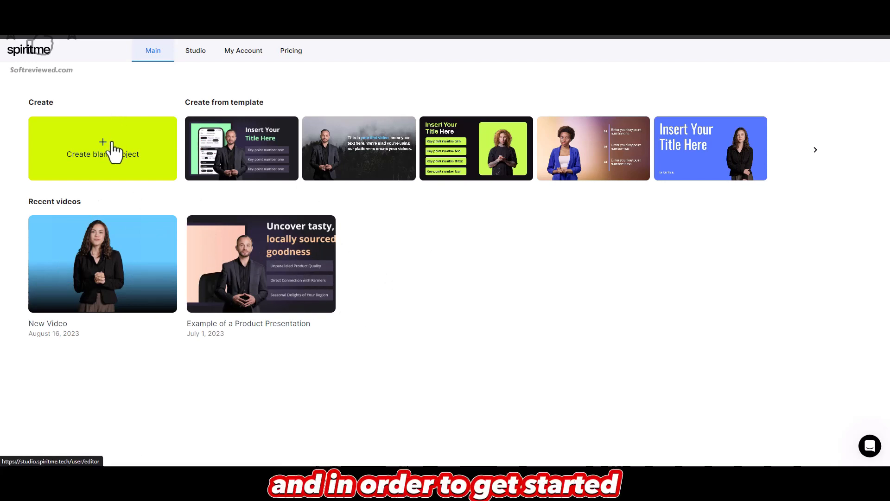
{"action": "mouse_move", "coordinate": [103, 171]}
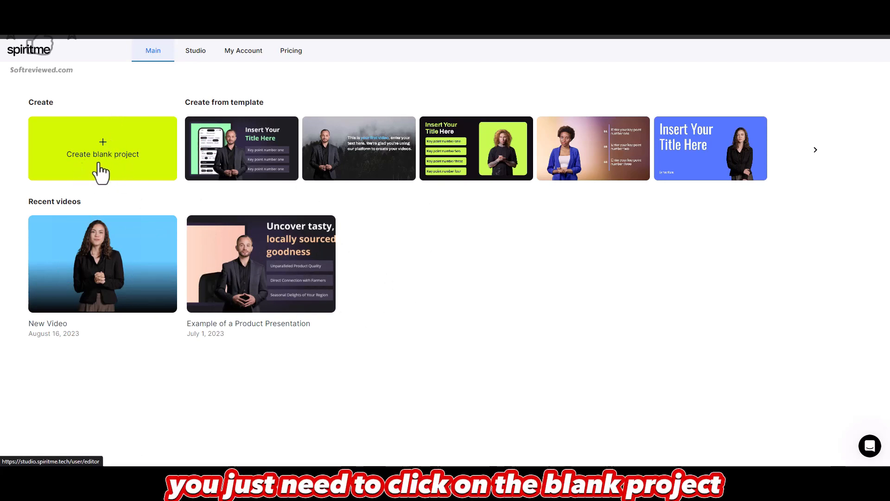
{"action": "mouse_move", "coordinate": [179, 174]}
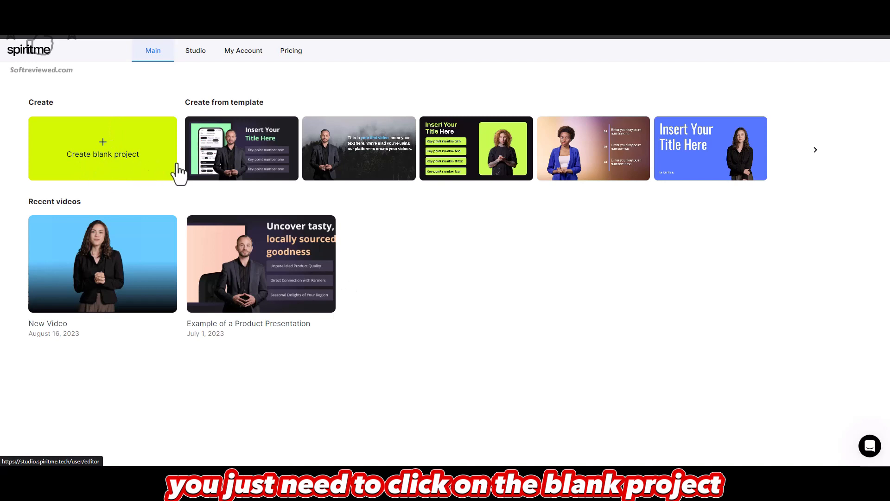
{"action": "mouse_move", "coordinate": [118, 149]}
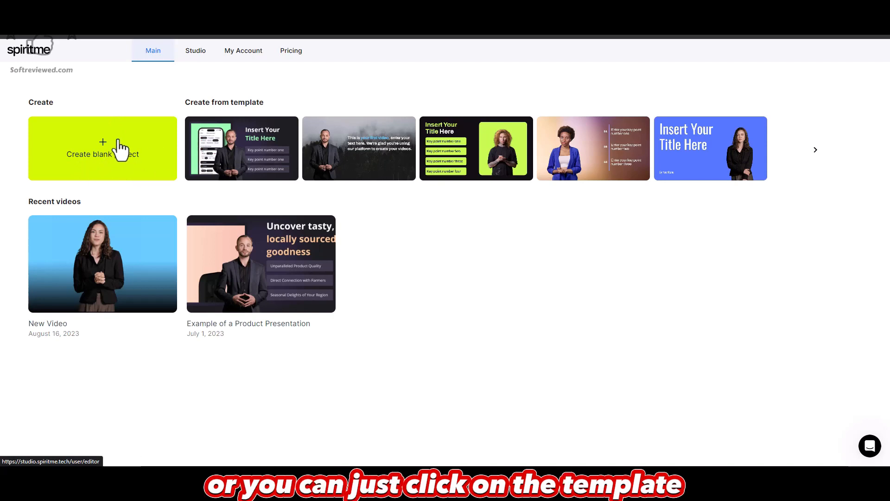
{"action": "mouse_move", "coordinate": [113, 150]}
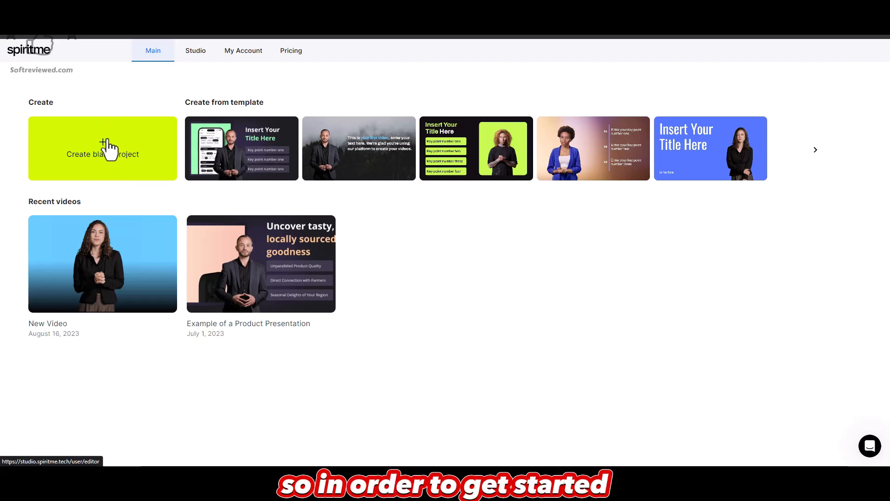
{"action": "left_click", "coordinate": [102, 149]}
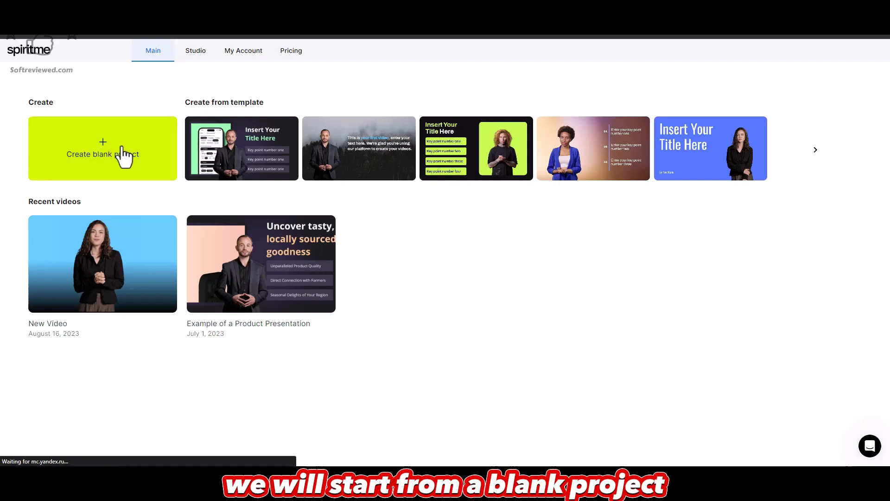
{"action": "left_click", "coordinate": [102, 148]}
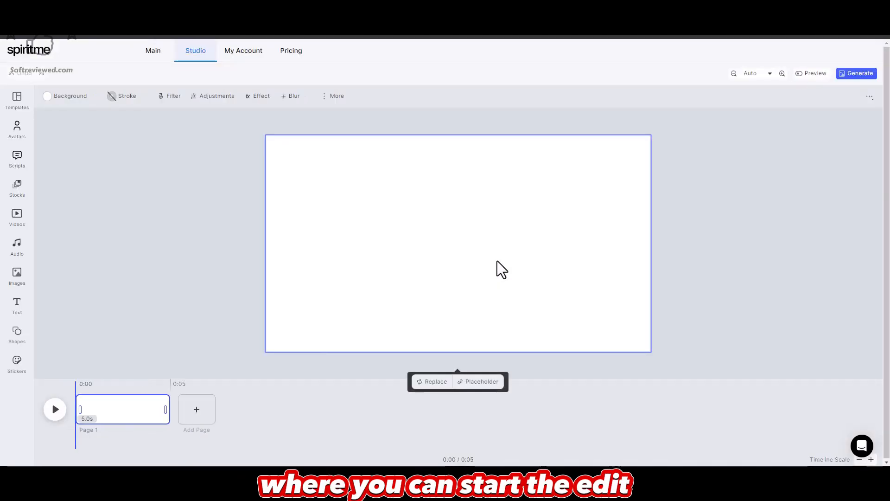
{"action": "mouse_move", "coordinate": [371, 310]}
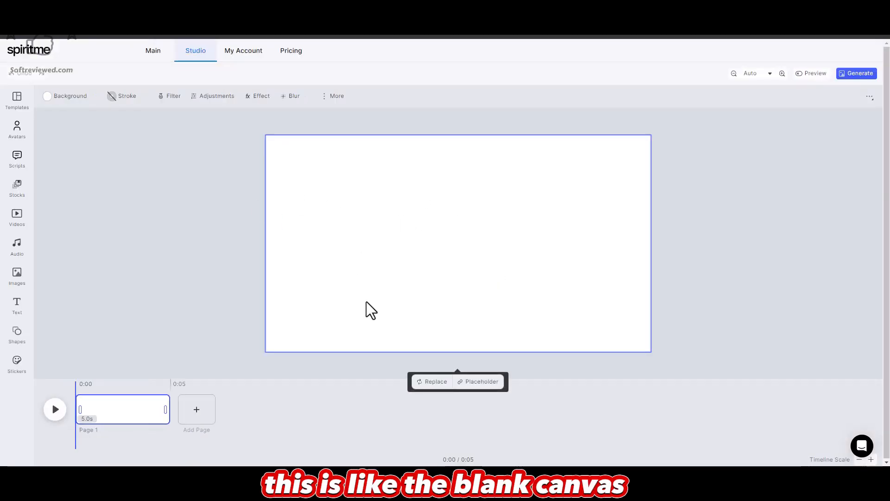
{"action": "left_click", "coordinate": [17, 101]}
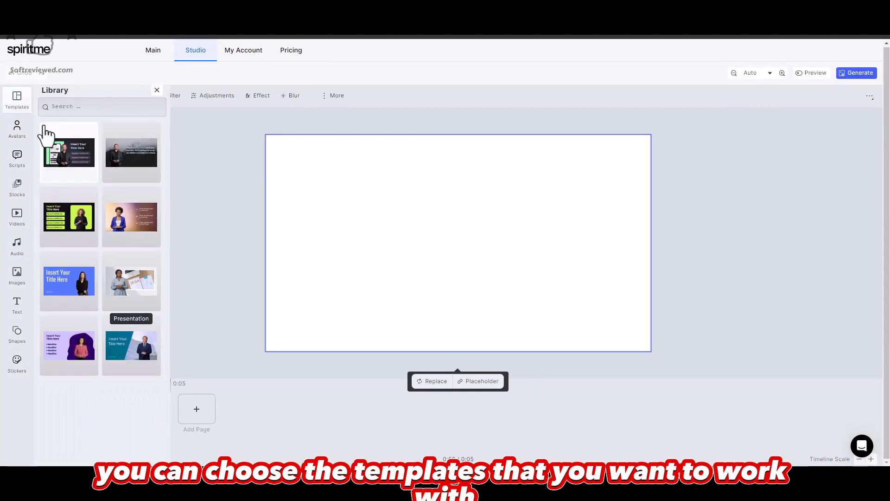
{"action": "mouse_move", "coordinate": [83, 171]}
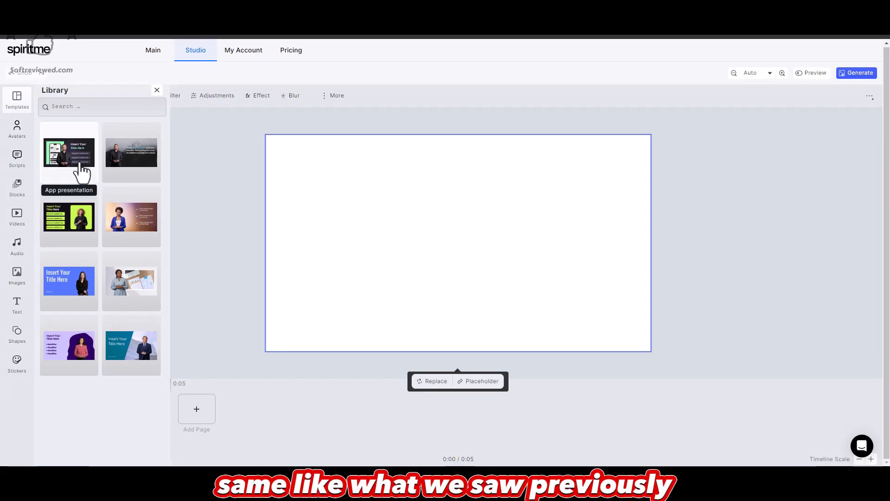
{"action": "mouse_move", "coordinate": [86, 152]}
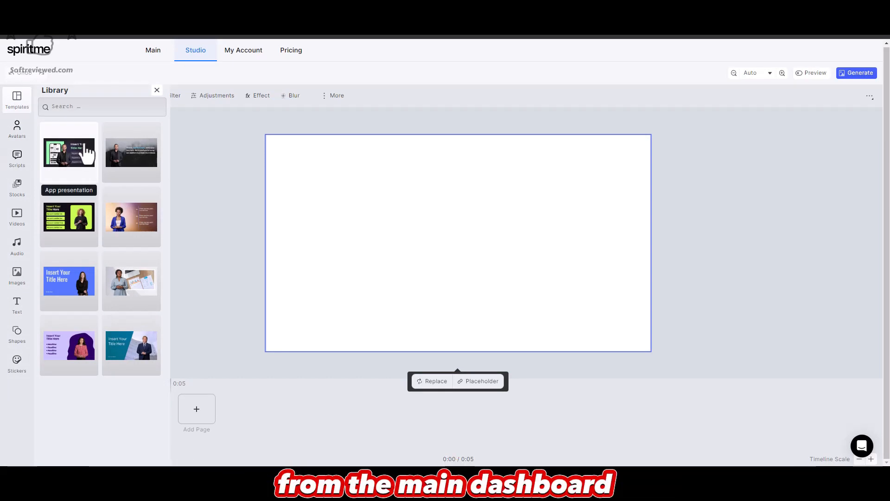
{"action": "mouse_move", "coordinate": [117, 235]}
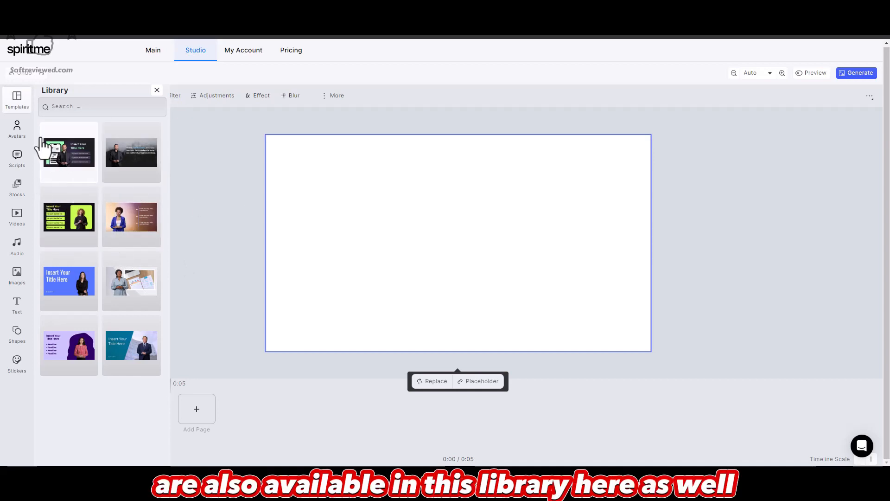
- Browse the AI avatars library, including the create-your-own option
{"action": "left_click", "coordinate": [17, 129]}
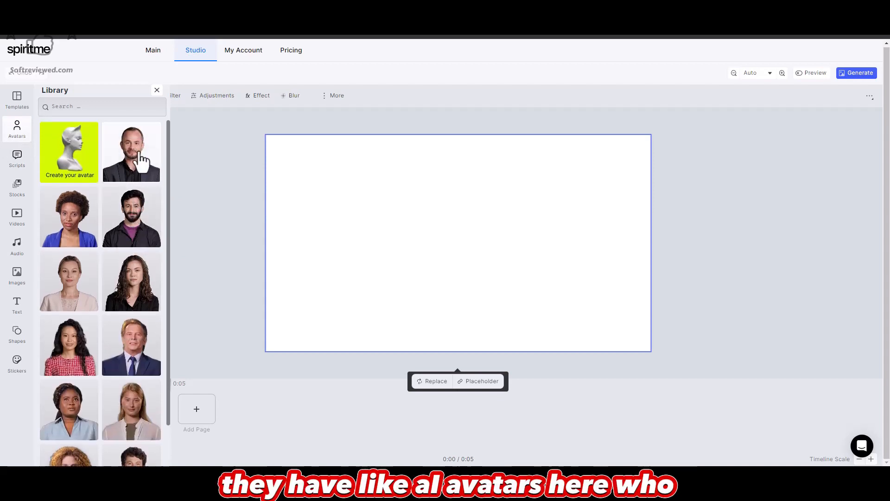
{"action": "scroll", "scroll_direction": "down", "scroll_amount": 3}
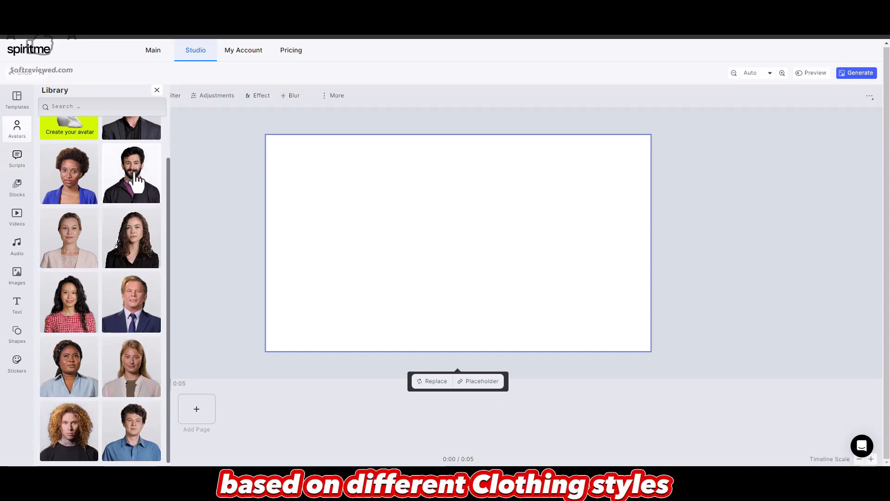
{"action": "scroll", "scroll_direction": "up", "scroll_amount": 3}
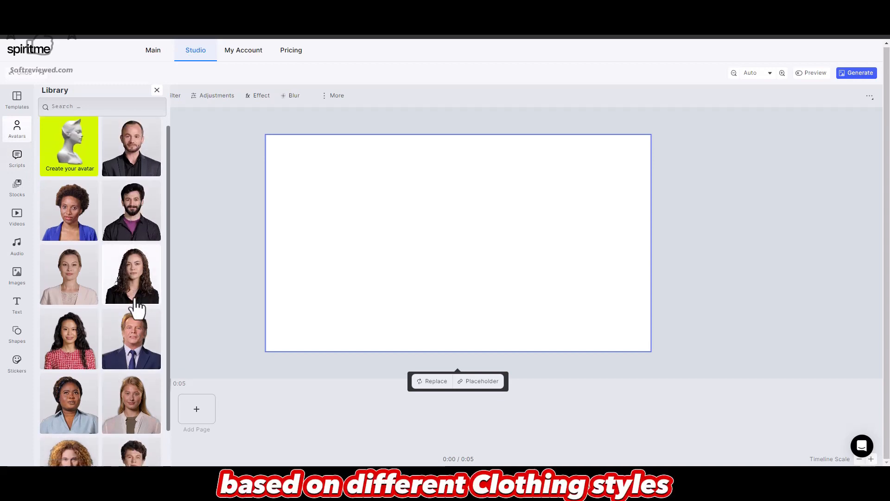
{"action": "scroll", "scroll_direction": "down", "scroll_amount": 3}
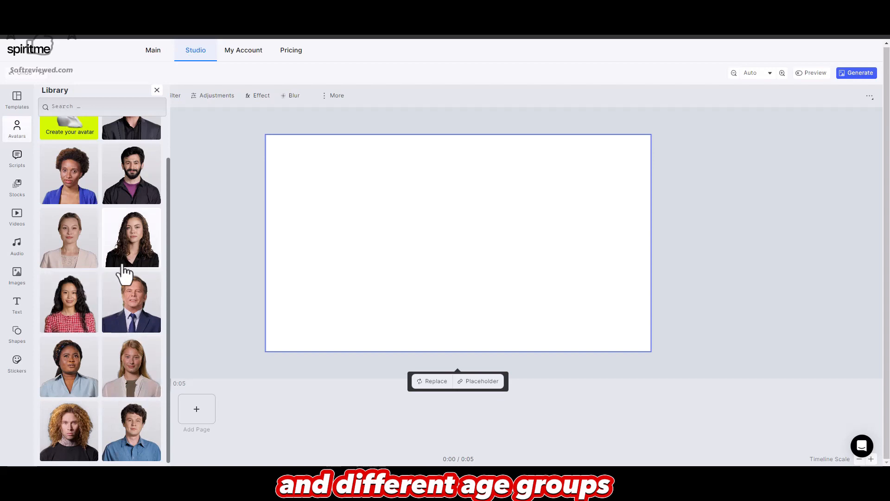
{"action": "scroll", "scroll_direction": "up", "scroll_amount": 3}
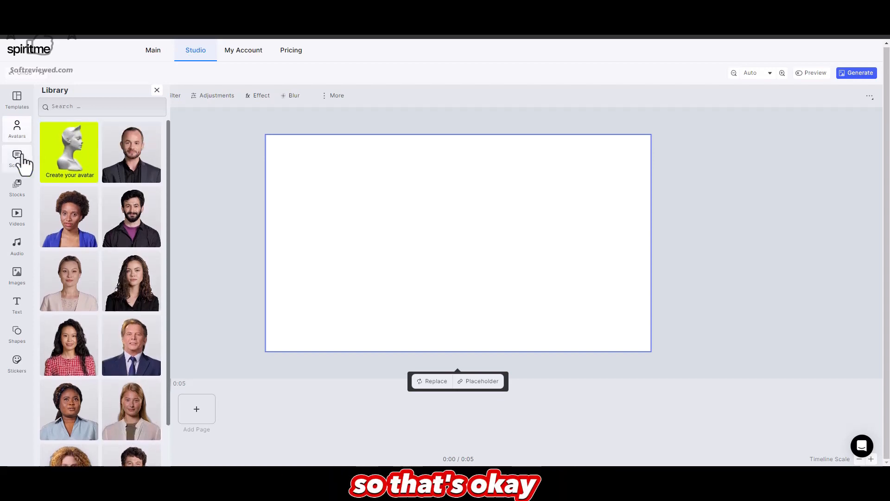
{"action": "left_click", "coordinate": [17, 157]}
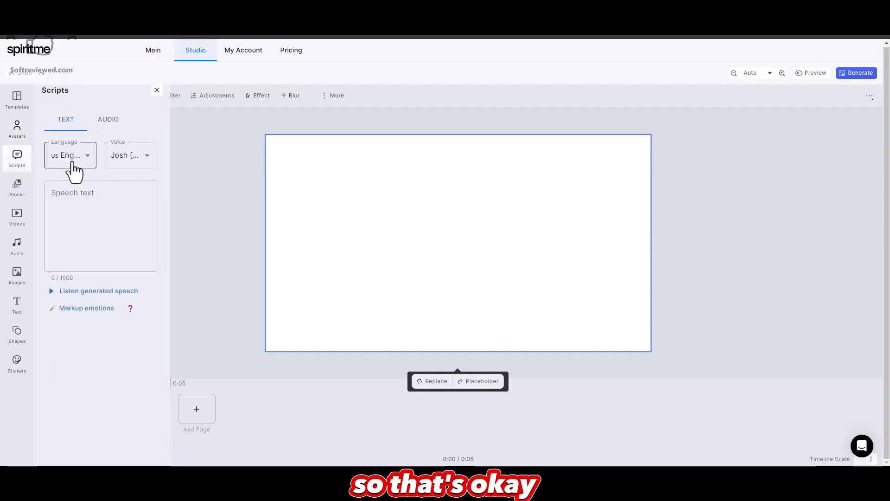
{"action": "mouse_move", "coordinate": [84, 181]}
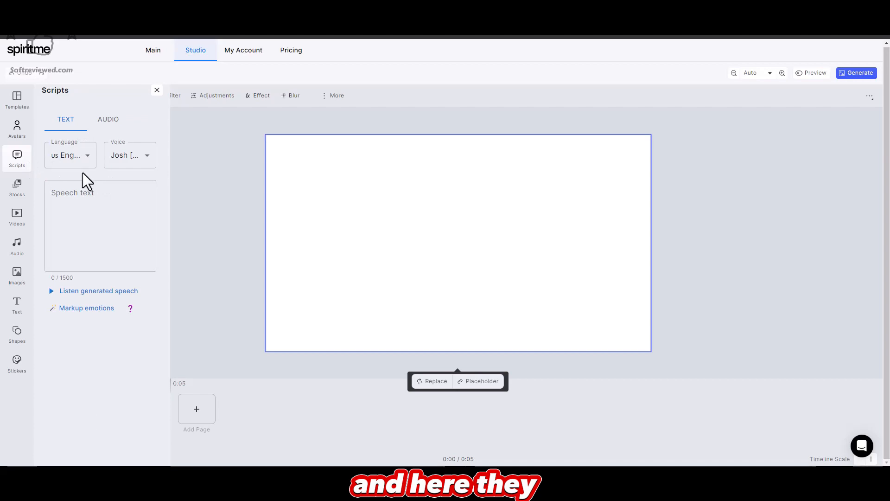
{"action": "left_click", "coordinate": [100, 227]}
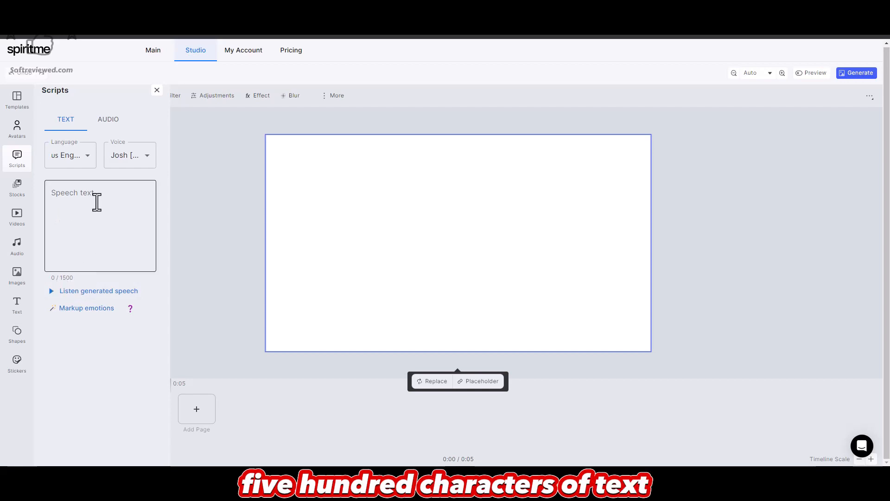
{"action": "mouse_move", "coordinate": [139, 158]}
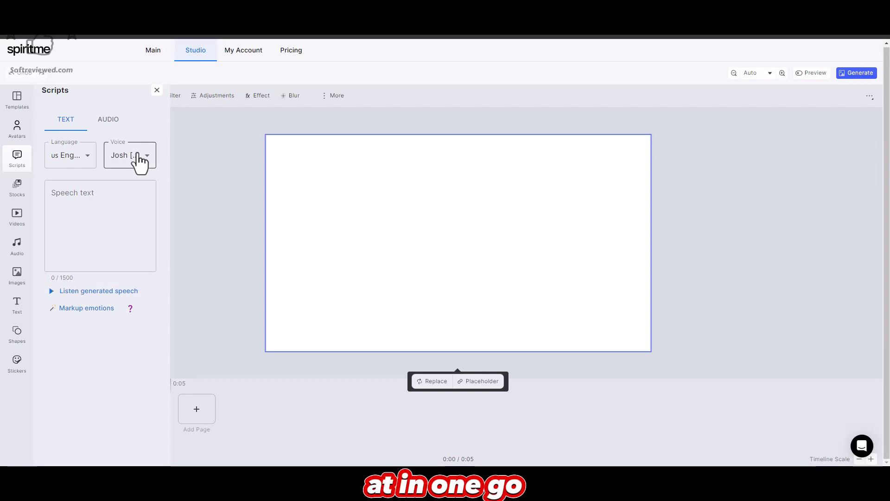
{"action": "left_click", "coordinate": [129, 155]}
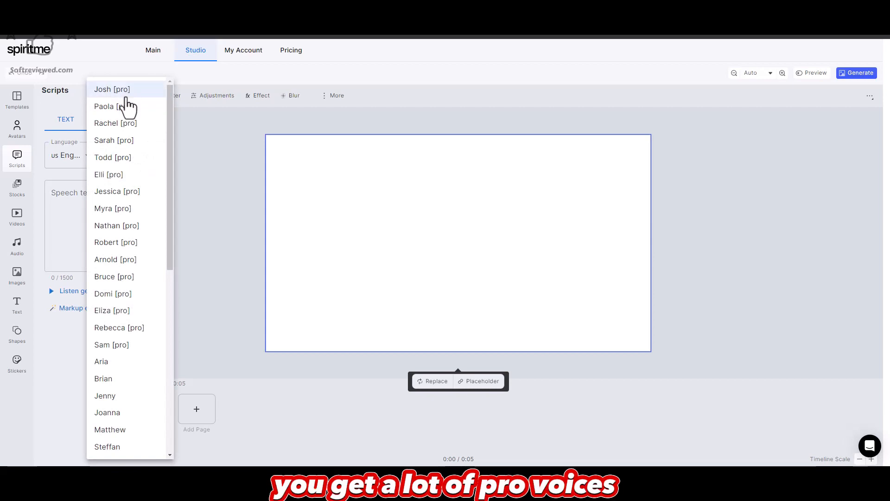
{"action": "mouse_move", "coordinate": [141, 318]}
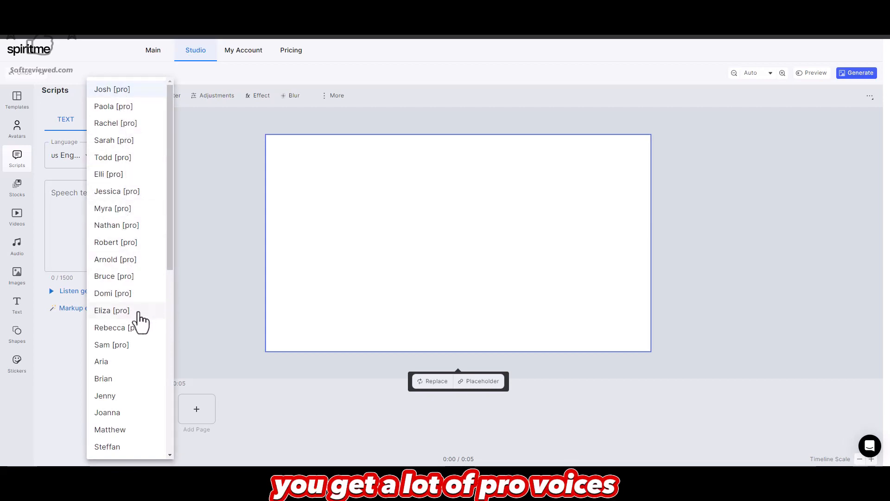
{"action": "mouse_move", "coordinate": [68, 183]}
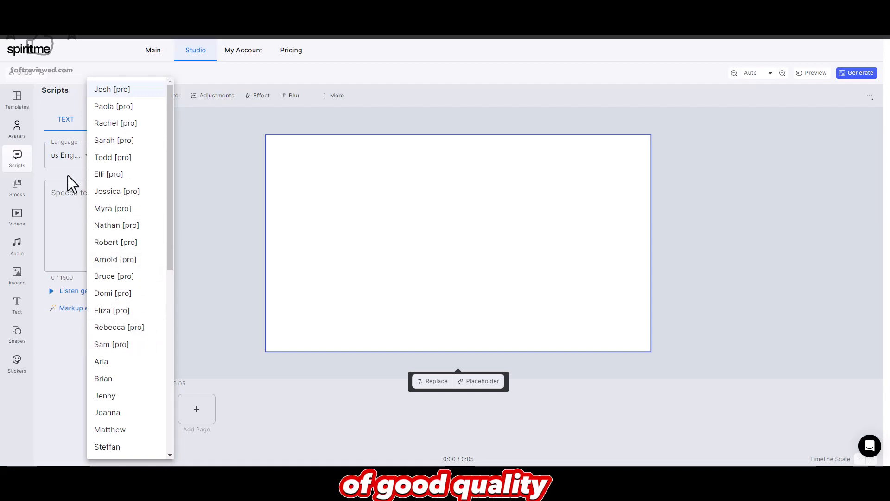
{"action": "left_click", "coordinate": [107, 120]}
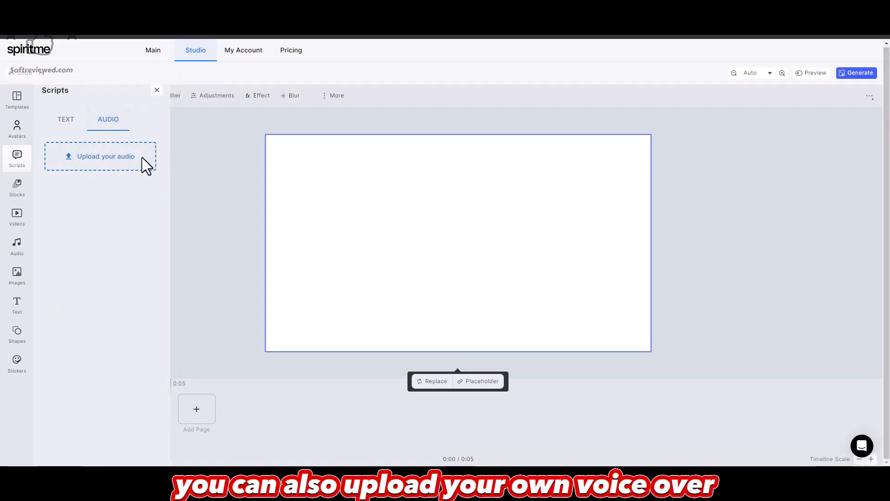
{"action": "mouse_move", "coordinate": [136, 172]}
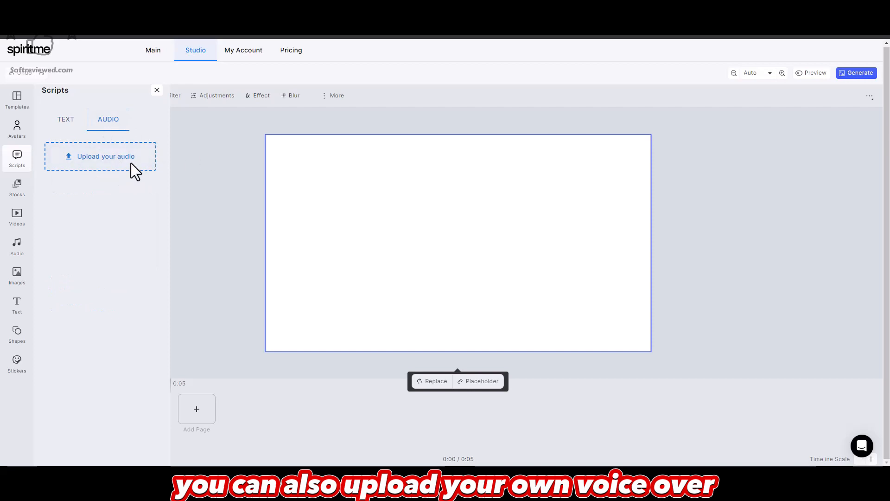
{"action": "left_click", "coordinate": [65, 120]}
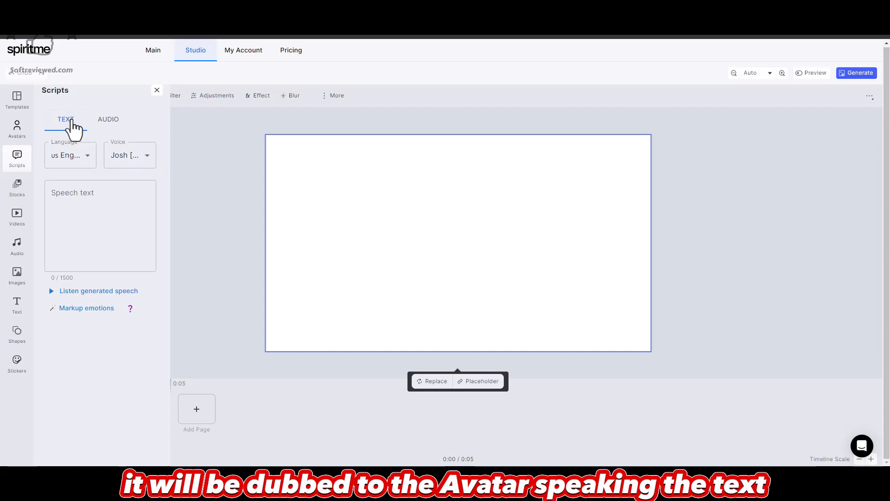
{"action": "mouse_move", "coordinate": [58, 315]}
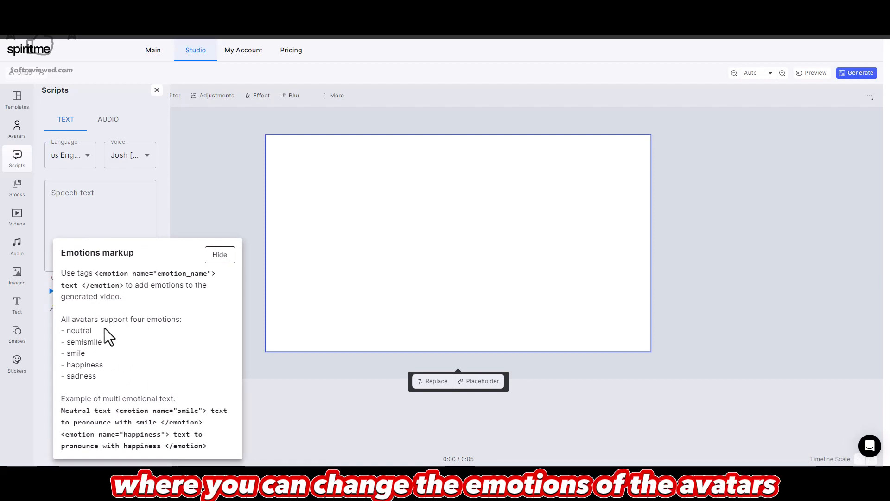
{"action": "mouse_move", "coordinate": [87, 373]}
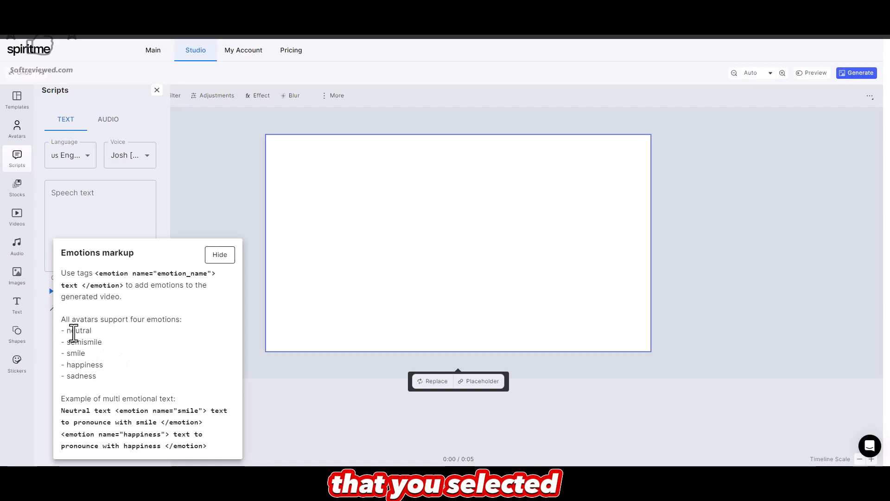
{"action": "mouse_move", "coordinate": [103, 337]}
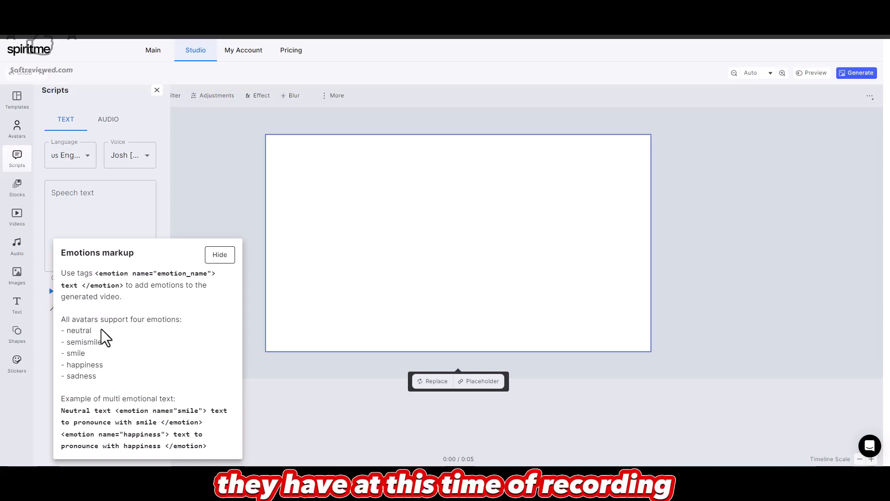
{"action": "mouse_move", "coordinate": [86, 369]}
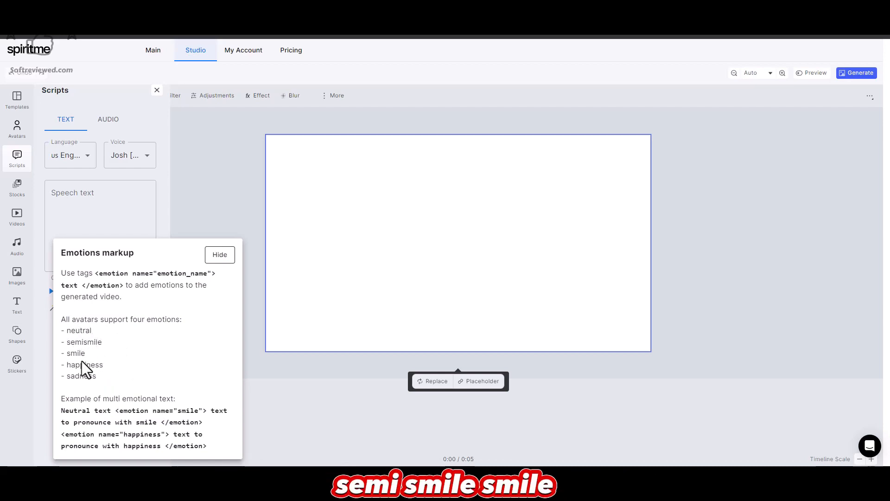
{"action": "mouse_move", "coordinate": [179, 270]}
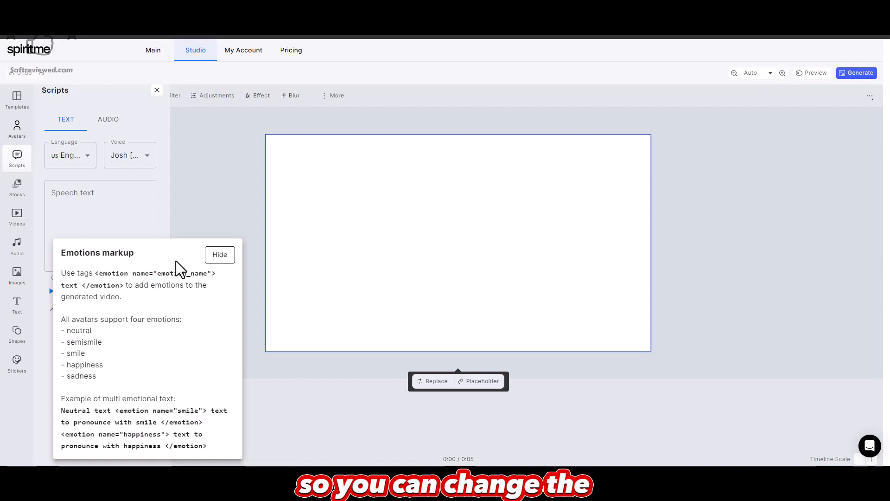
{"action": "mouse_move", "coordinate": [221, 269]}
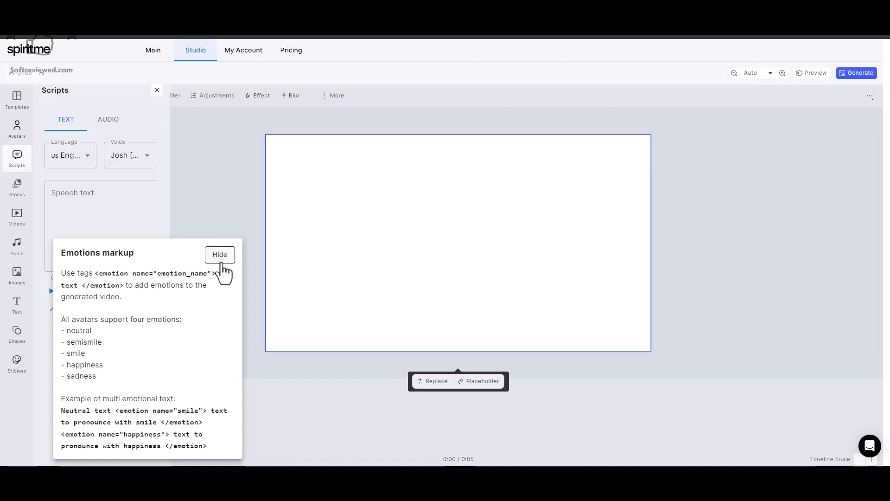
{"action": "mouse_move", "coordinate": [233, 252]}
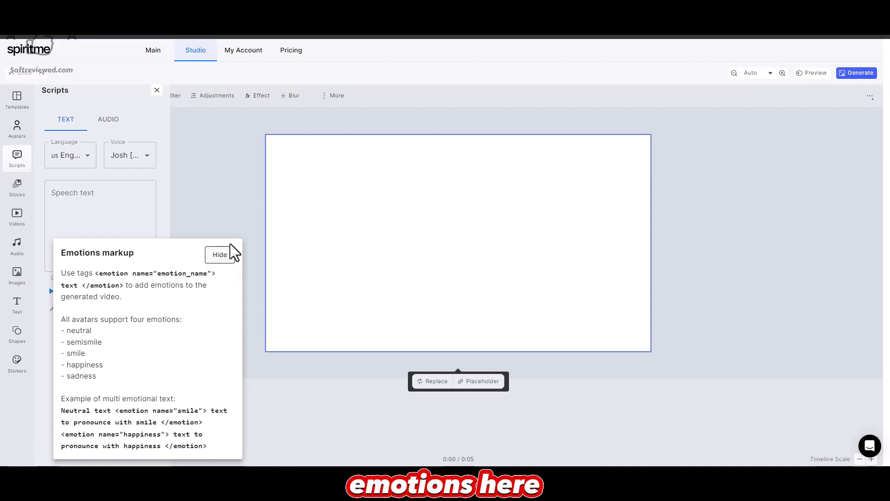
- Try Chinese and then UK English as the page's speech language
{"action": "left_click", "coordinate": [70, 155]}
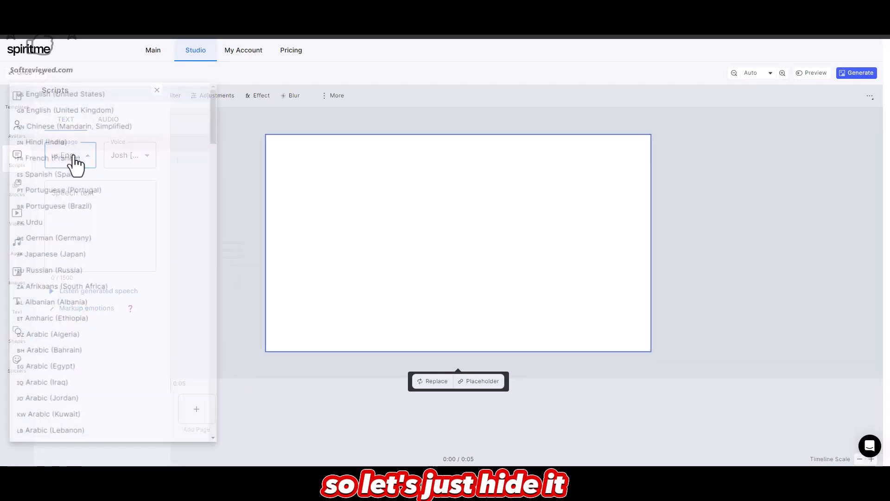
{"action": "left_click", "coordinate": [65, 126]}
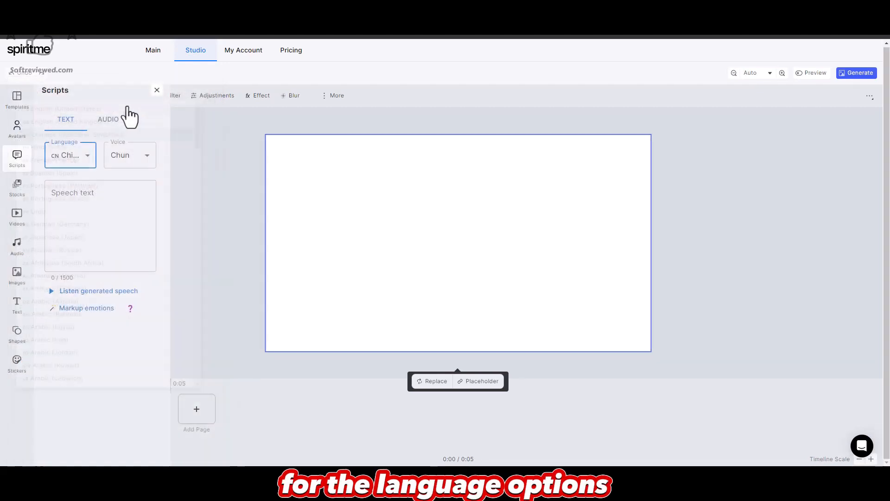
{"action": "left_click", "coordinate": [130, 155]}
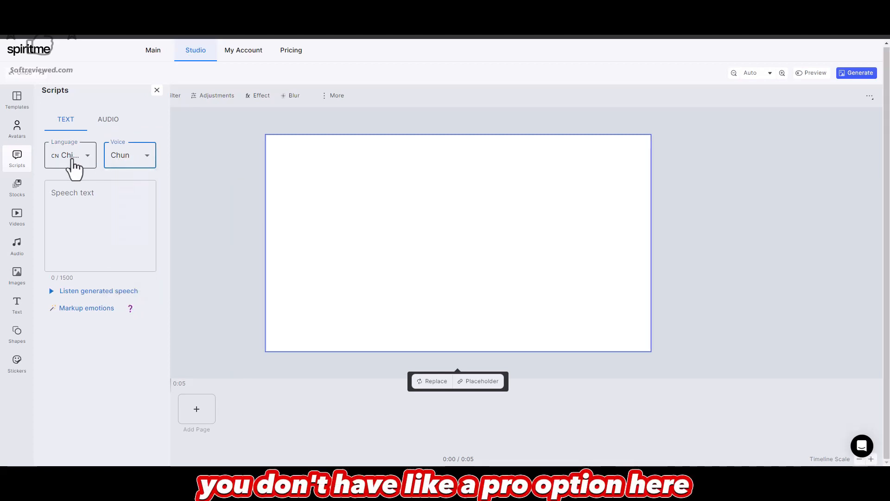
{"action": "left_click", "coordinate": [70, 155]}
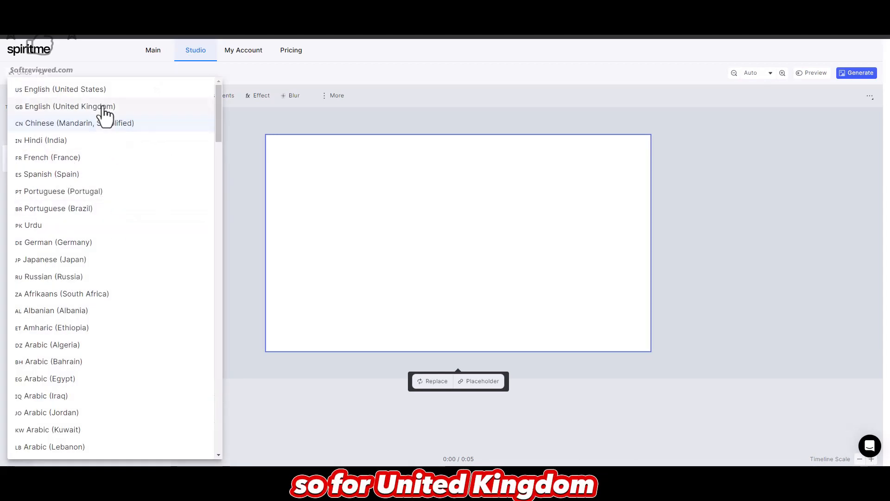
{"action": "left_click", "coordinate": [68, 107]}
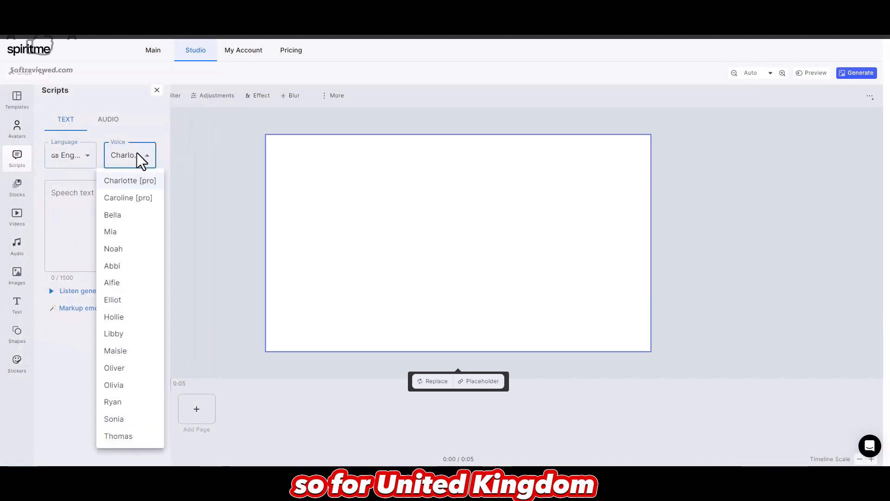
{"action": "mouse_move", "coordinate": [151, 201]}
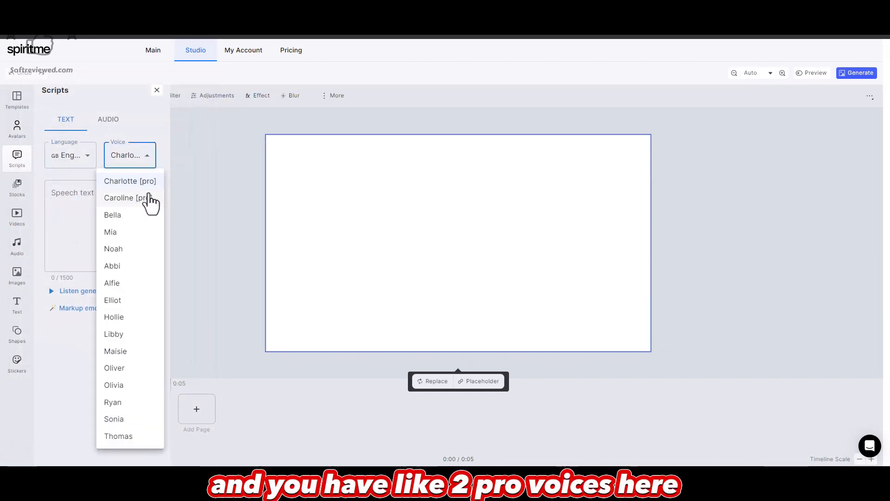
- Browse the language and voice lists, ending on US English with the Josh voice
{"action": "left_click", "coordinate": [70, 155]}
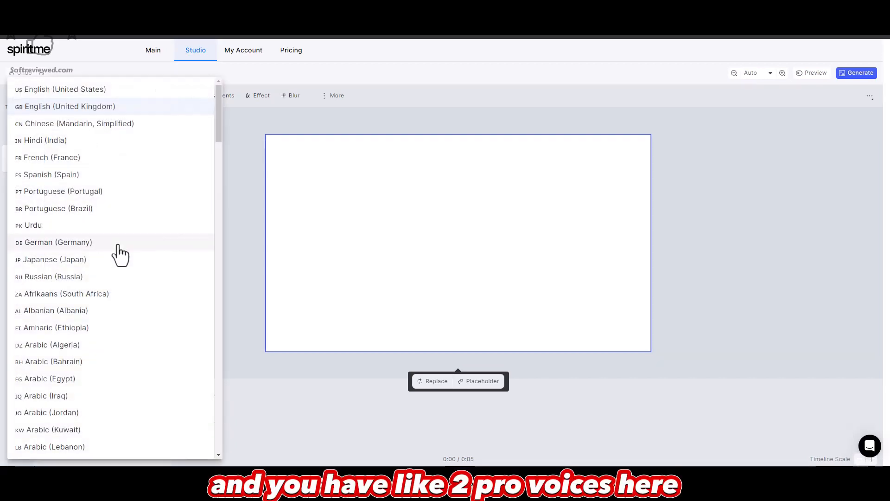
{"action": "scroll", "scroll_direction": "down", "scroll_amount": 3}
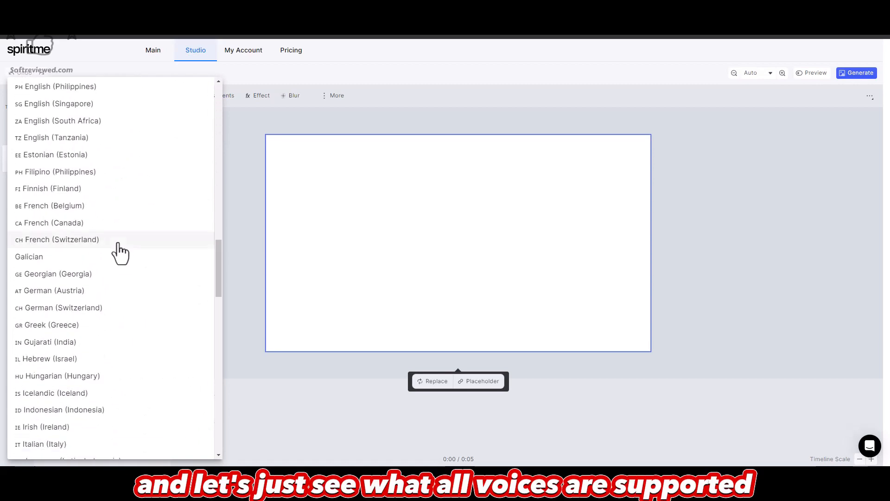
{"action": "scroll", "scroll_direction": "down", "scroll_amount": 3}
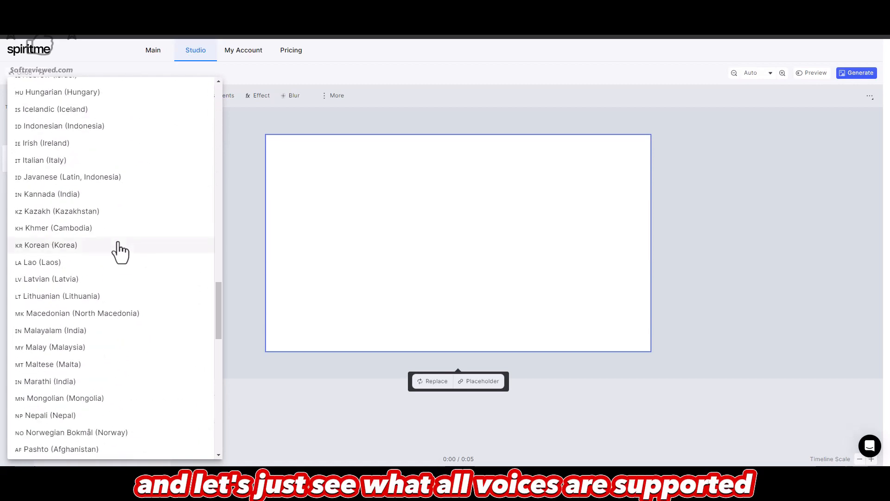
{"action": "scroll", "scroll_direction": "down", "scroll_amount": 3}
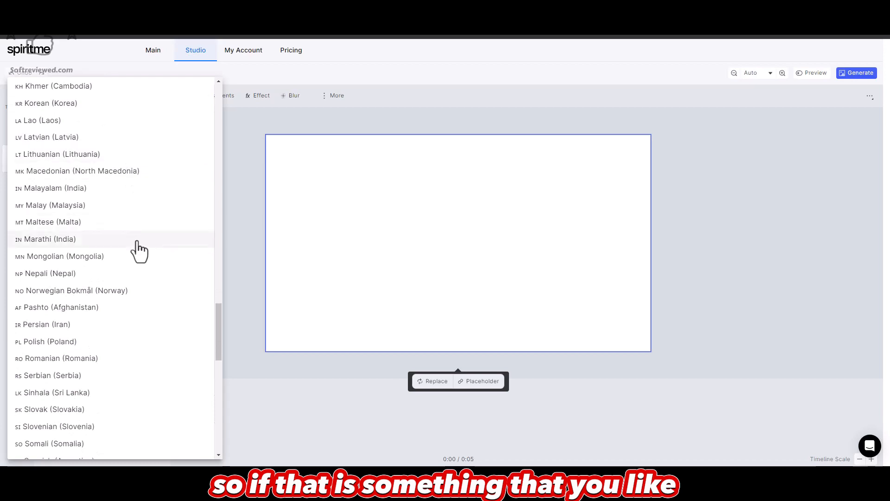
{"action": "scroll", "scroll_direction": "down", "scroll_amount": 3}
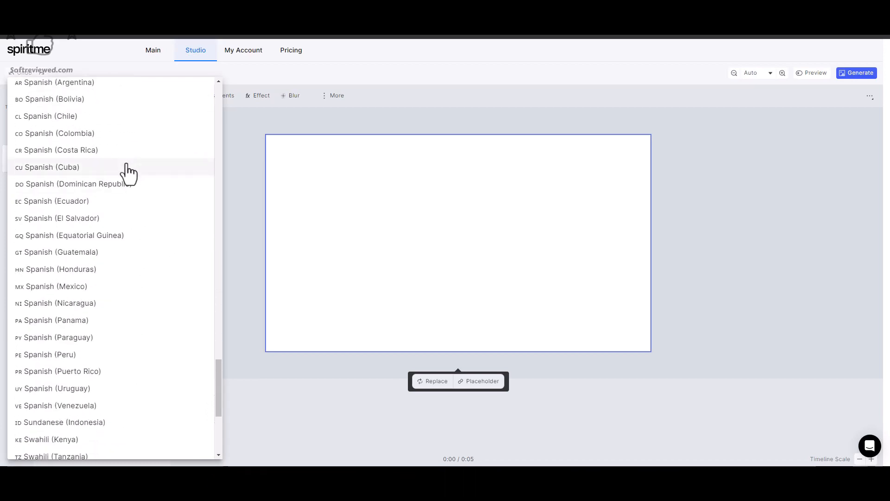
{"action": "scroll", "scroll_direction": "down", "scroll_amount": 3}
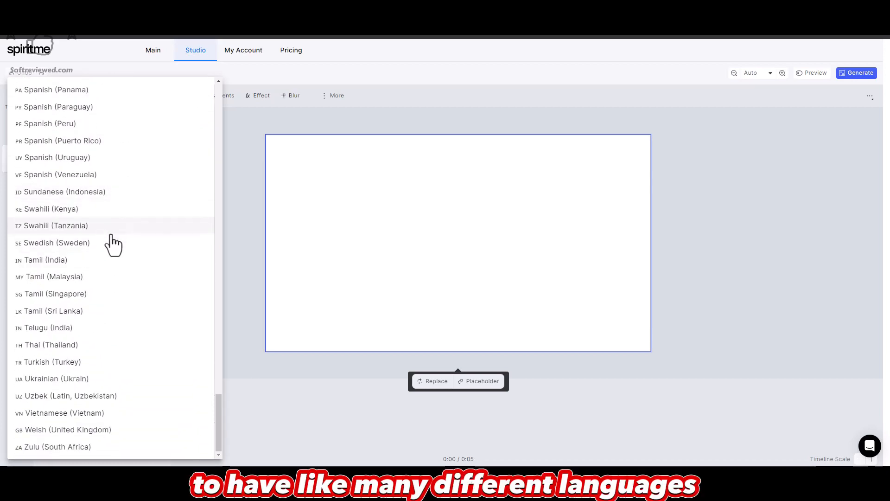
{"action": "mouse_move", "coordinate": [130, 354]}
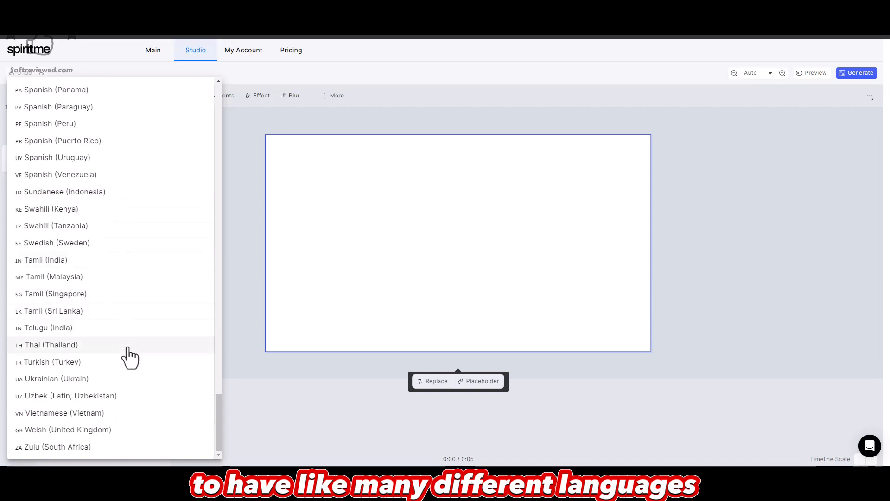
{"action": "scroll", "scroll_direction": "up", "scroll_amount": 3}
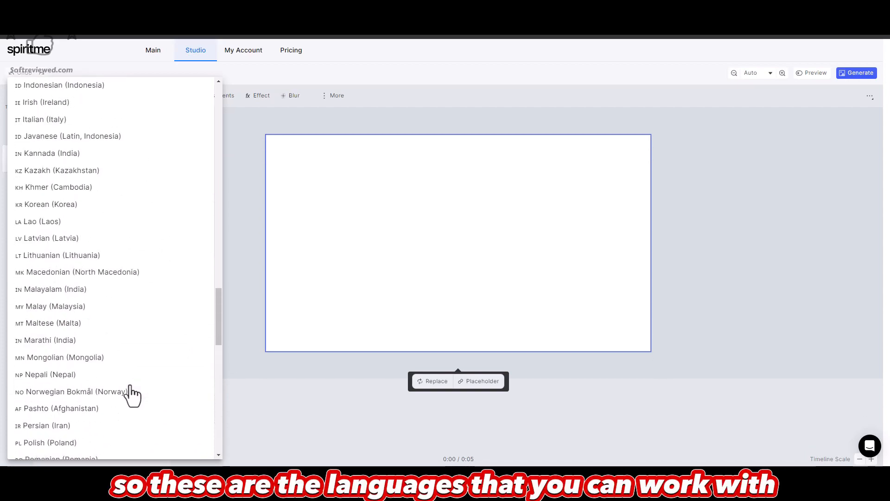
{"action": "scroll", "scroll_direction": "up", "scroll_amount": 3}
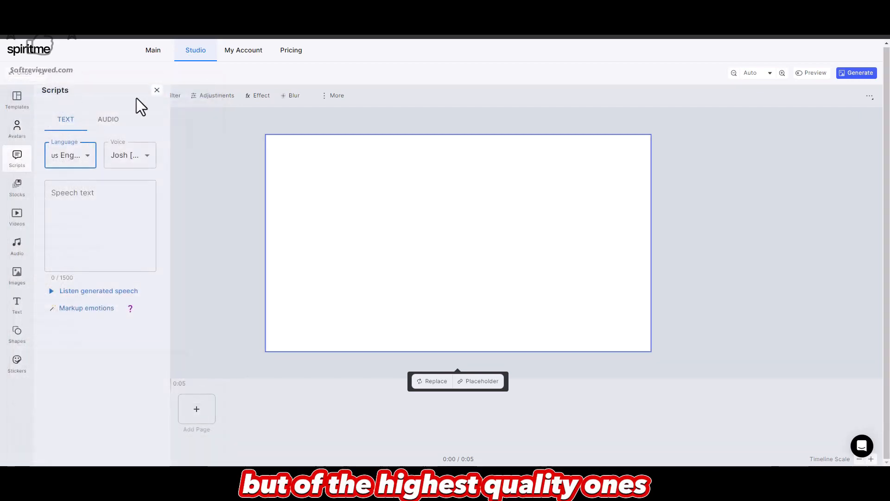
{"action": "left_click", "coordinate": [130, 155]}
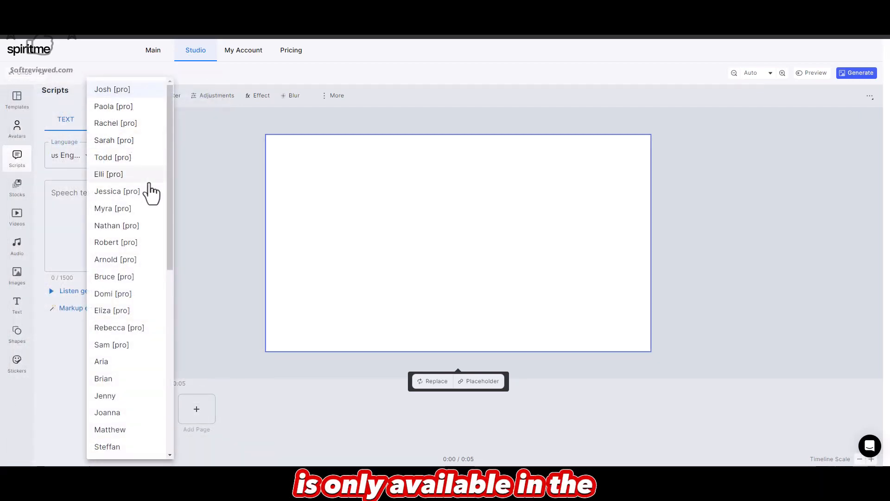
{"action": "mouse_move", "coordinate": [199, 176]}
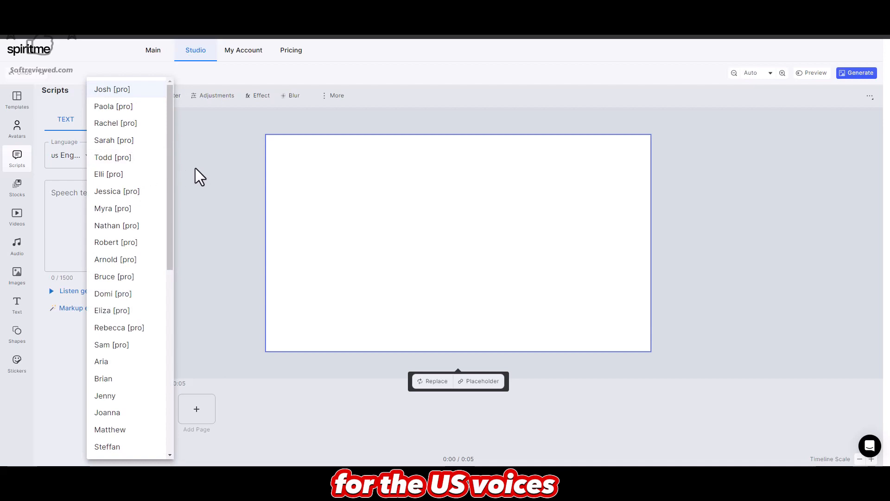
{"action": "mouse_move", "coordinate": [137, 244]}
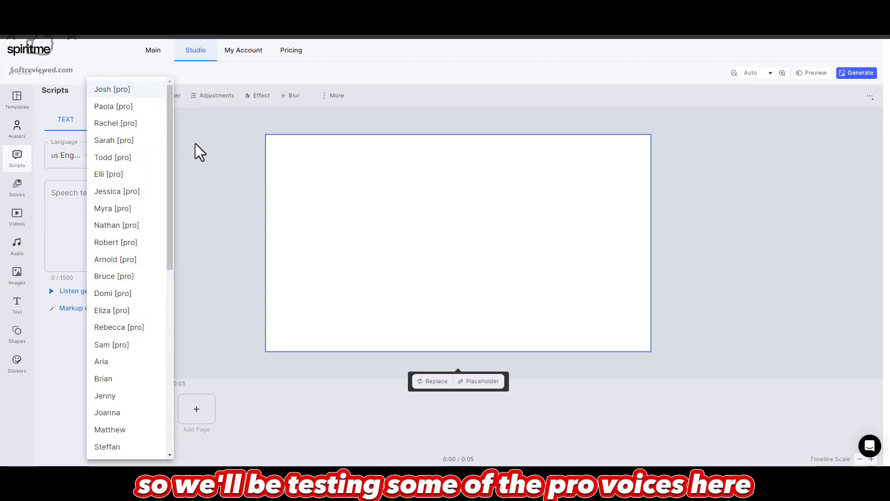
{"action": "left_click", "coordinate": [112, 89]}
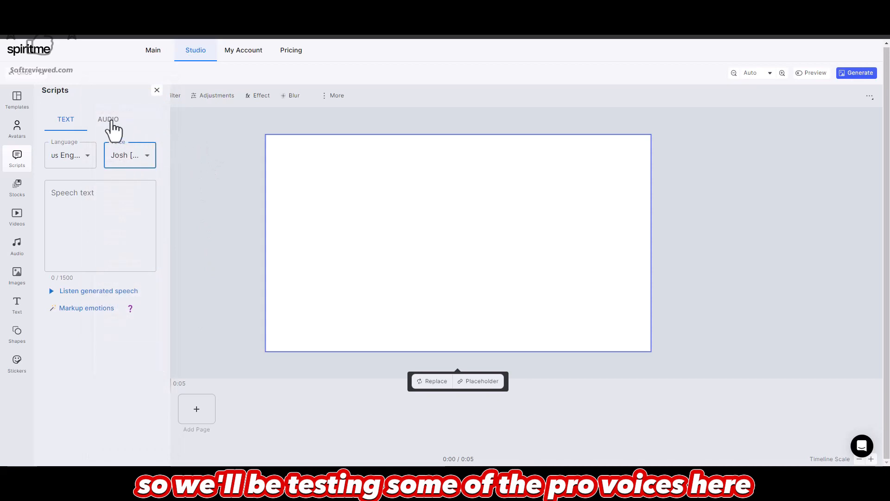
{"action": "mouse_move", "coordinate": [86, 230]}
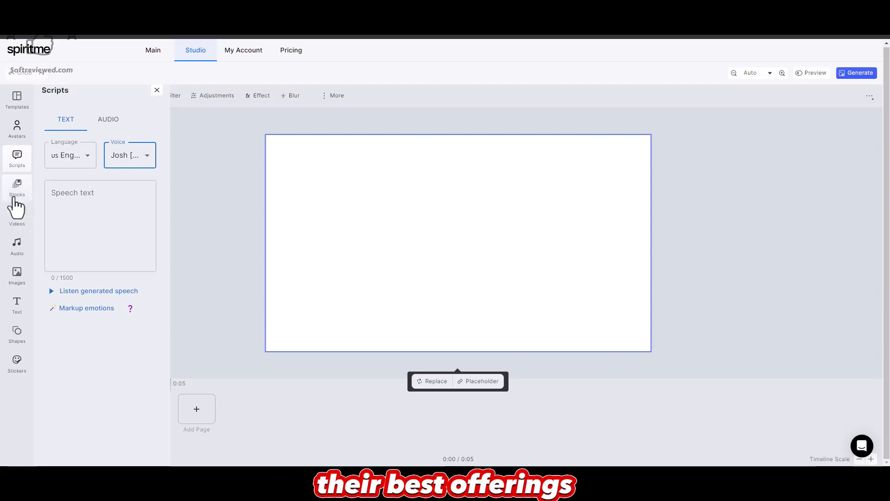
- Browse the stock, video and audio libraries, ending on the uploaded logo images
{"action": "left_click", "coordinate": [16, 187]}
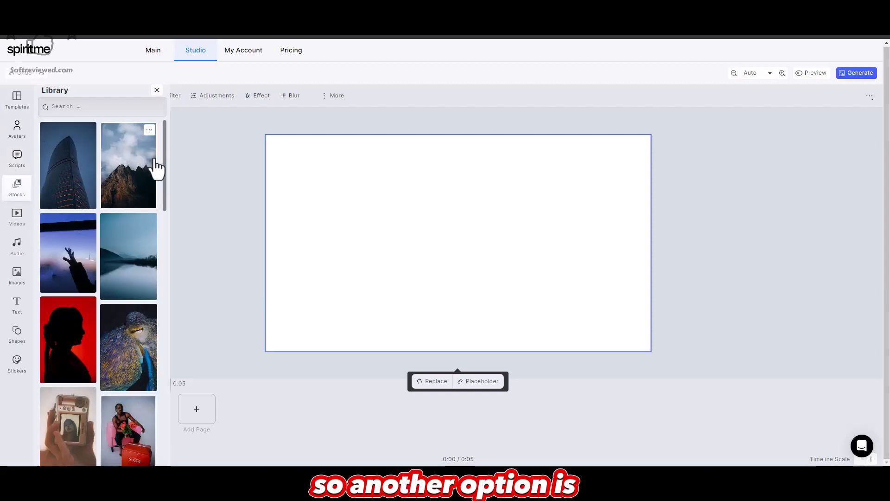
{"action": "mouse_move", "coordinate": [17, 245]}
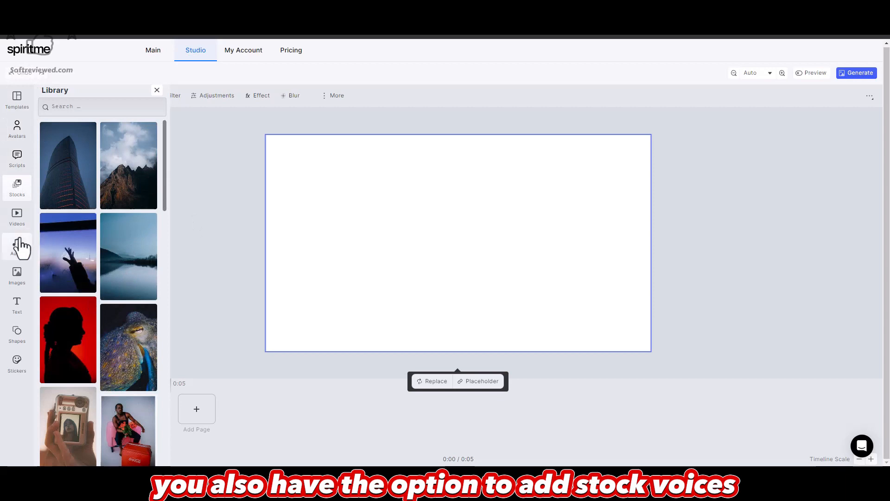
{"action": "left_click", "coordinate": [17, 216]}
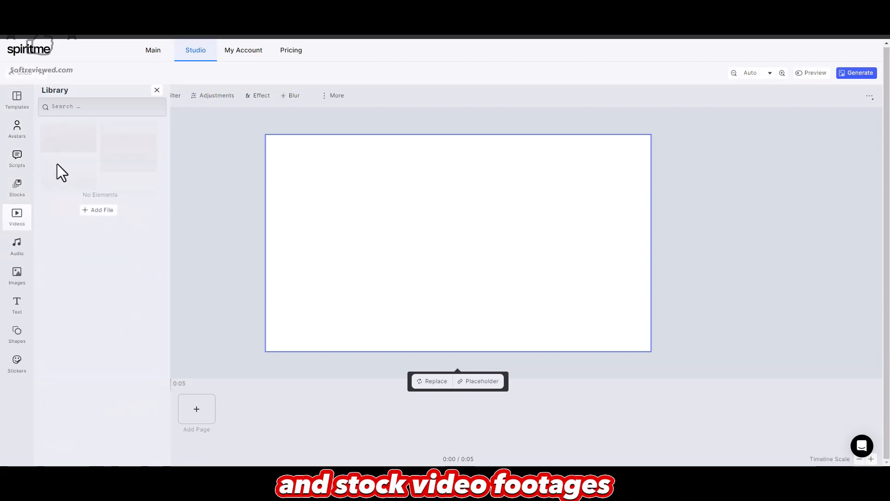
{"action": "mouse_move", "coordinate": [97, 211]}
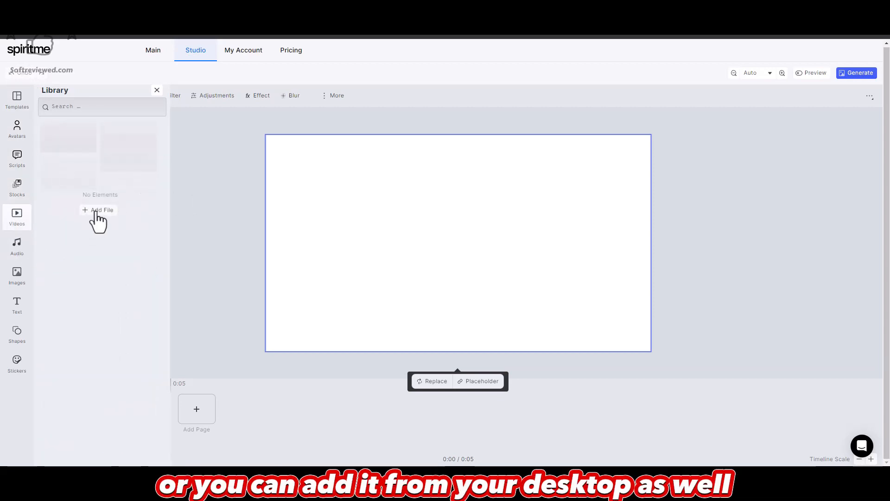
{"action": "mouse_move", "coordinate": [221, 196]}
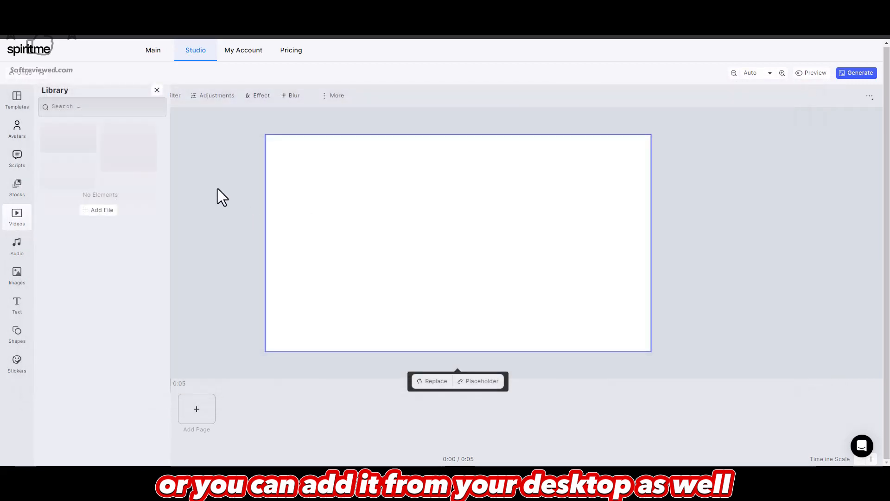
{"action": "mouse_move", "coordinate": [82, 168]}
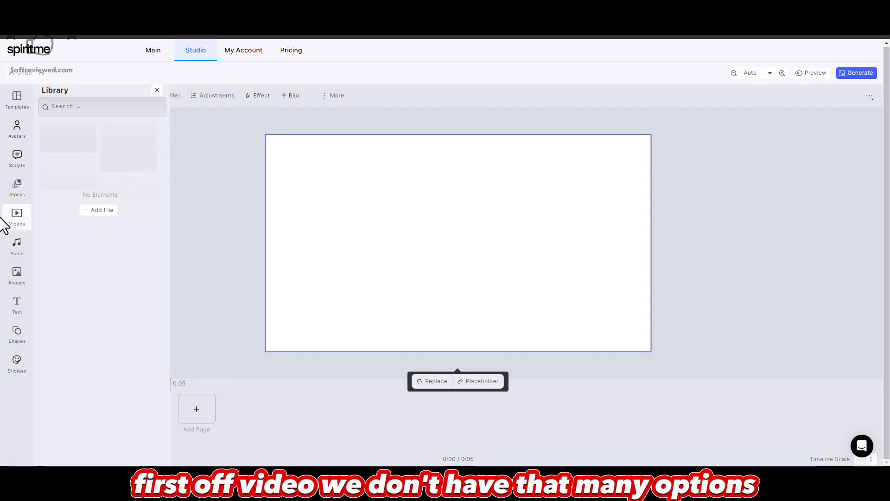
{"action": "mouse_move", "coordinate": [150, 183]}
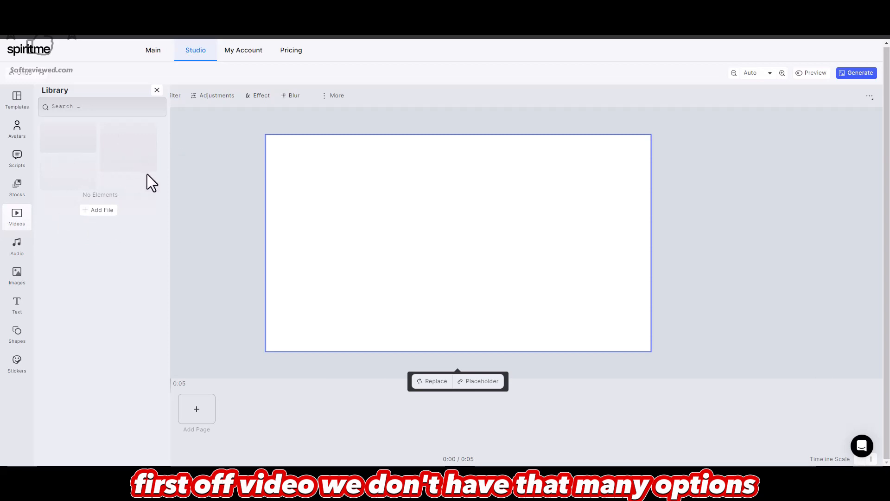
{"action": "left_click", "coordinate": [17, 244]}
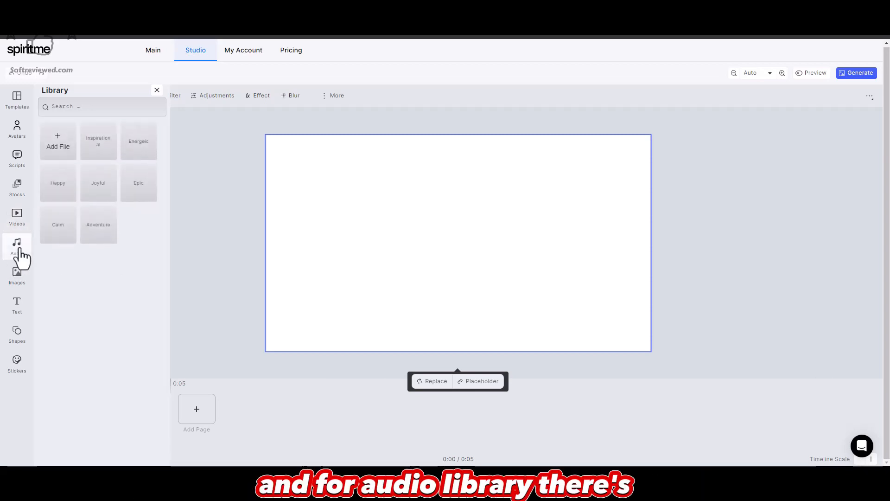
{"action": "mouse_move", "coordinate": [20, 249]}
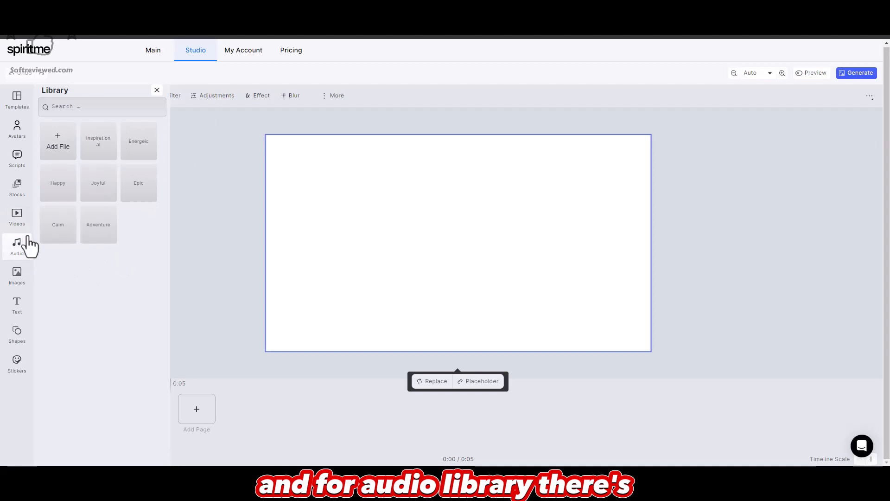
{"action": "mouse_move", "coordinate": [98, 190]}
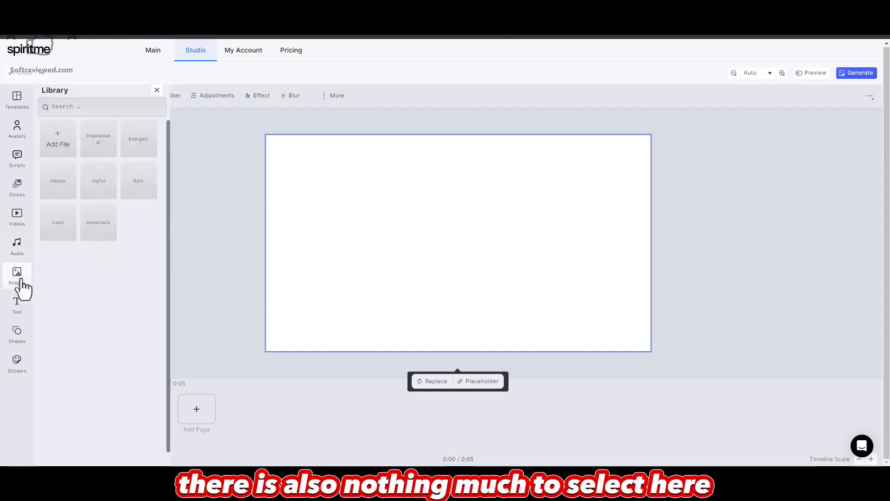
{"action": "left_click", "coordinate": [17, 275]}
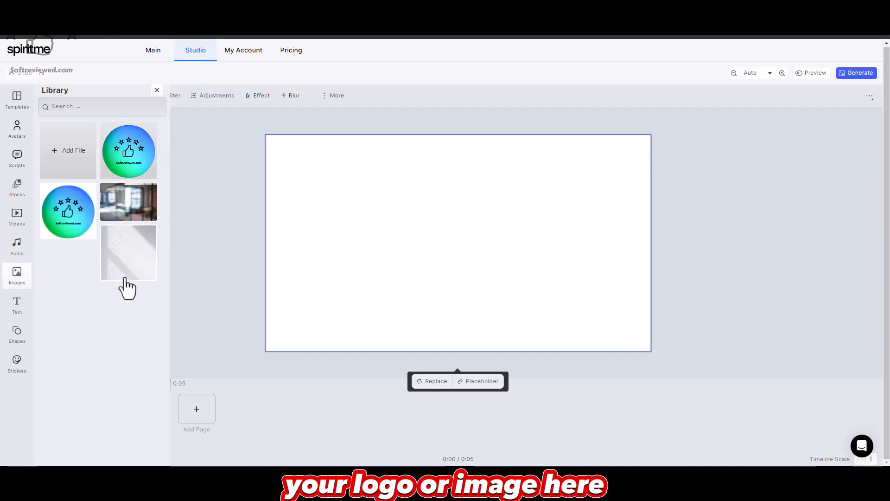
- Add a title text box at 36 pt in the Bungee Inline font
{"action": "left_click", "coordinate": [17, 305]}
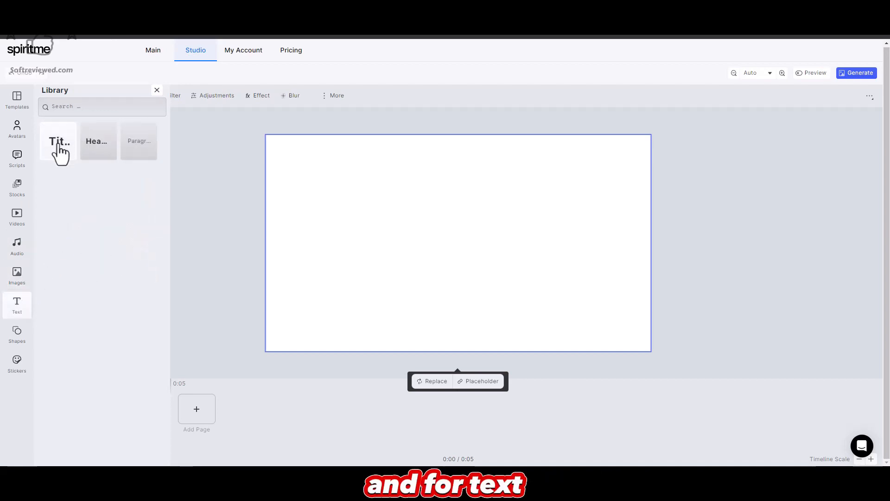
{"action": "left_click", "coordinate": [59, 141]}
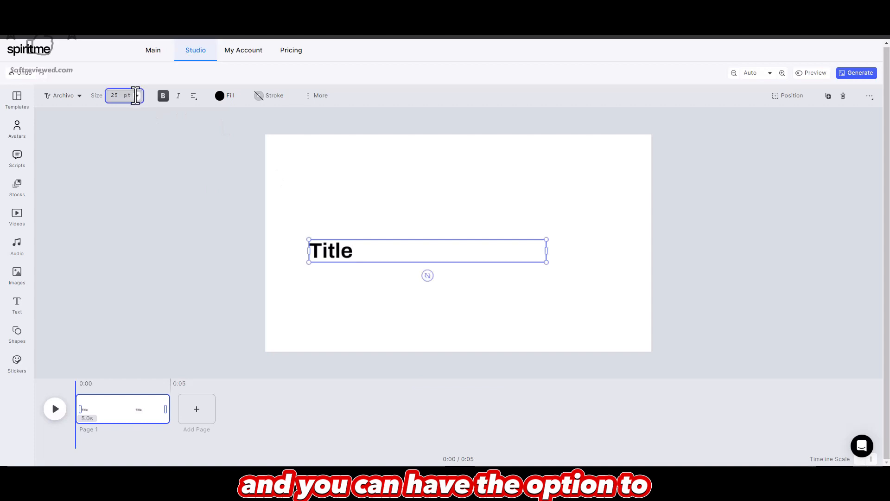
{"action": "left_click", "coordinate": [137, 96]}
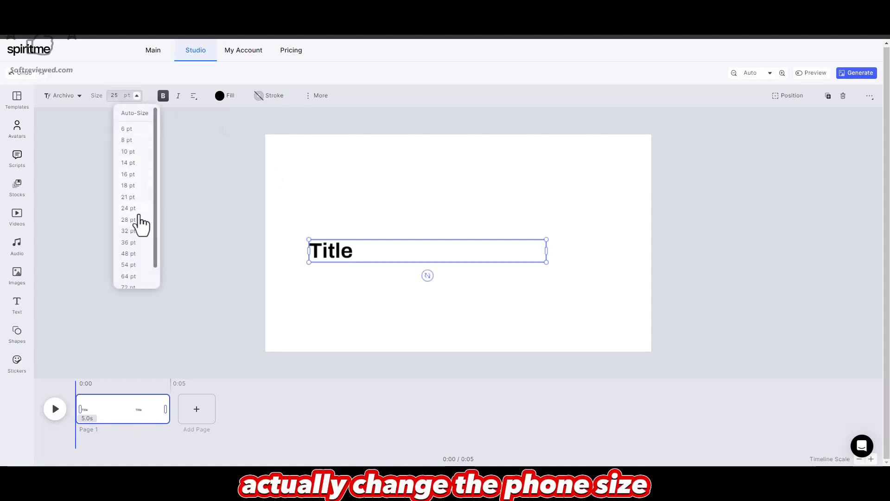
{"action": "left_click", "coordinate": [128, 208]}
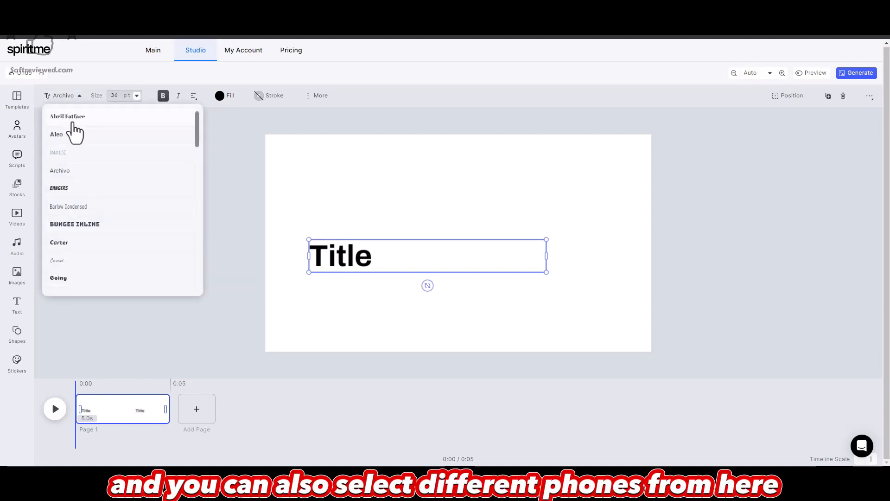
{"action": "left_click", "coordinate": [74, 223]}
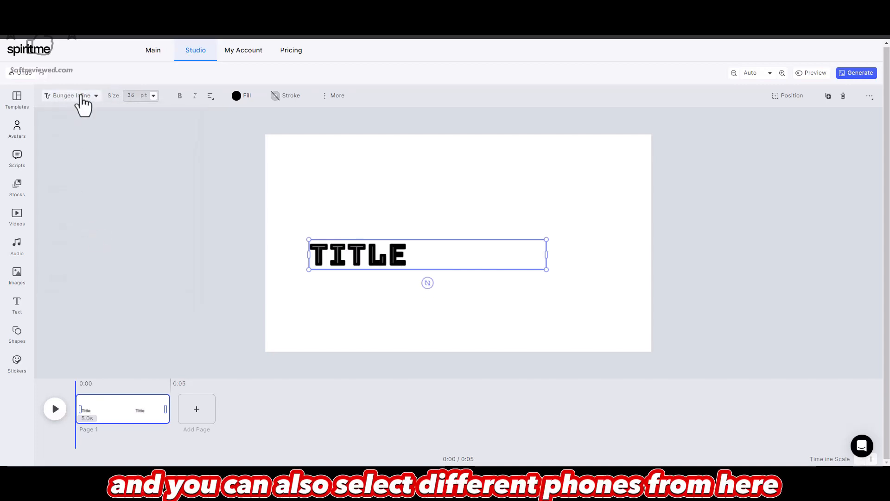
{"action": "left_click", "coordinate": [71, 95]}
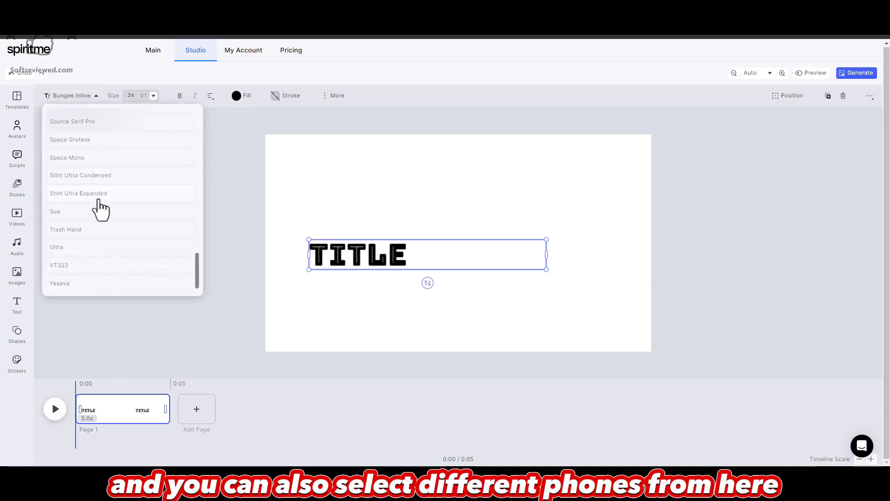
{"action": "left_click", "coordinate": [188, 102]}
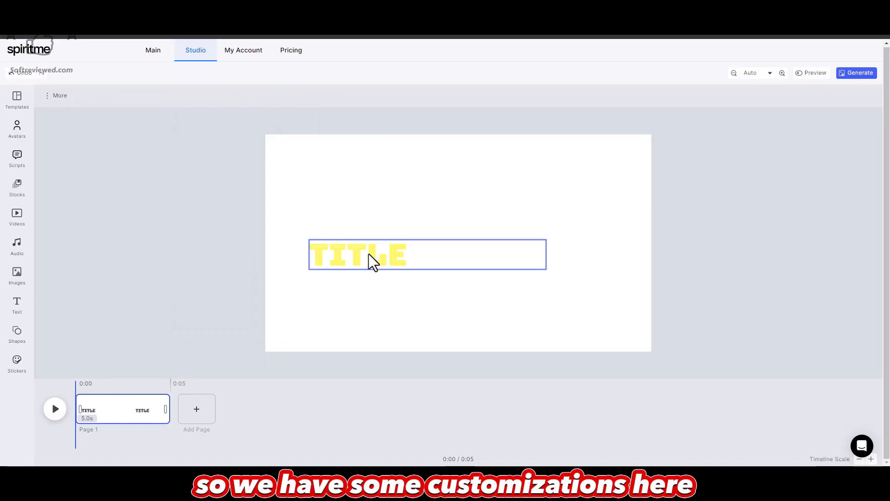
- Restyle the title with a yellow fill, then delete it from the page
{"action": "left_click", "coordinate": [369, 254]}
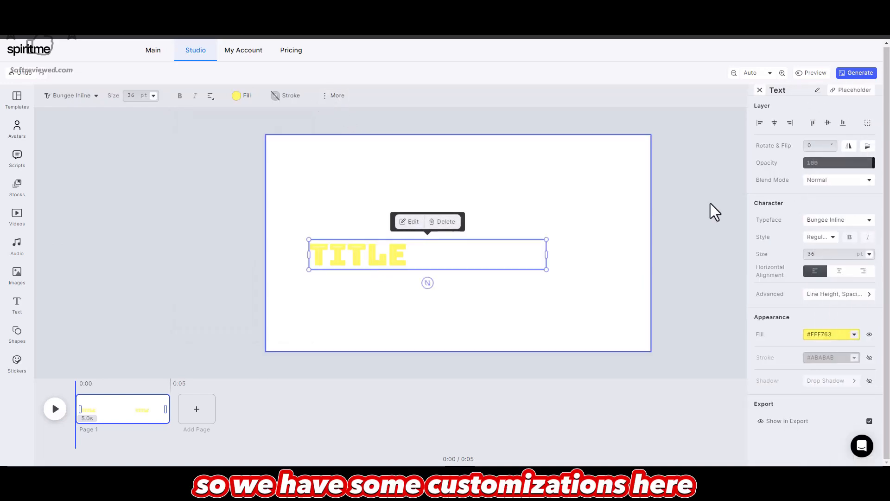
{"action": "mouse_move", "coordinate": [386, 118]}
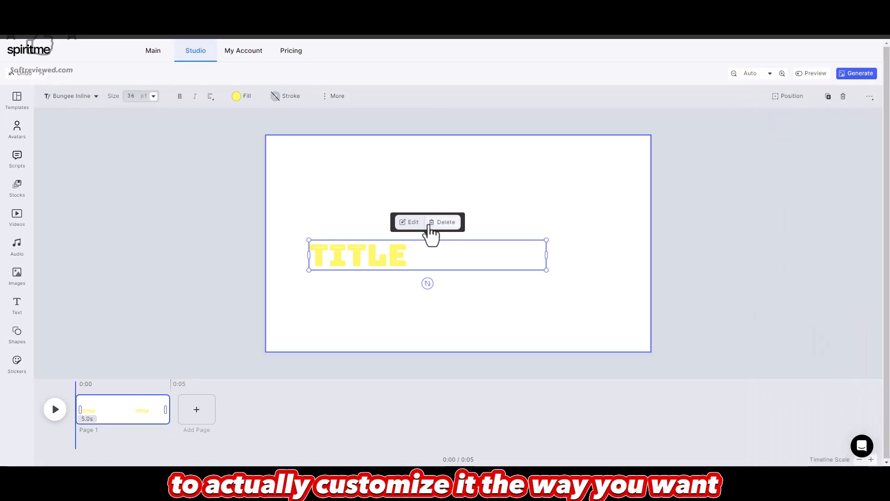
{"action": "mouse_move", "coordinate": [454, 230]}
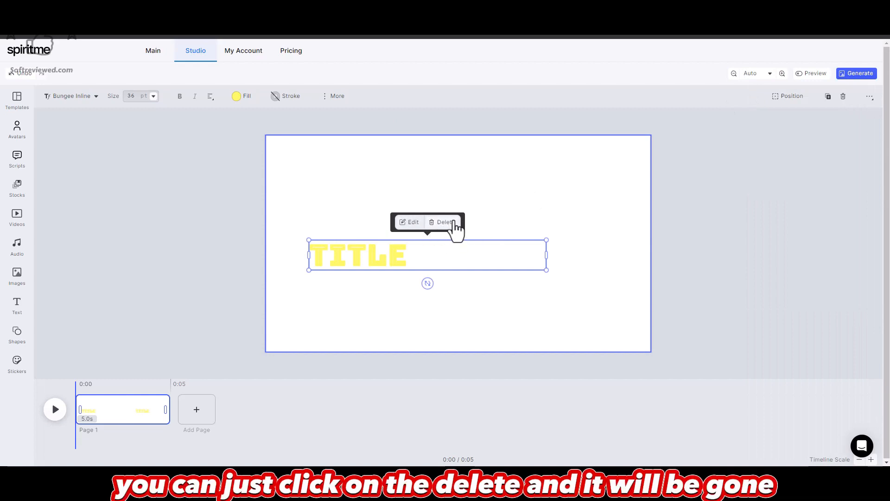
{"action": "left_click", "coordinate": [443, 221]}
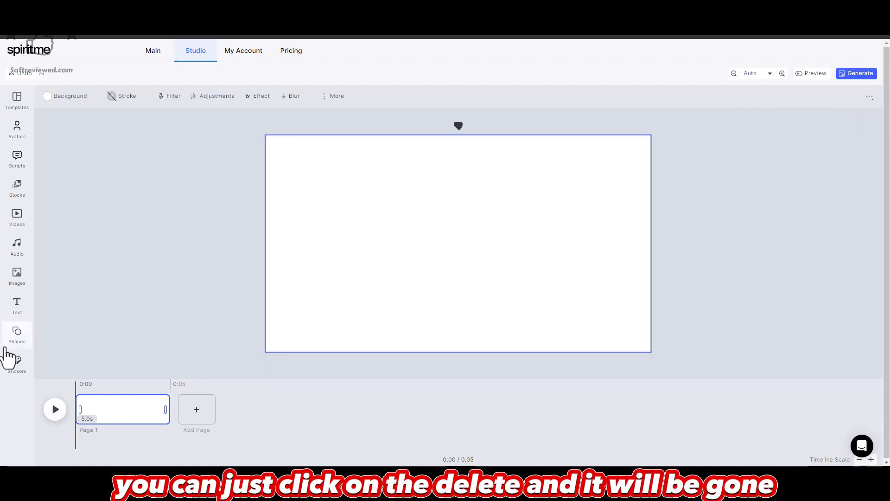
- Add an abstract frame shape over the left of the page and fill it yellow
{"action": "left_click", "coordinate": [16, 334]}
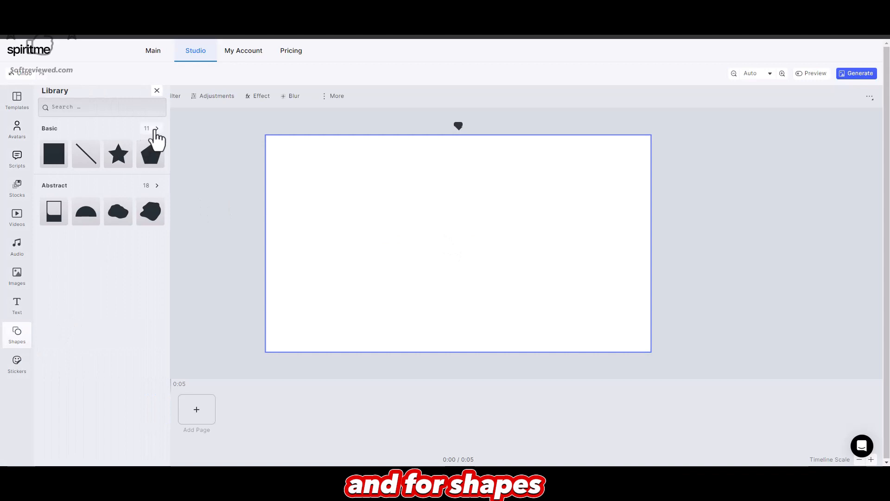
{"action": "left_click", "coordinate": [155, 128]}
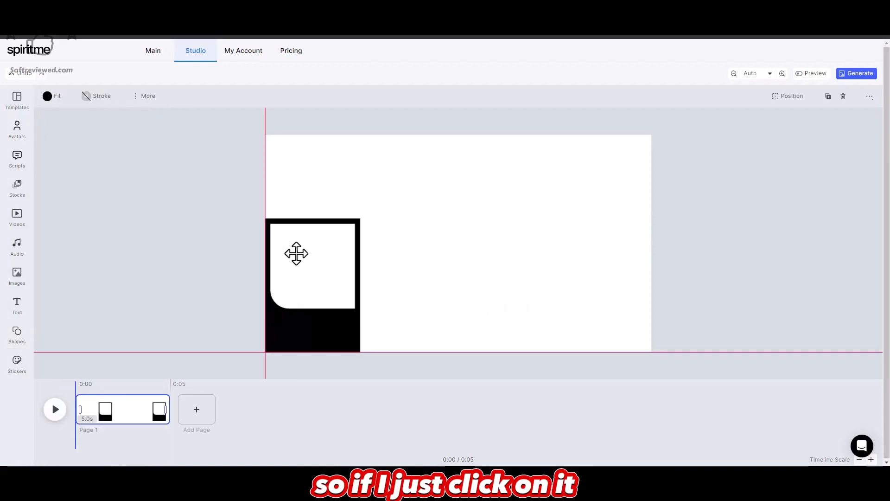
{"action": "left_click", "coordinate": [312, 267]}
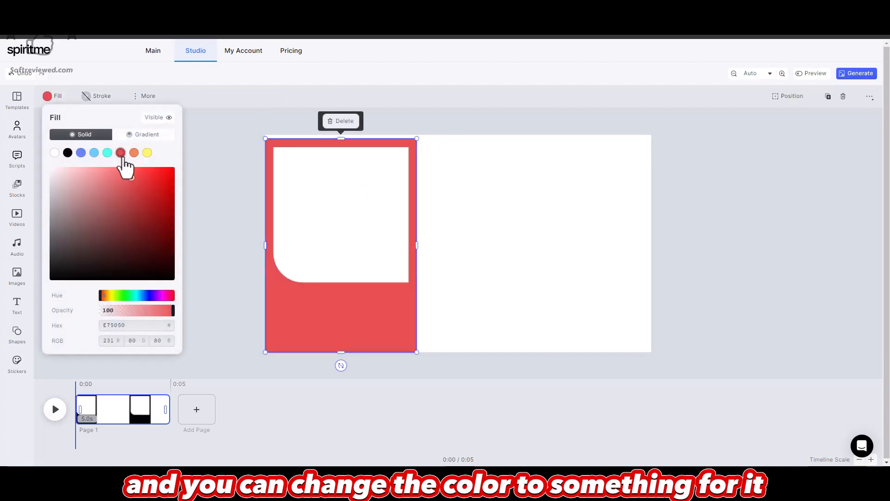
{"action": "left_click", "coordinate": [147, 153]}
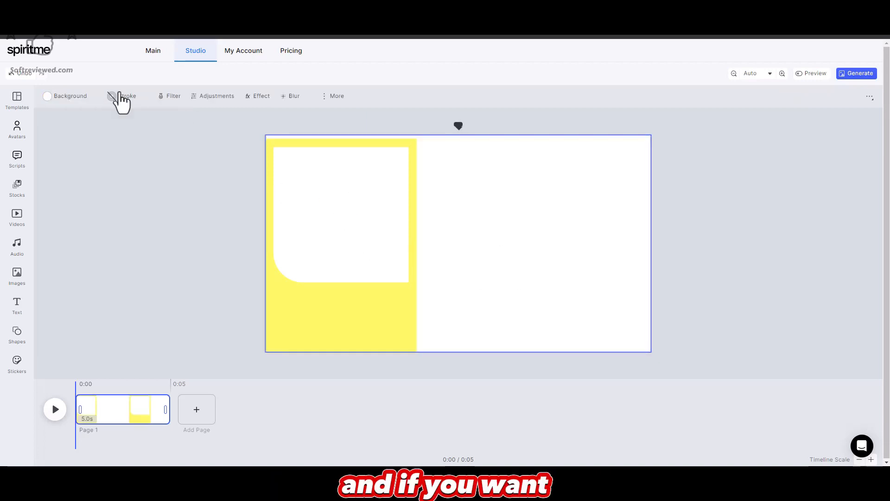
- Try solid red and blue backgrounds, then set a white-to-black gradient
{"action": "left_click", "coordinate": [69, 96]}
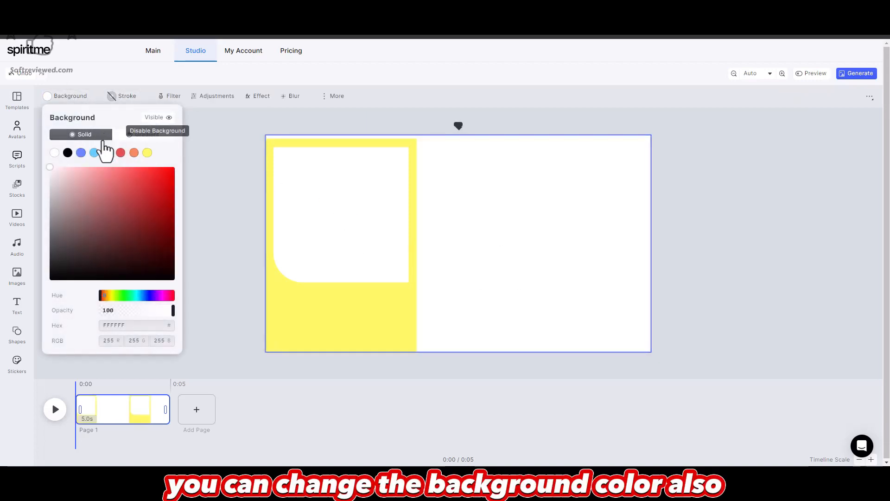
{"action": "mouse_move", "coordinate": [128, 150]}
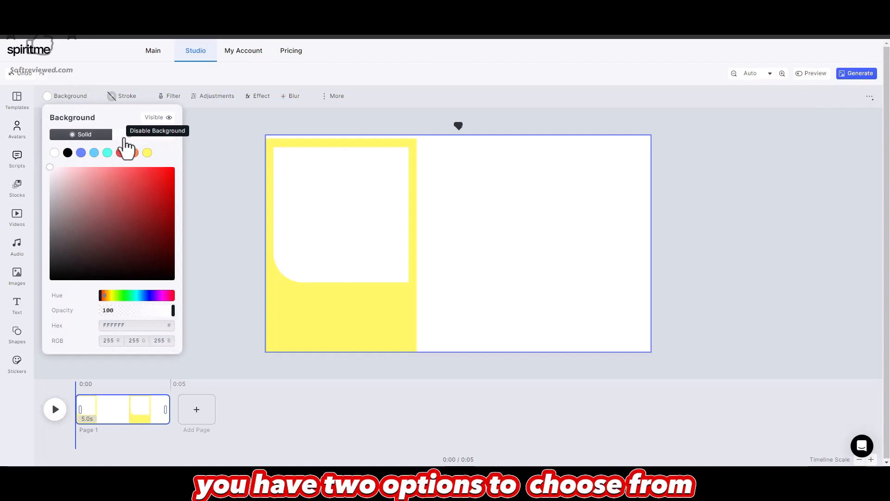
{"action": "mouse_move", "coordinate": [166, 160]}
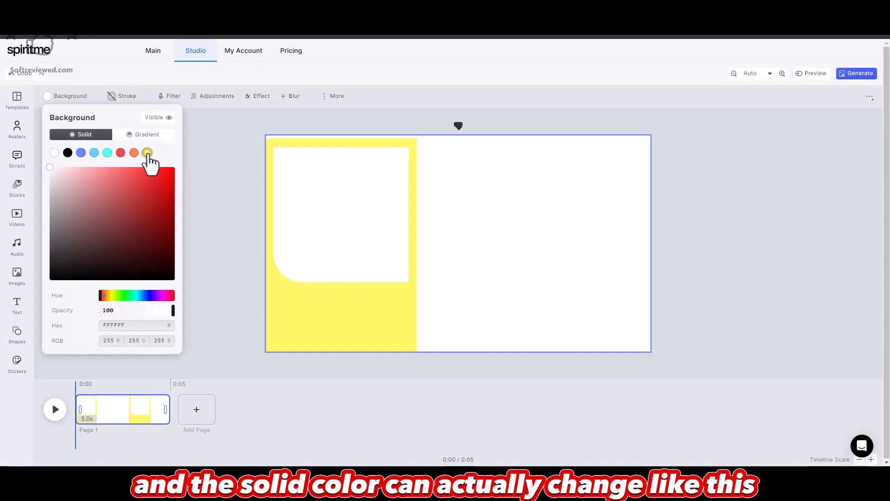
{"action": "left_click", "coordinate": [119, 152]}
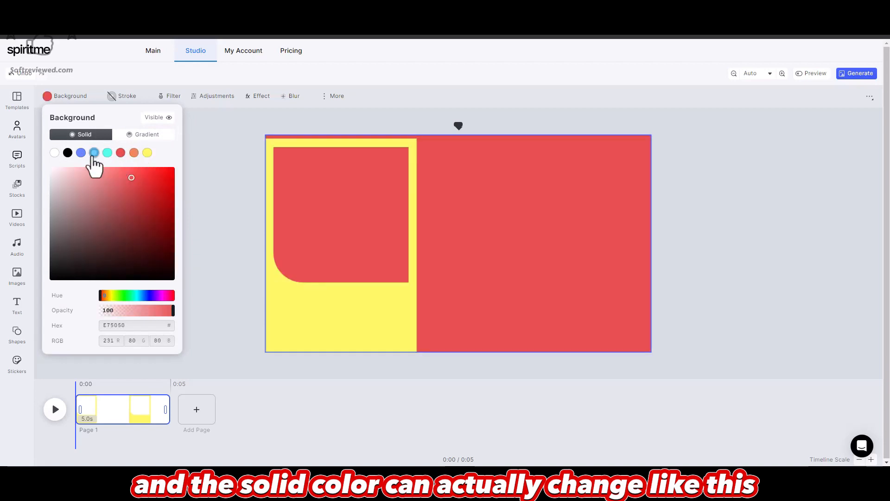
{"action": "left_click", "coordinate": [81, 152]}
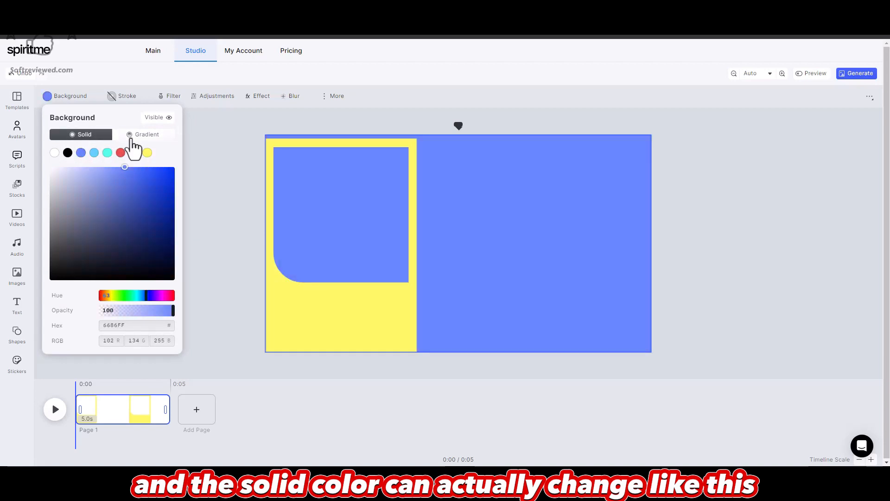
{"action": "left_click", "coordinate": [146, 134]}
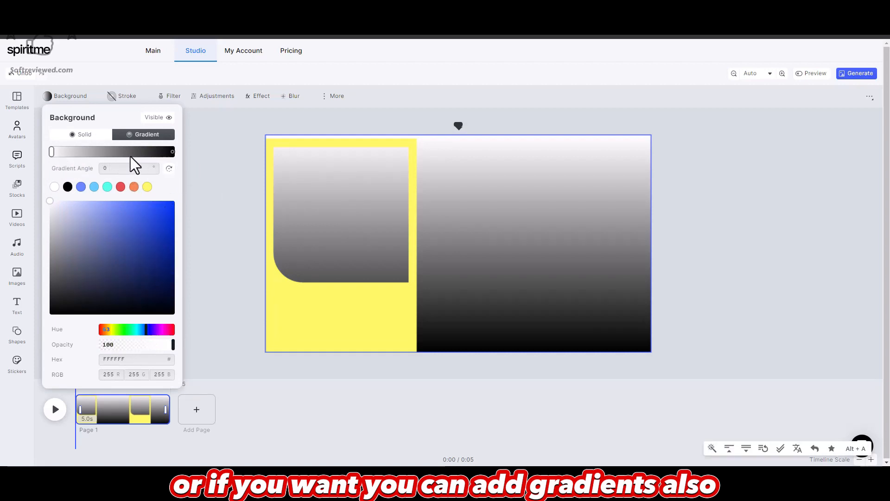
{"action": "left_click", "coordinate": [522, 219]}
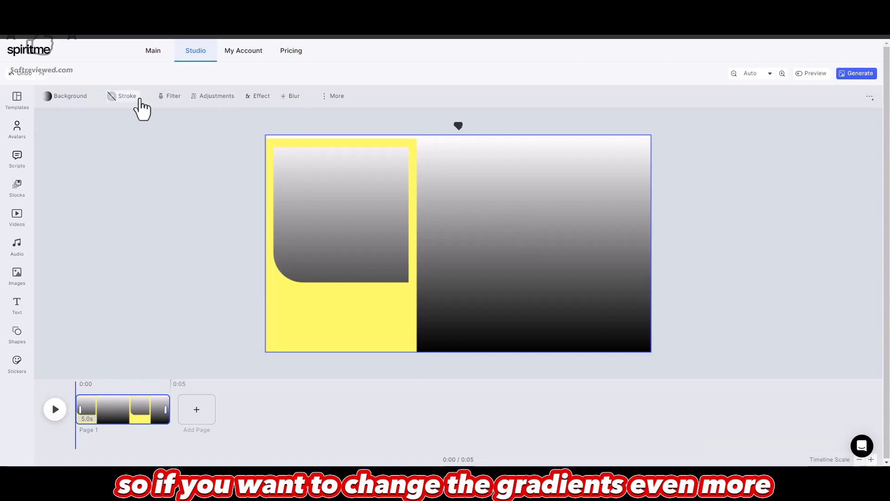
- Preview Frog, Greyed and Weathered filters, then apply the Peach pink-to-blue filter
{"action": "left_click", "coordinate": [173, 96]}
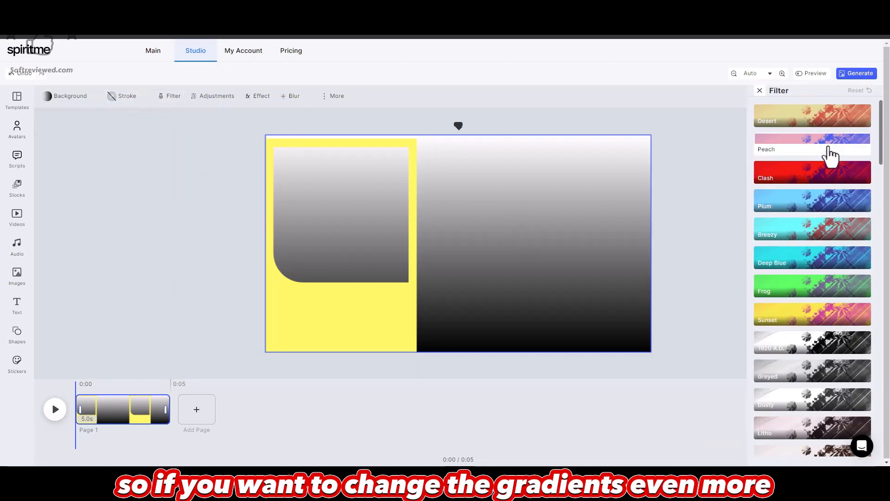
{"action": "left_click", "coordinate": [811, 286]}
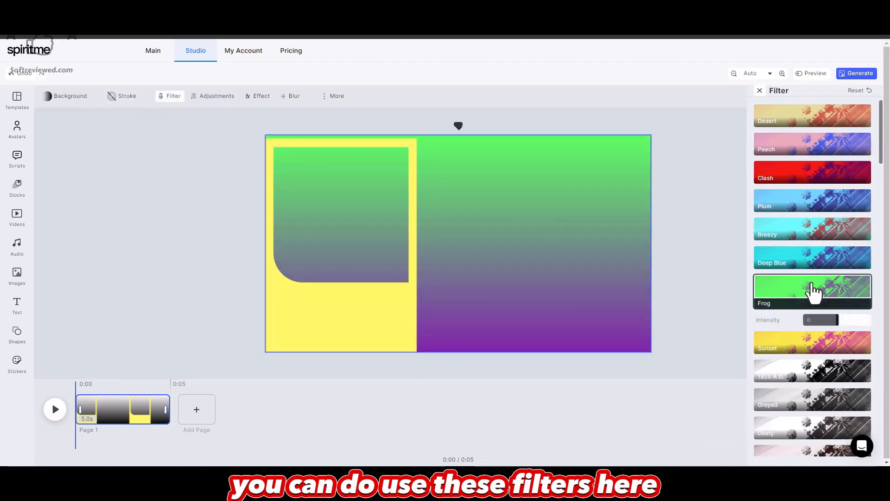
{"action": "left_click", "coordinate": [812, 206]}
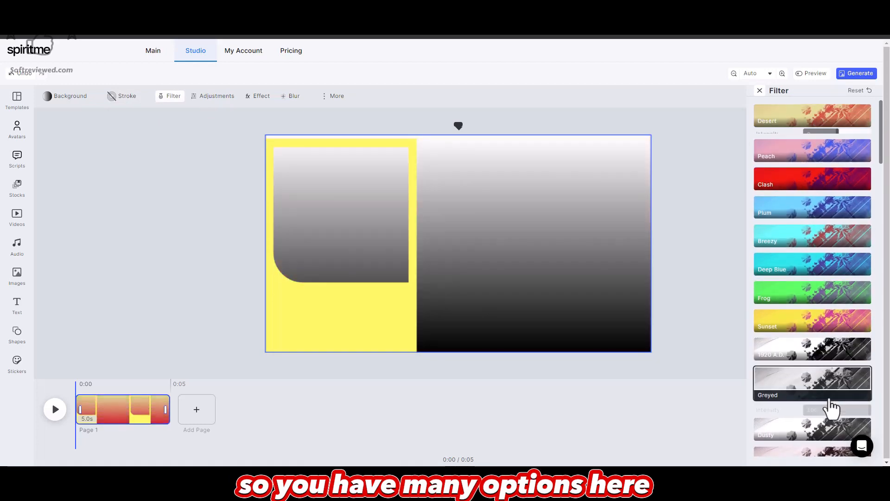
{"action": "scroll", "scroll_direction": "down", "scroll_amount": 3}
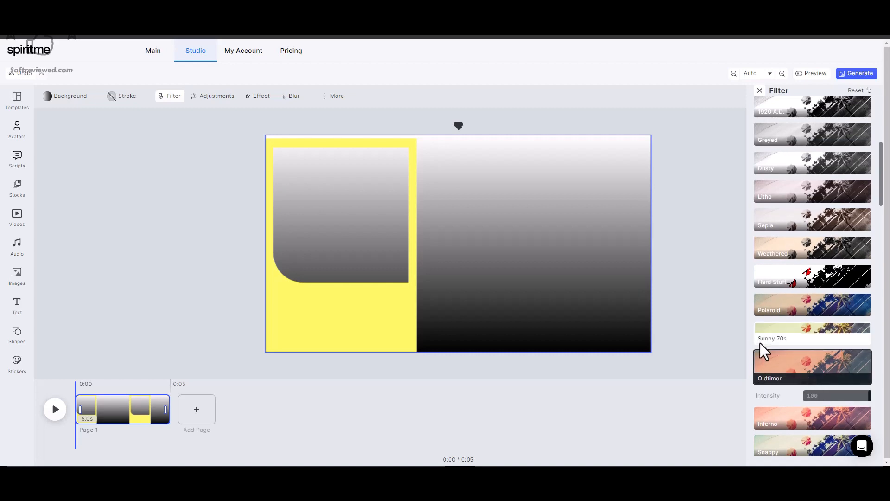
{"action": "left_click", "coordinate": [811, 247]}
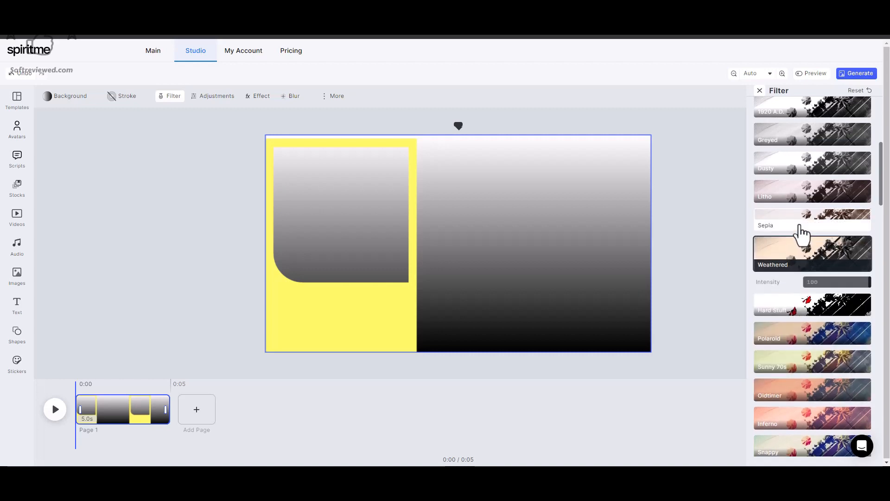
{"action": "scroll", "scroll_direction": "up", "scroll_amount": 3}
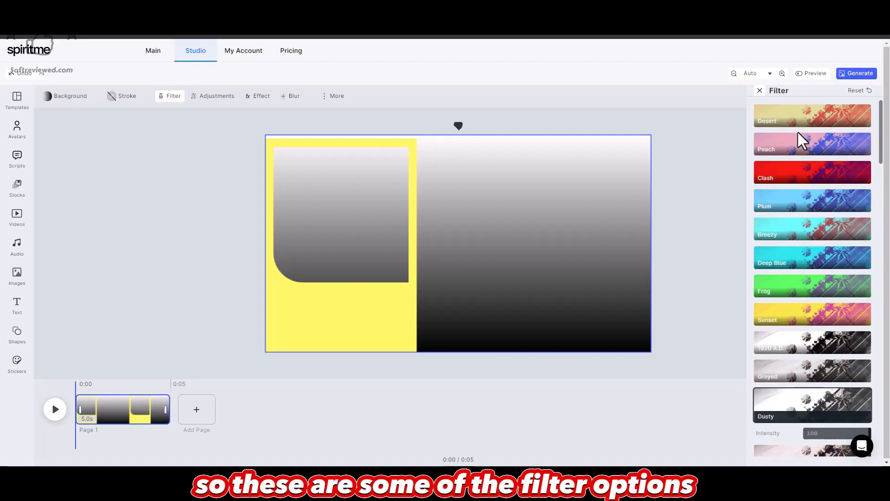
{"action": "left_click", "coordinate": [811, 143]}
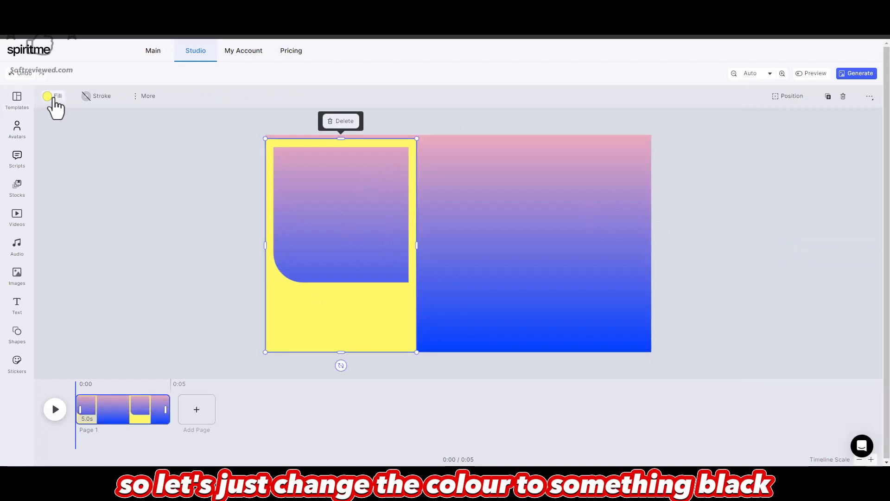
- Recolour the yellow frame black and add a blank page after page 1
{"action": "left_click", "coordinate": [47, 95]}
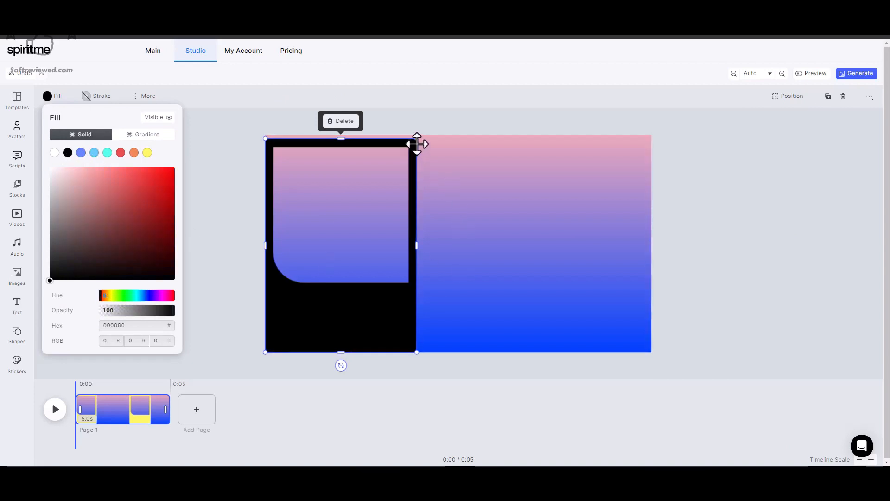
{"action": "left_click", "coordinate": [474, 220]}
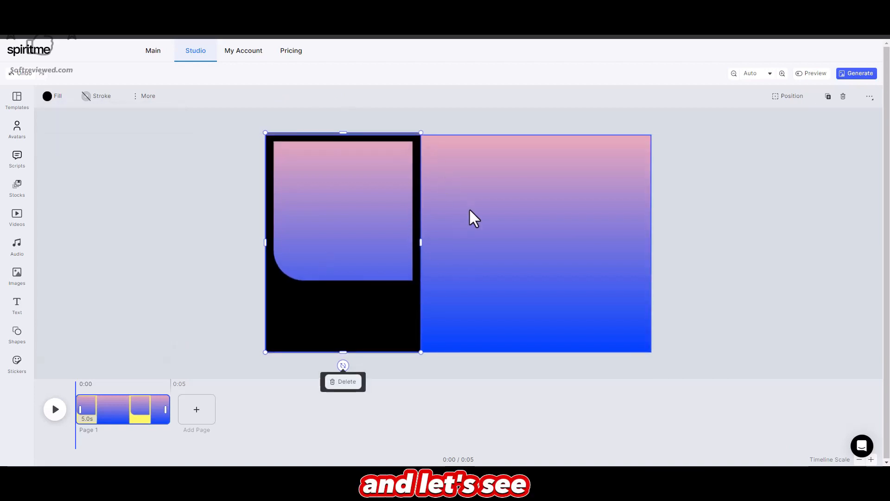
{"action": "left_click", "coordinate": [195, 409]}
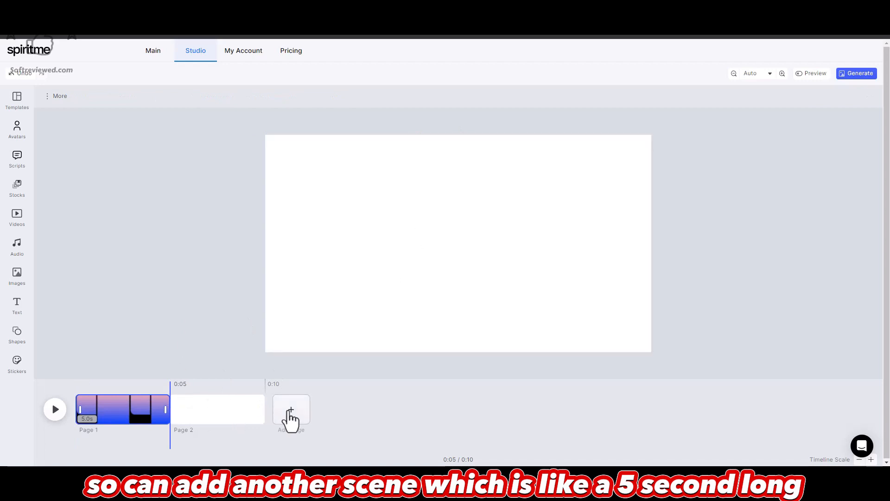
- Add blank pages up to five and move the designed page back to position 1
{"action": "left_click", "coordinate": [291, 409]}
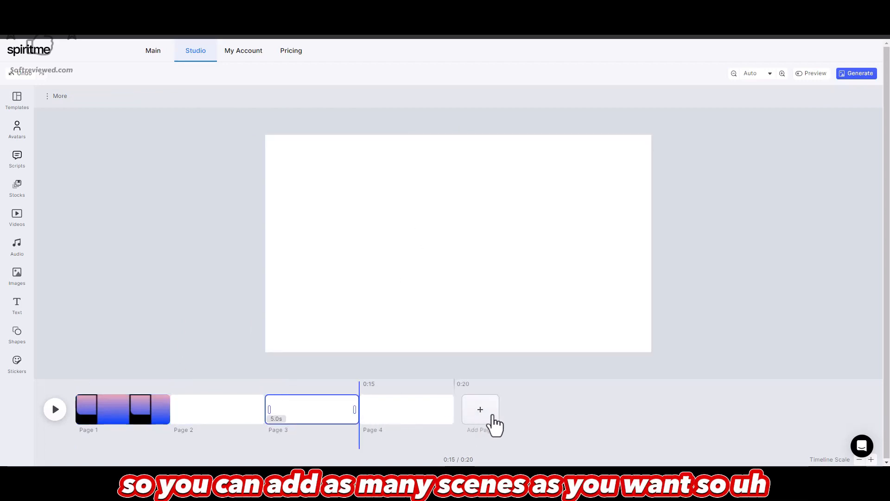
{"action": "left_click", "coordinate": [479, 409]}
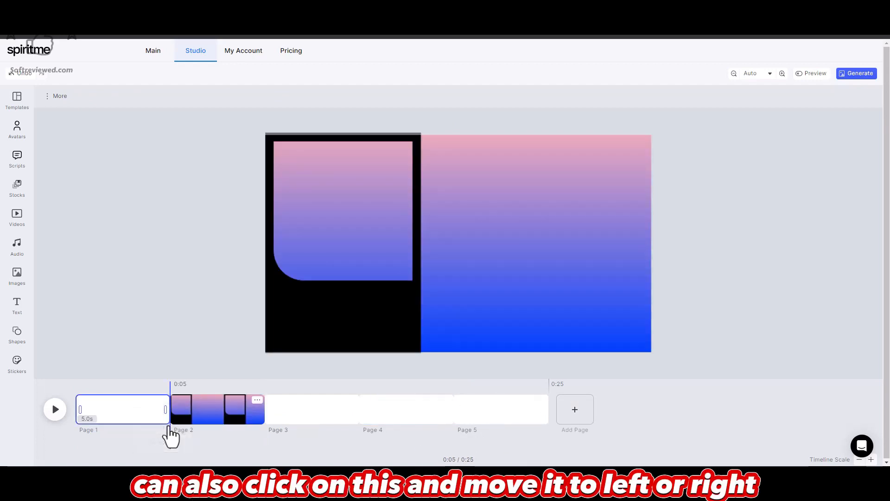
{"action": "left_click", "coordinate": [257, 400]}
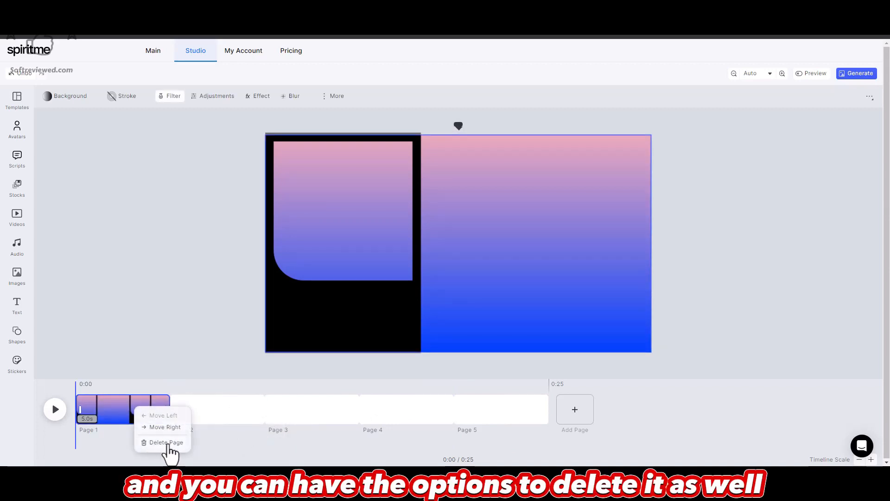
{"action": "left_click", "coordinate": [166, 443]}
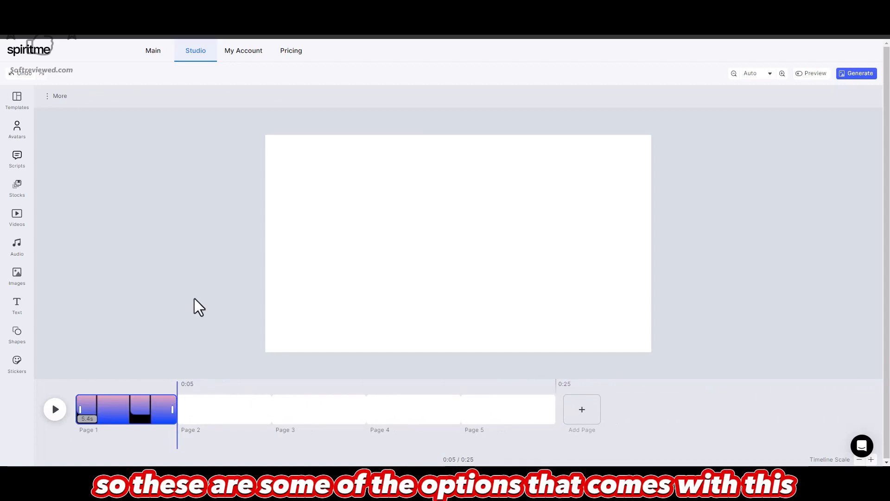
{"action": "left_click", "coordinate": [17, 130]}
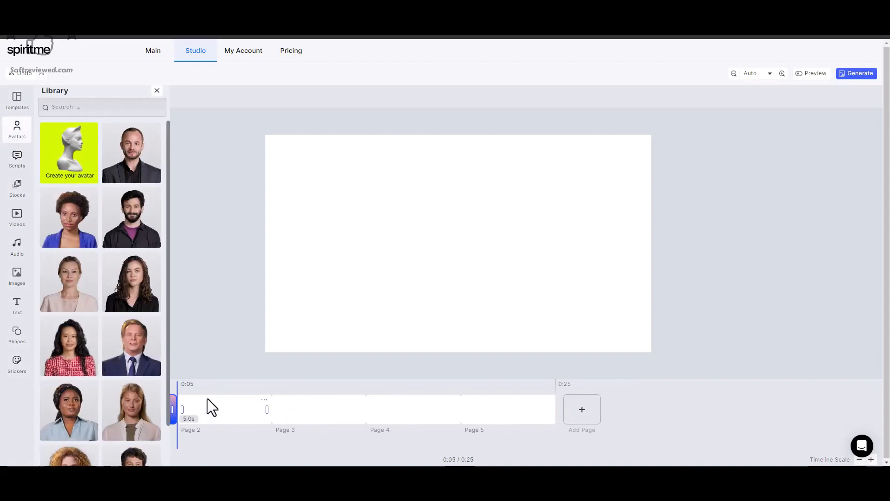
{"action": "left_click", "coordinate": [158, 90]}
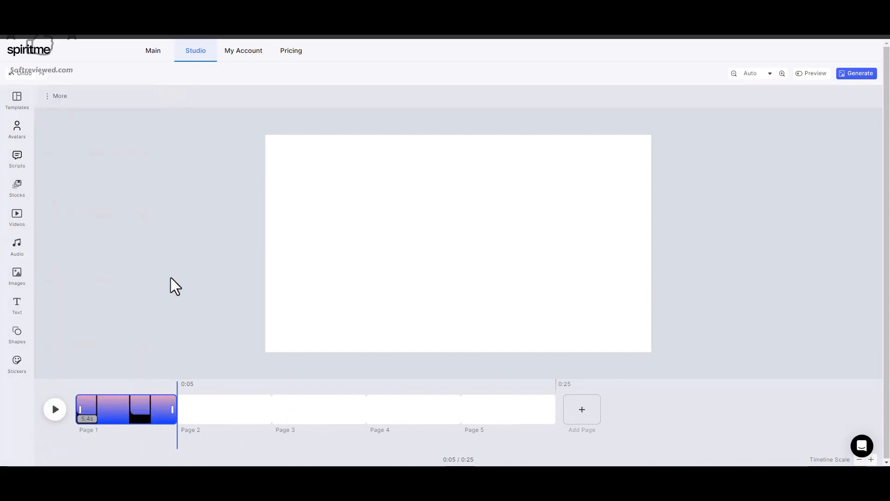
{"action": "left_click", "coordinate": [16, 335]}
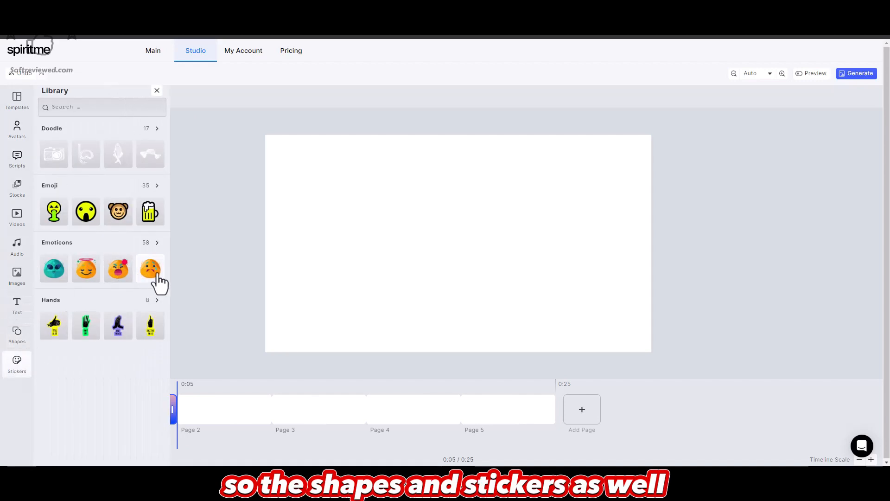
{"action": "left_click", "coordinate": [150, 268]}
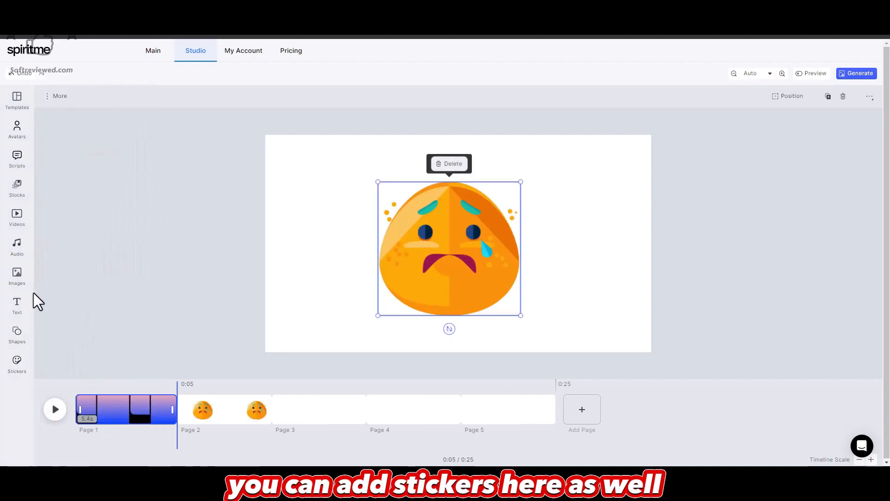
{"action": "left_click", "coordinate": [448, 164]}
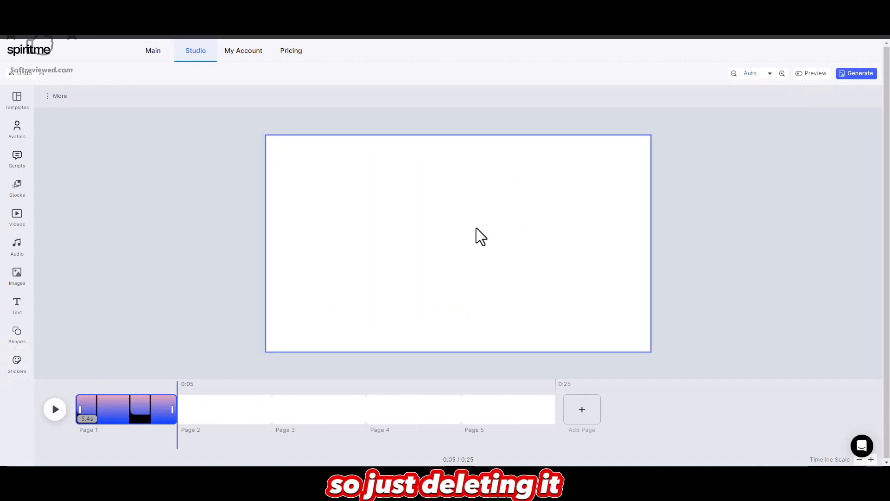
{"action": "mouse_move", "coordinate": [531, 312]}
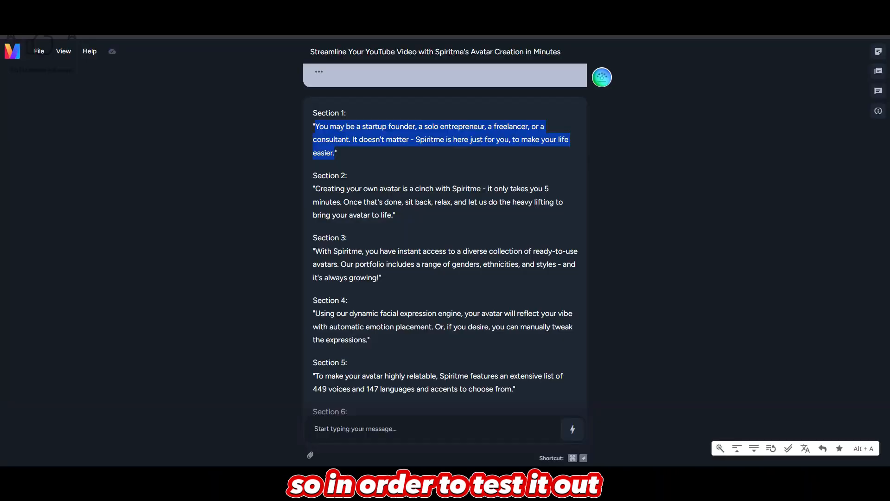
- Scroll through the multi-section Spiritme script in Merlin before returning to the Spiritme editor
{"action": "scroll", "scroll_direction": "down", "scroll_amount": 3}
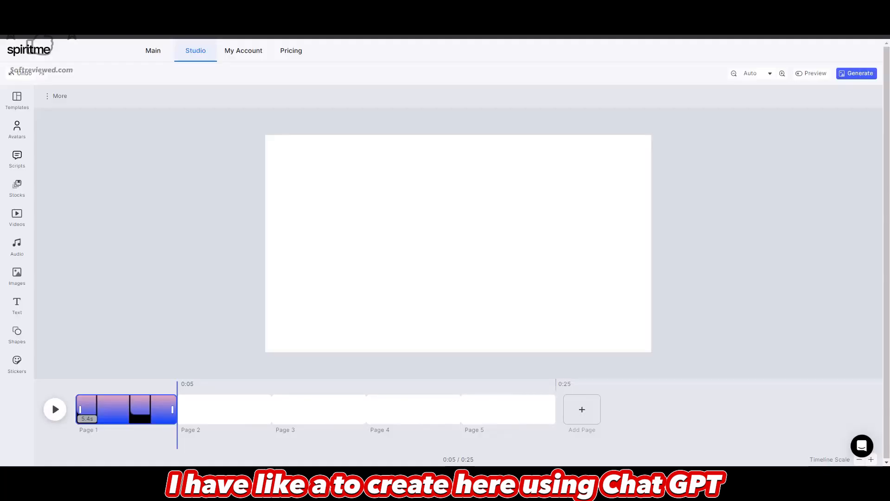
{"action": "mouse_move", "coordinate": [17, 188]}
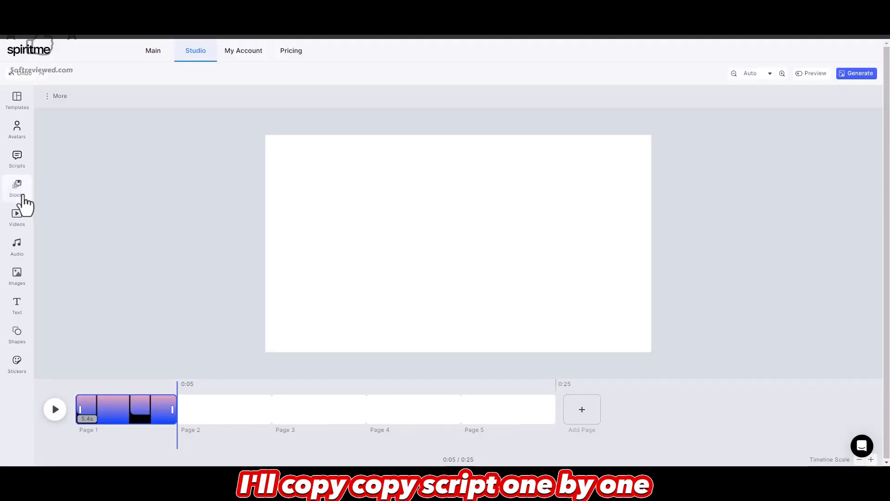
- Place the bald man in a dark suit from the avatar library inside page 1's rounded frame
{"action": "left_click", "coordinate": [16, 157]}
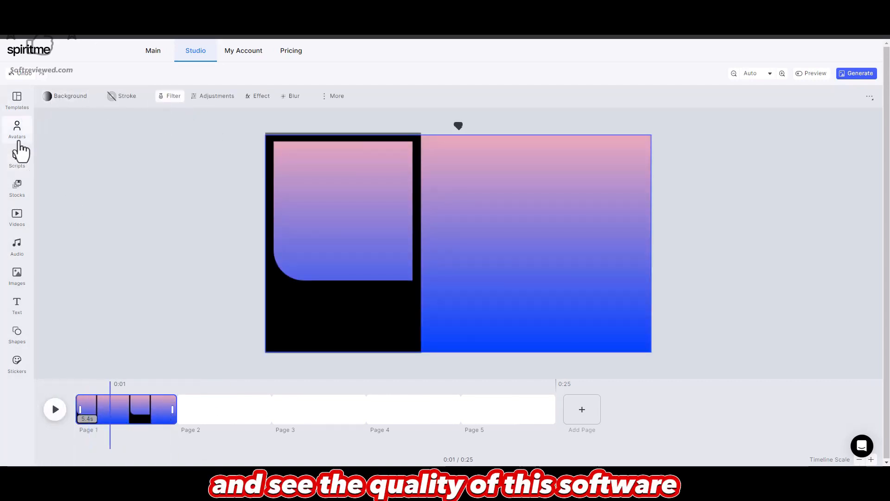
{"action": "left_click", "coordinate": [16, 130]}
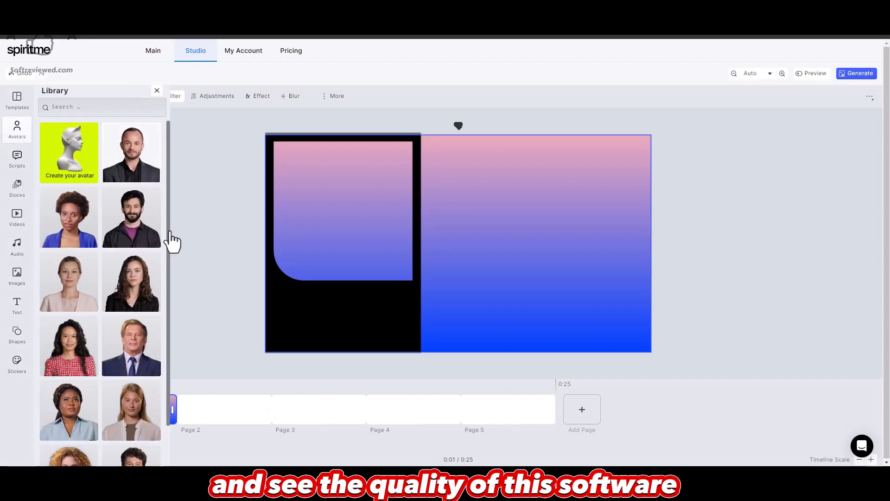
{"action": "left_click", "coordinate": [131, 151]}
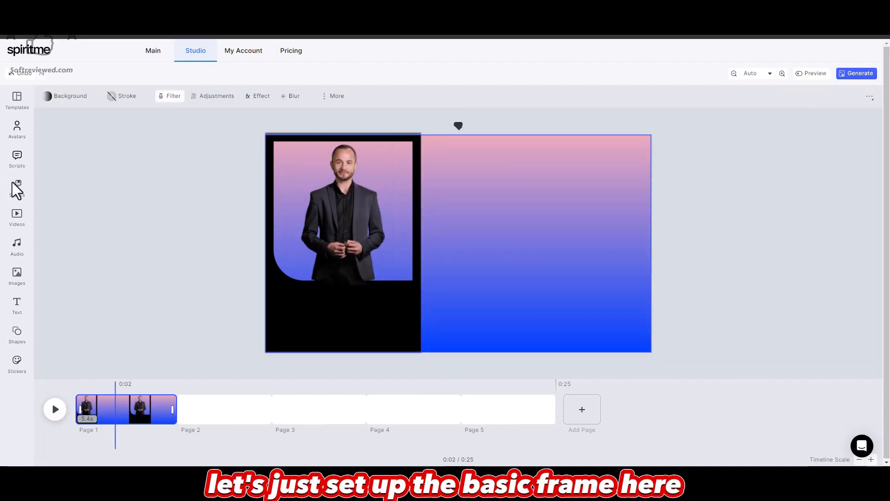
- Add a title text box to page 1 reading "Welcome to"
{"action": "left_click", "coordinate": [17, 305]}
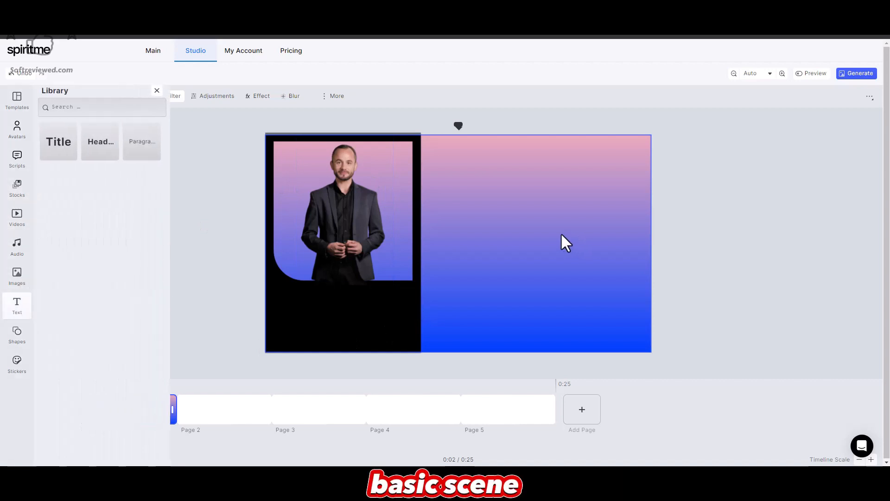
{"action": "left_click", "coordinate": [57, 141]}
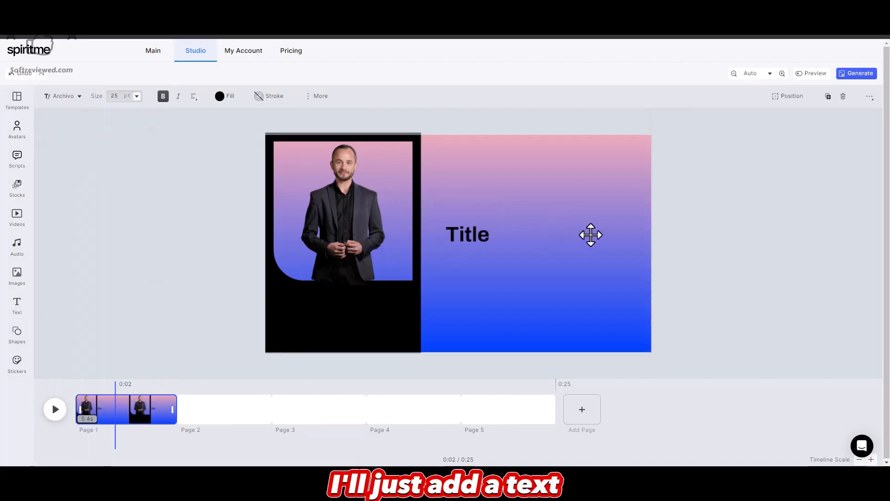
{"action": "double_click", "coordinate": [468, 235]}
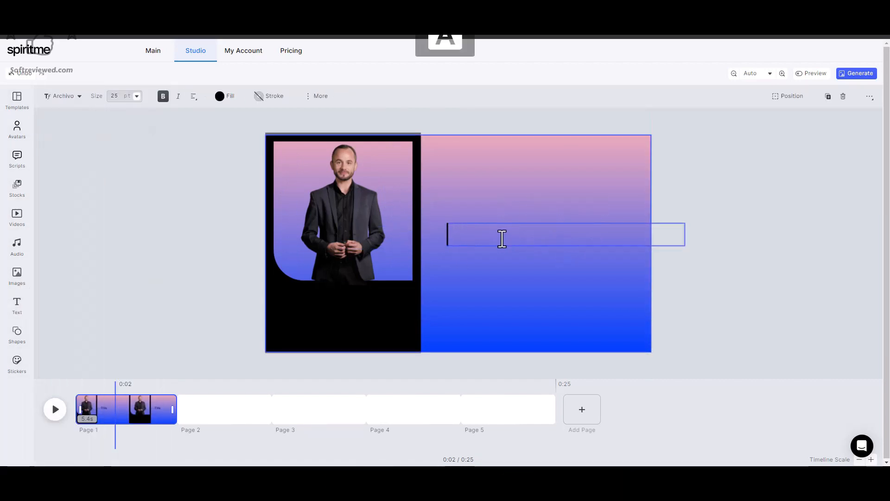
{"action": "type", "text": "Welcome to"}
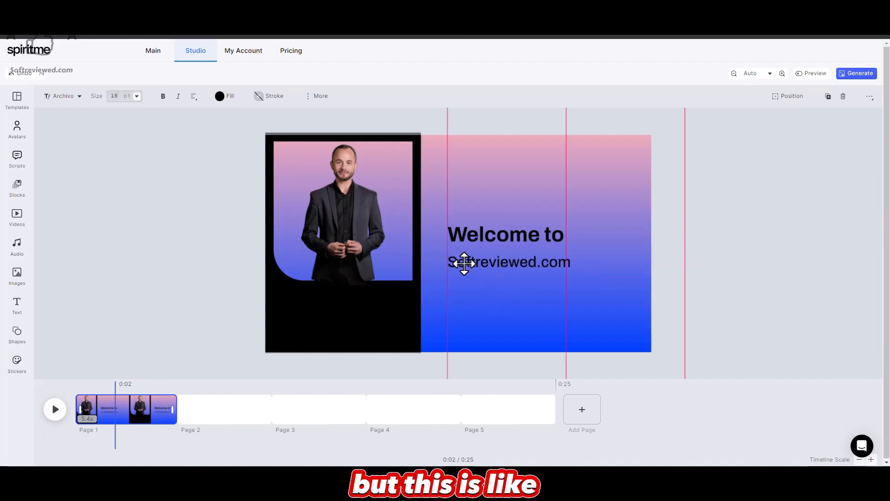
- Make the "Softreviewed.com" line bold beneath the "Welcome to" heading
{"action": "left_click", "coordinate": [464, 262]}
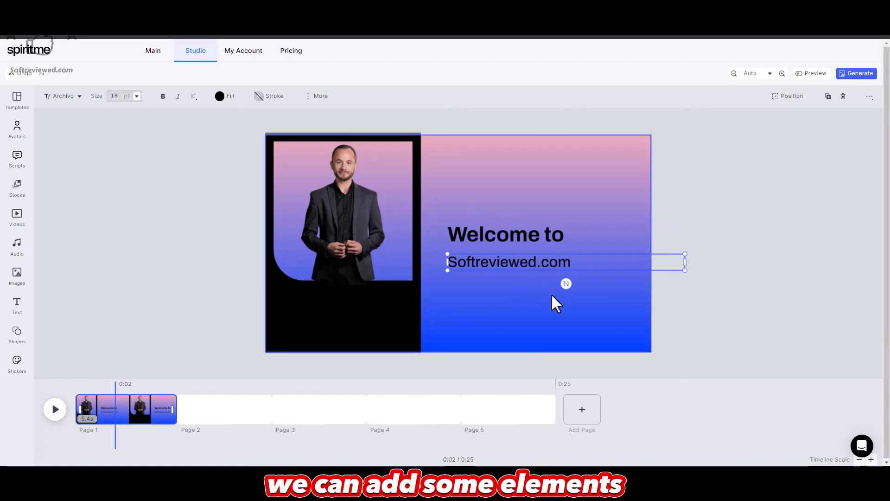
{"action": "mouse_move", "coordinate": [604, 307]}
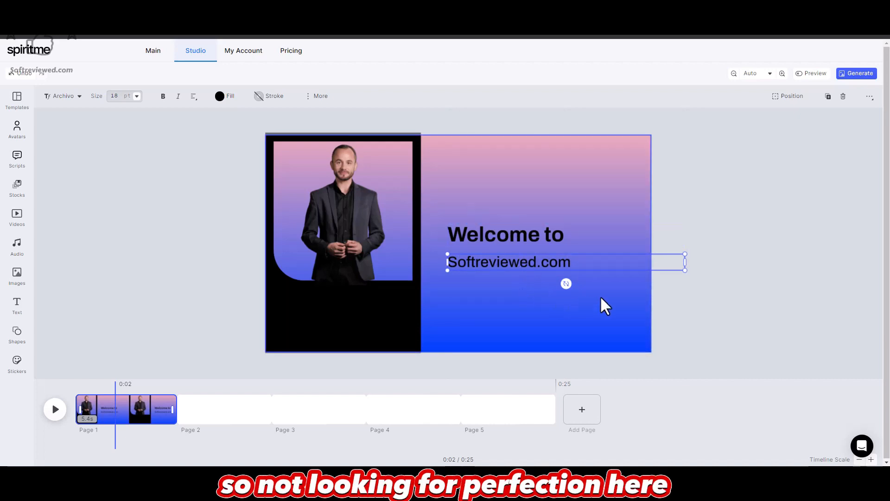
{"action": "mouse_move", "coordinate": [527, 316]}
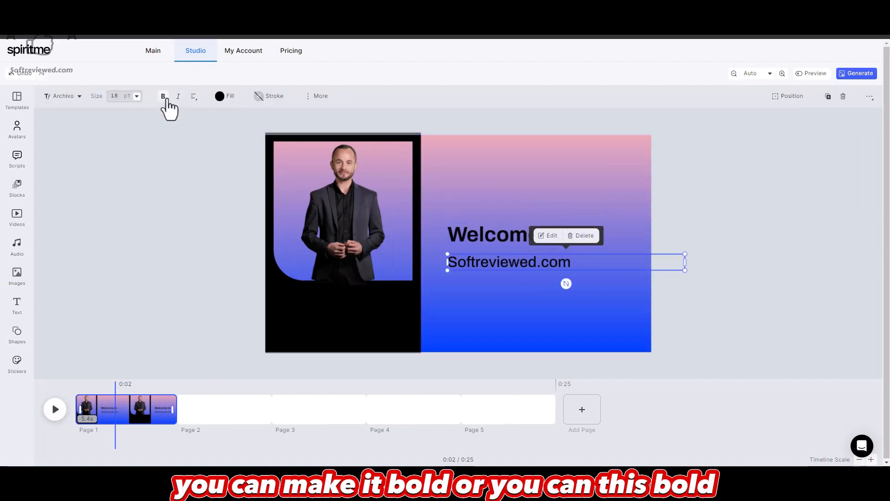
{"action": "left_click", "coordinate": [194, 96]}
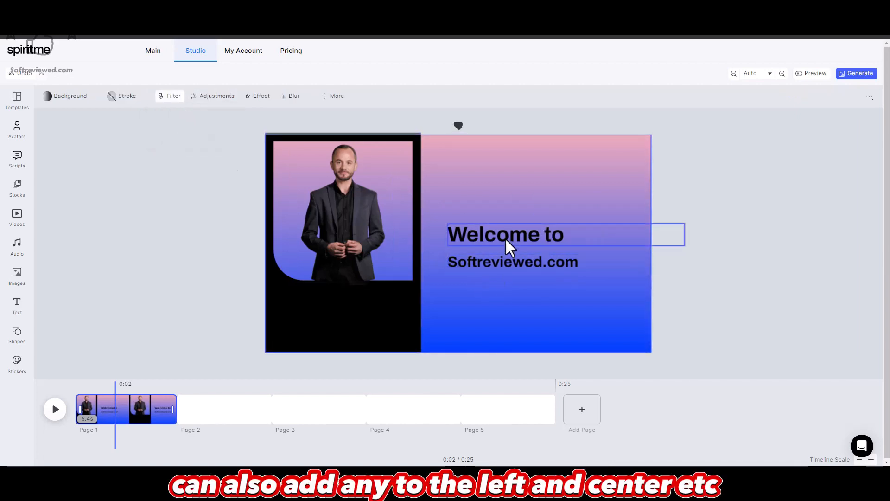
{"action": "left_click", "coordinate": [512, 261]}
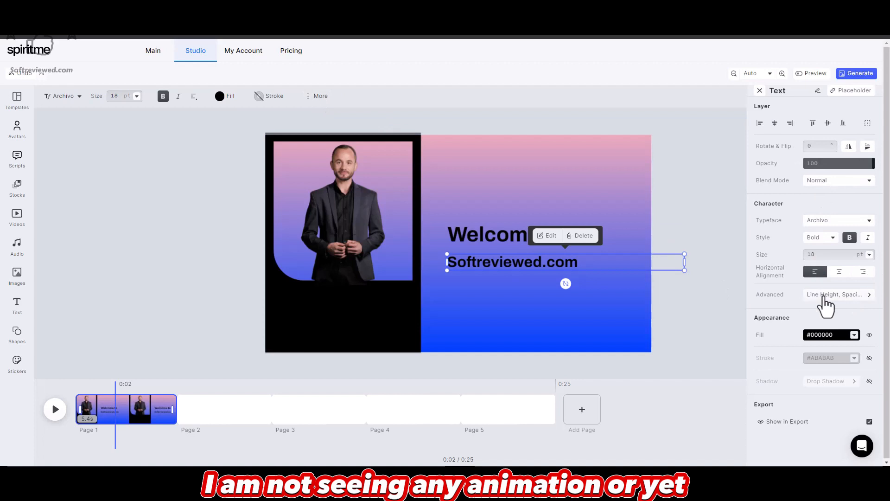
{"action": "mouse_move", "coordinate": [840, 304]}
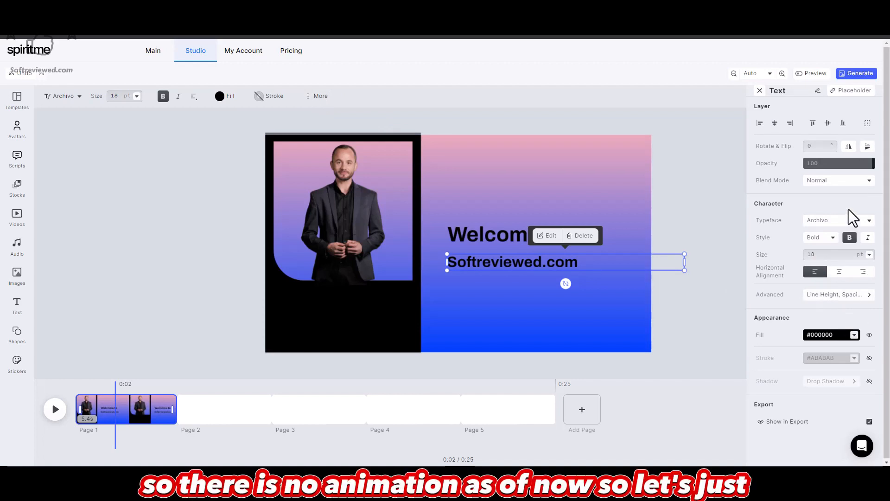
{"action": "mouse_move", "coordinate": [748, 148]}
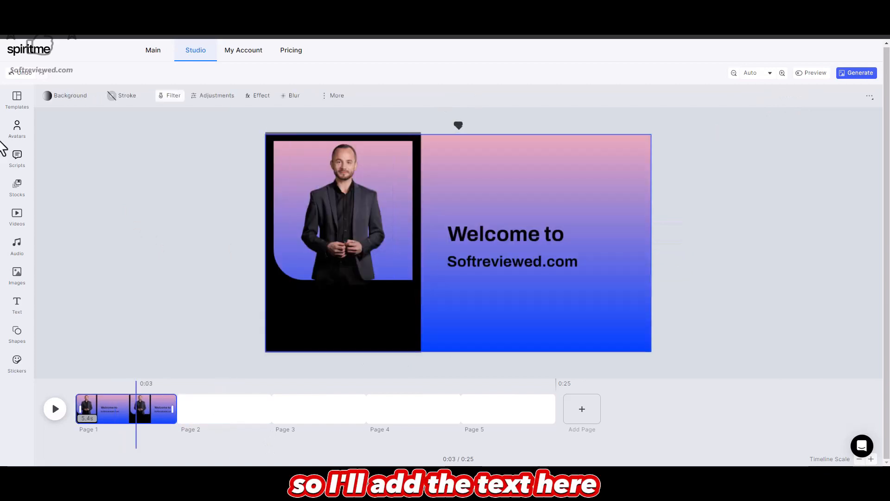
- Paste page 1's founders-and-freelancers speech script and wrap it in a happiness emotion markup
{"action": "left_click", "coordinate": [17, 158]}
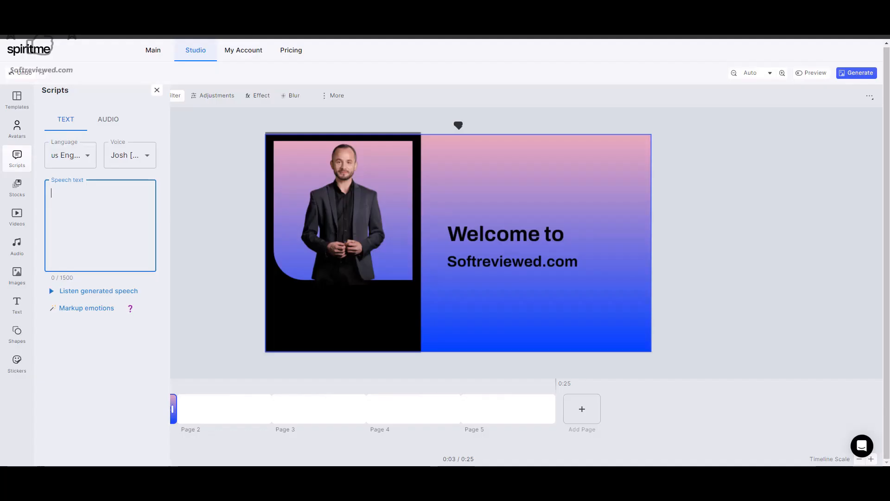
{"action": "right_click", "coordinate": [80, 216]}
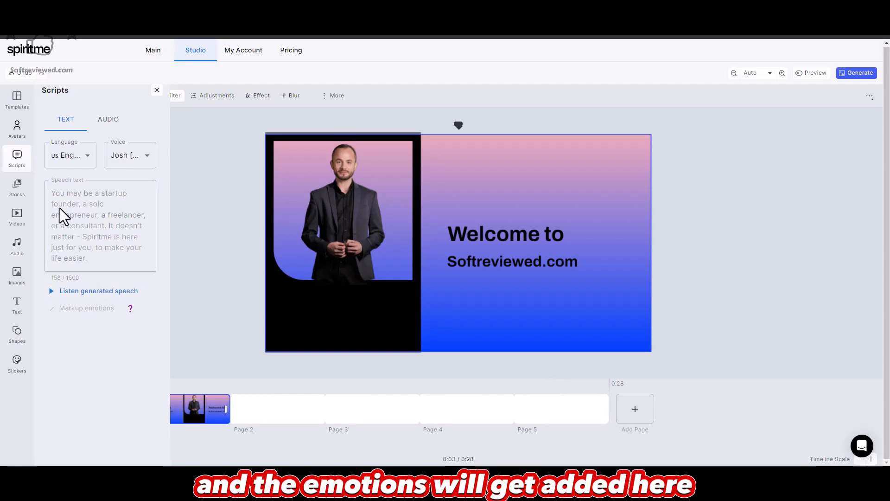
{"action": "mouse_move", "coordinate": [94, 236]}
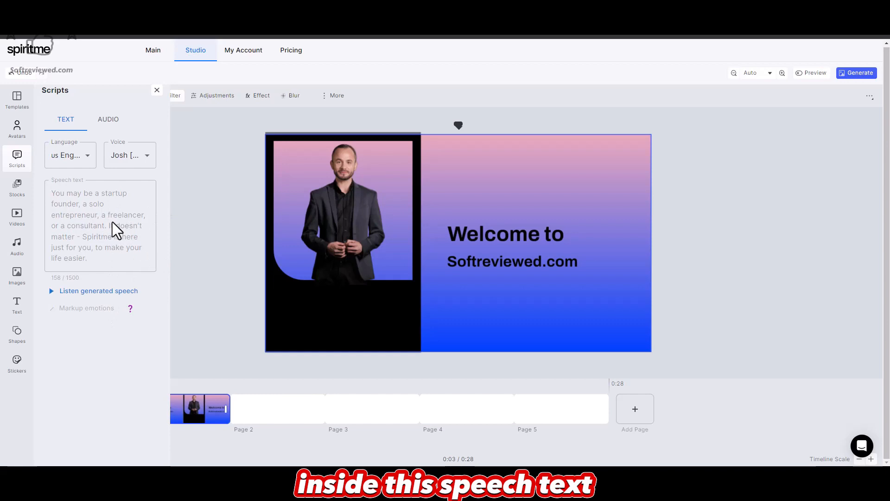
{"action": "left_click", "coordinate": [86, 307]}
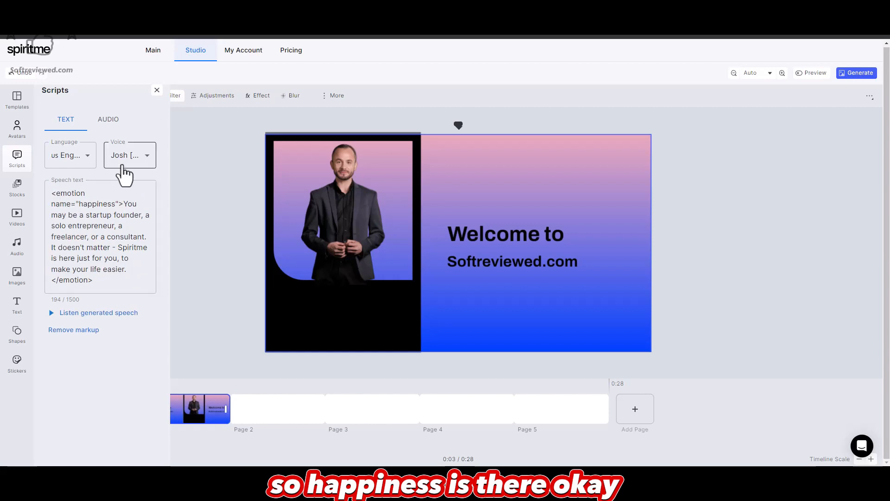
{"action": "mouse_move", "coordinate": [84, 334]}
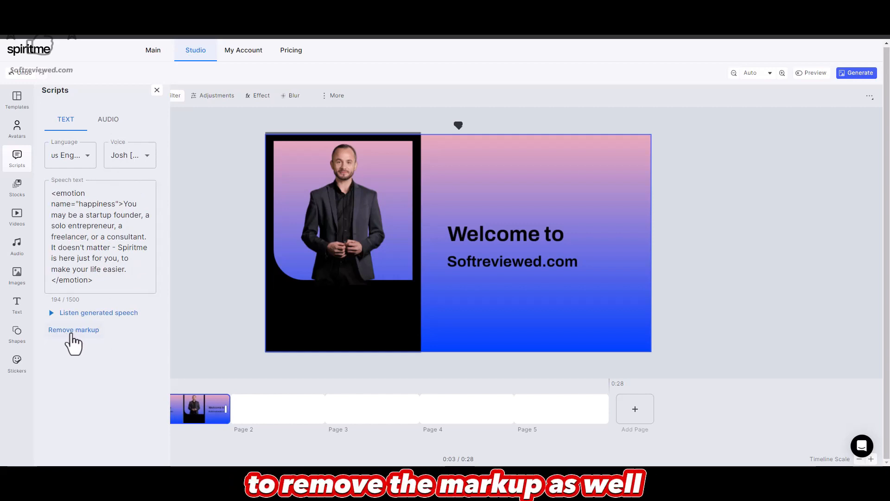
{"action": "mouse_move", "coordinate": [67, 349]}
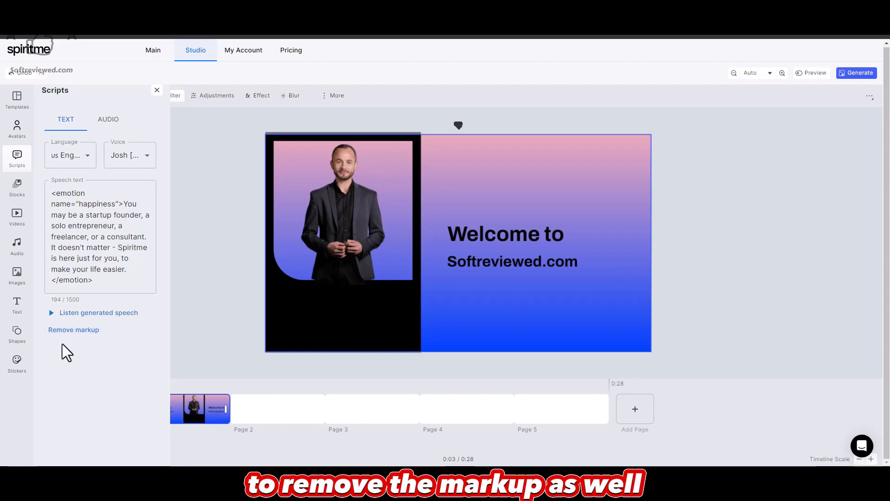
{"action": "mouse_move", "coordinate": [586, 74]}
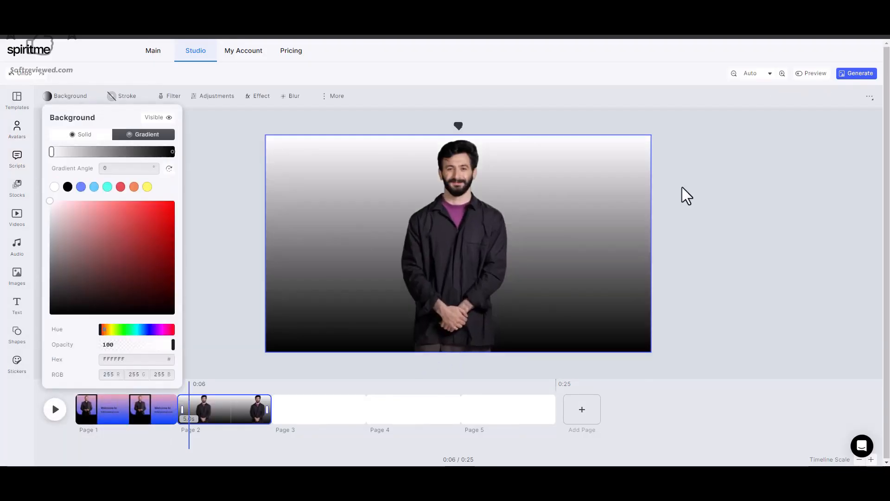
- Fill pages 3 and 4 with a striped background effect, emotion-tagged script and the Sarah voice
{"action": "left_click", "coordinate": [16, 158]}
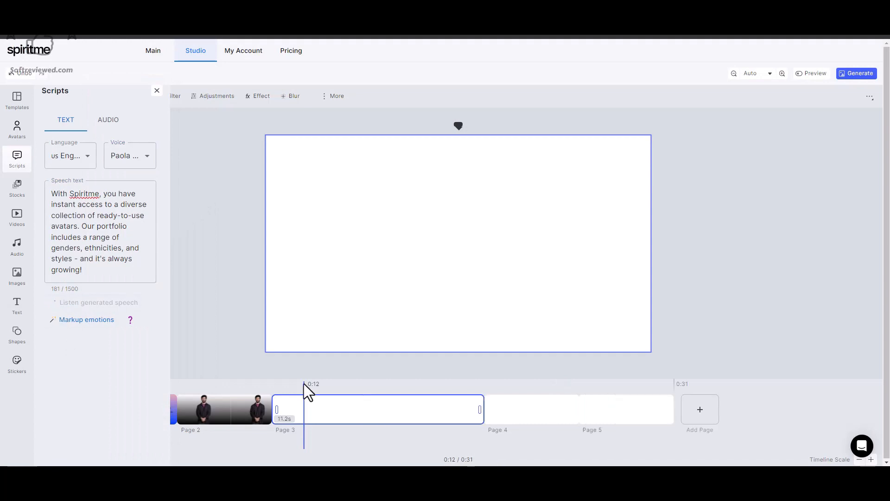
{"action": "left_click", "coordinate": [128, 156]}
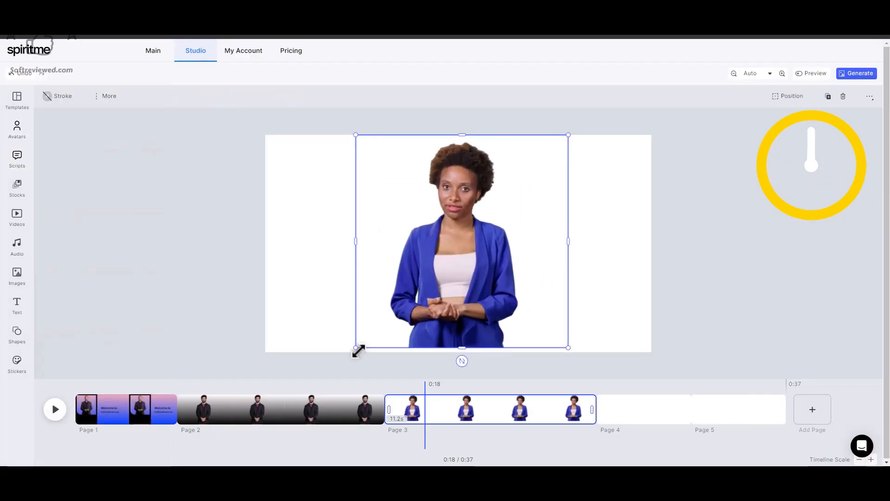
{"action": "left_click", "coordinate": [17, 161]}
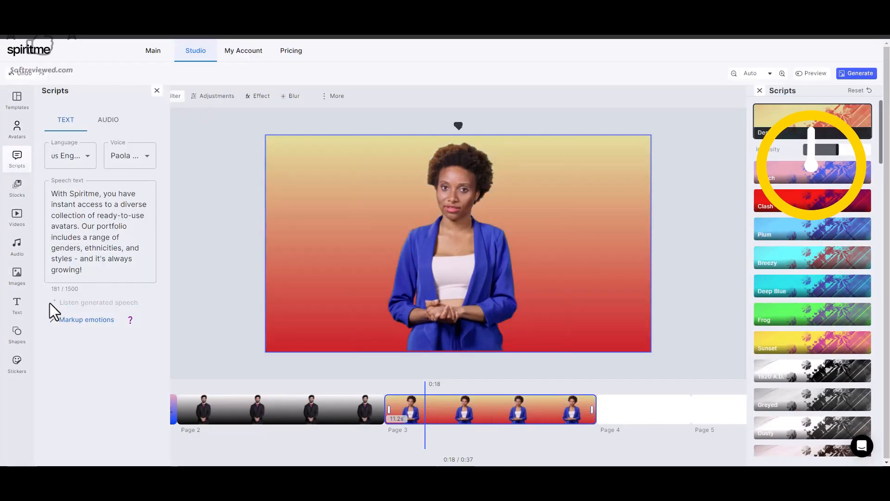
{"action": "left_click", "coordinate": [86, 319]}
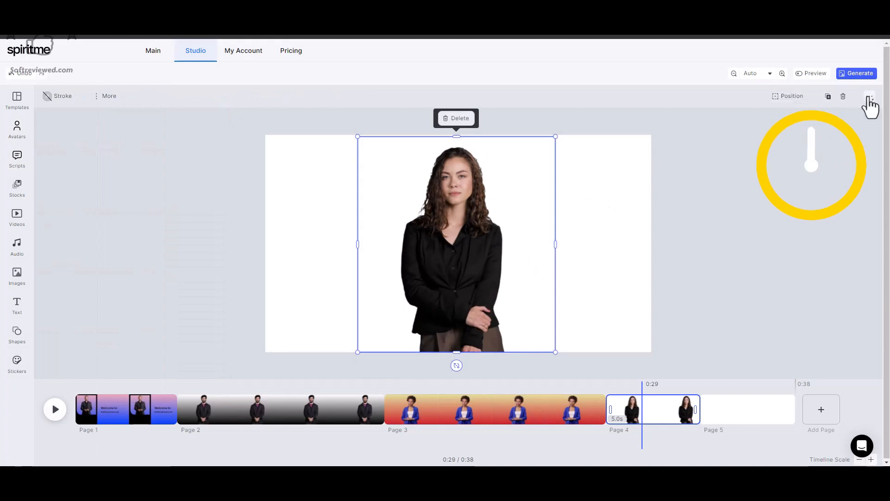
{"action": "left_click", "coordinate": [257, 95]}
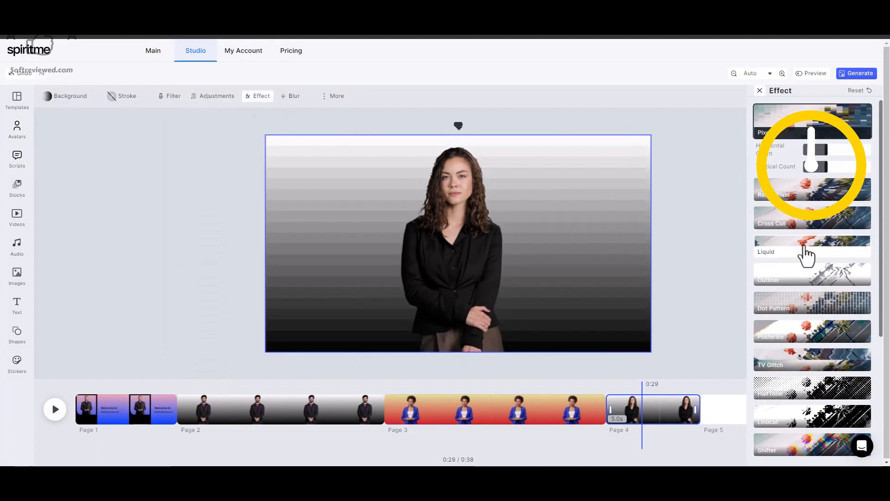
{"action": "left_click", "coordinate": [17, 160]}
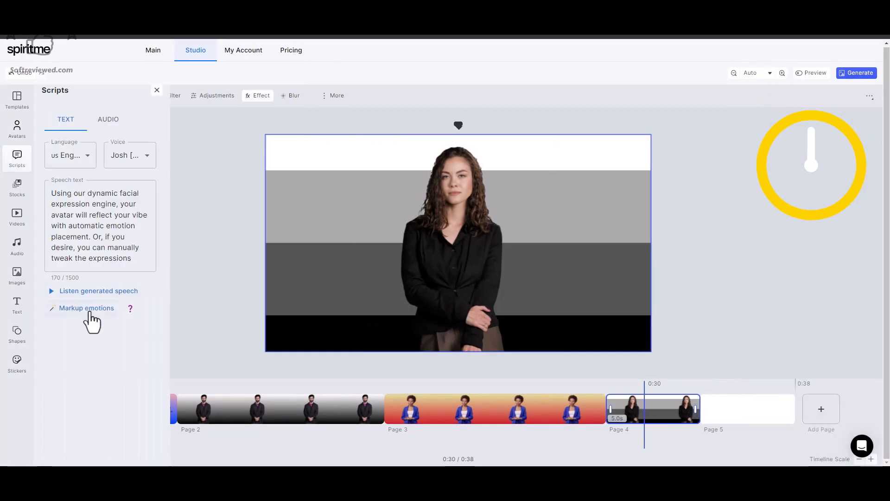
{"action": "left_click", "coordinate": [129, 155]}
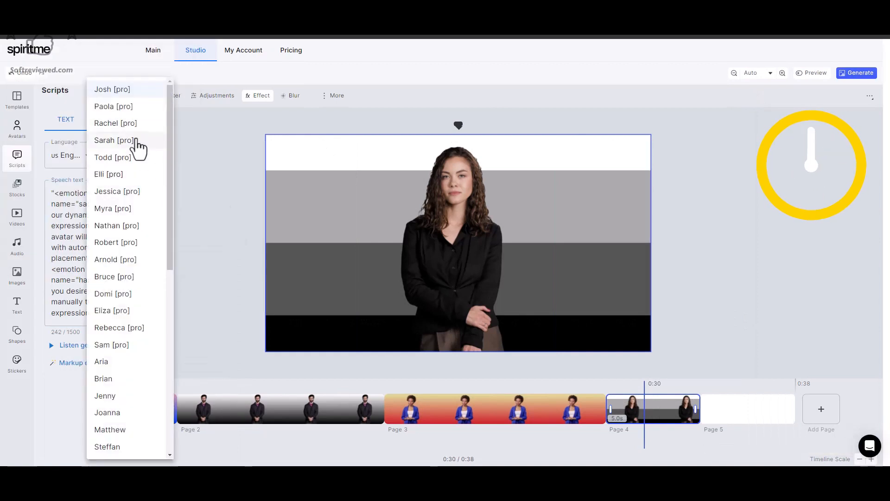
{"action": "left_click", "coordinate": [113, 140]}
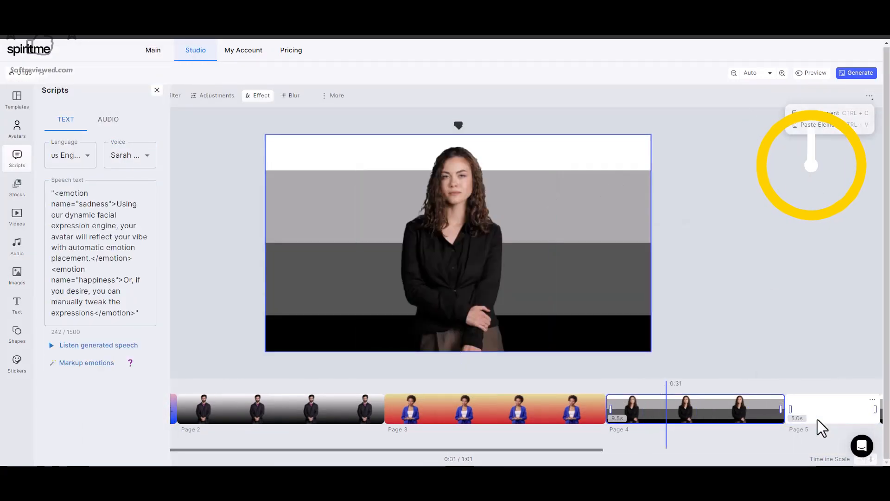
- Script pages 5 to 7, previewing page 6's speech, switching its voice to Nathan and tagging page 7's emotions
{"action": "left_click", "coordinate": [832, 409]}
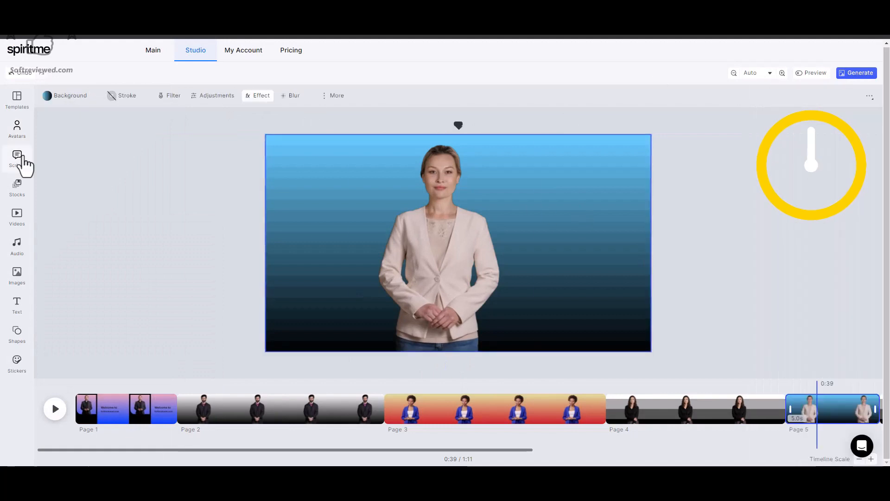
{"action": "left_click", "coordinate": [17, 158]}
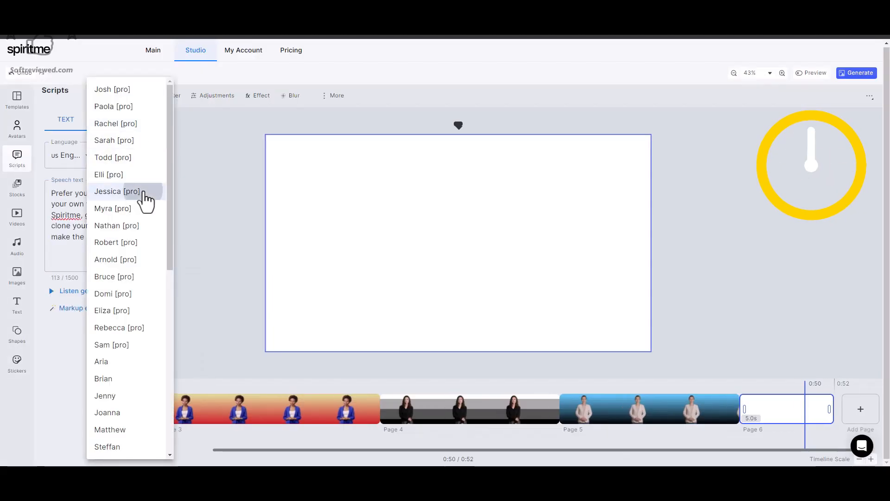
{"action": "left_click", "coordinate": [116, 191]}
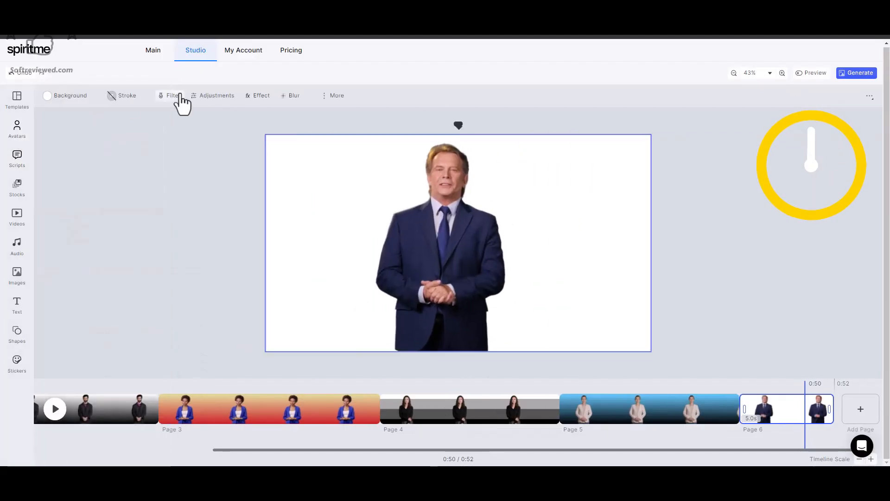
{"action": "left_click", "coordinate": [17, 159]}
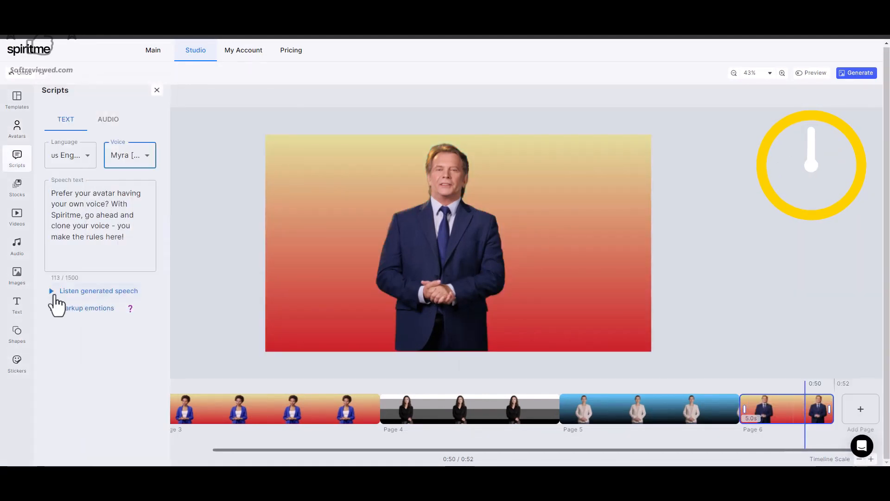
{"action": "left_click", "coordinate": [130, 155]}
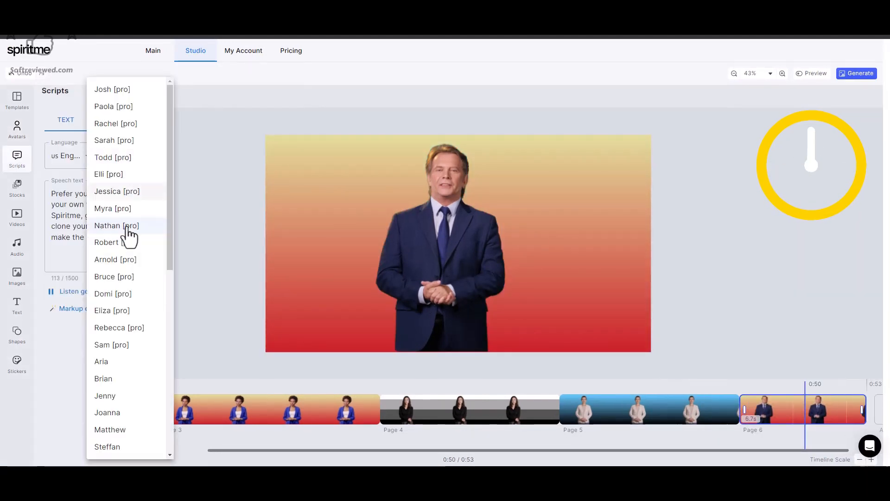
{"action": "left_click", "coordinate": [105, 242]}
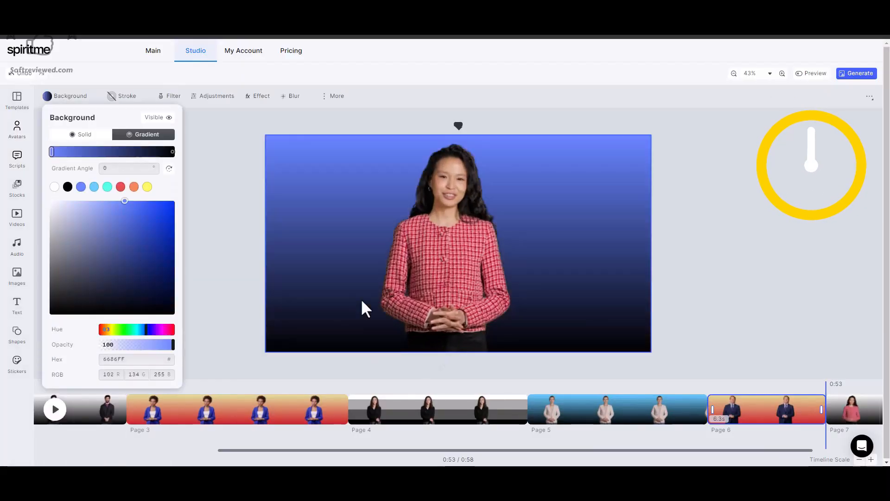
{"action": "left_click", "coordinate": [16, 159]}
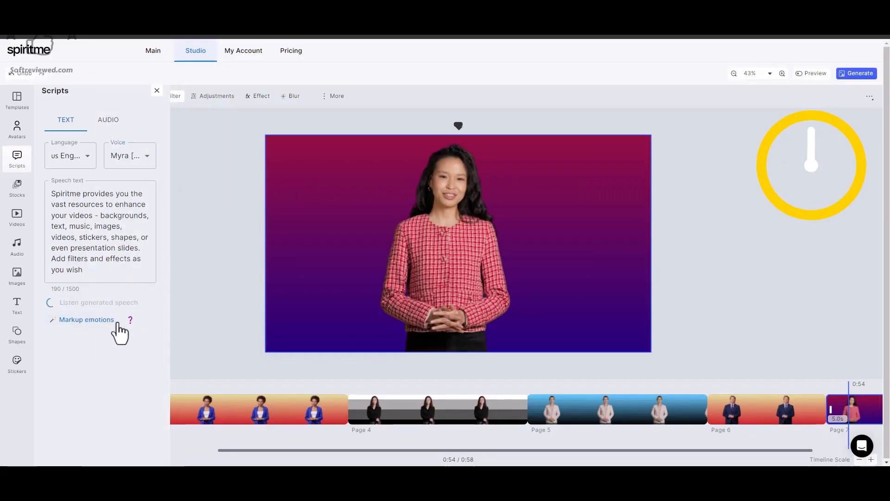
{"action": "left_click", "coordinate": [129, 155]}
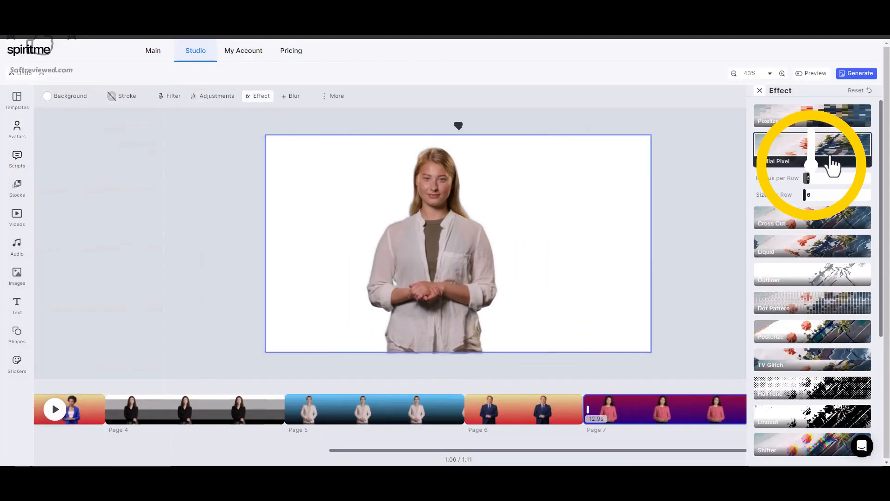
- Give page 10 a yellow dot-pattern background, its own speech script and a single blue-shirt avatar
{"action": "left_click", "coordinate": [812, 120]}
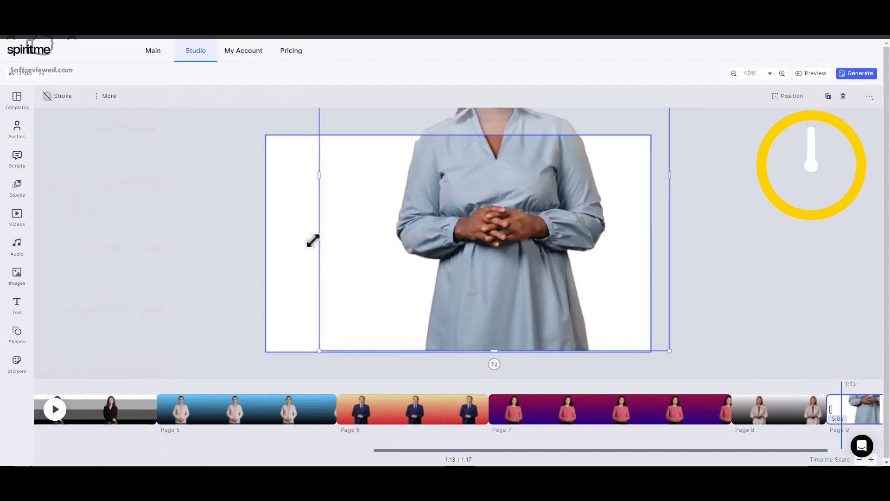
{"action": "left_click", "coordinate": [791, 96]}
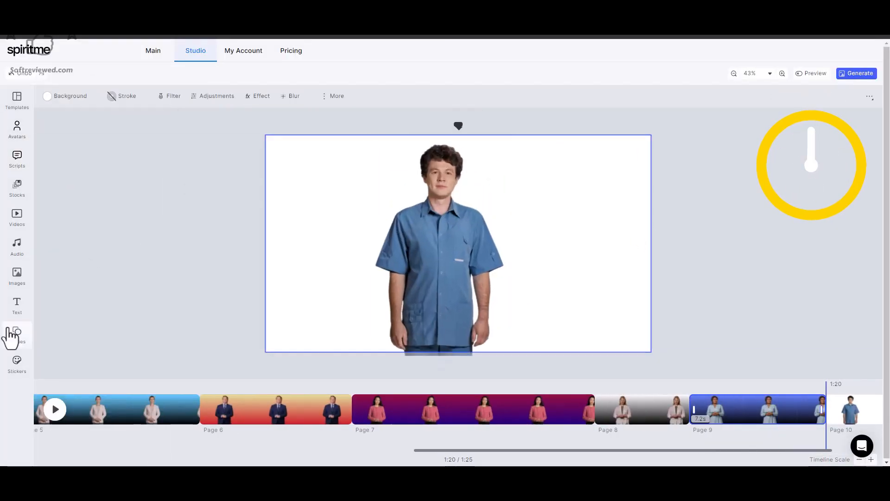
{"action": "left_click", "coordinate": [260, 95]}
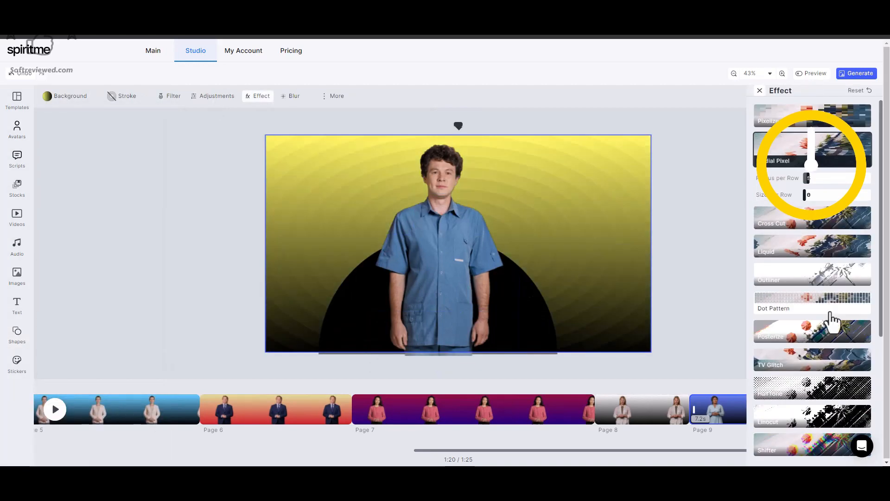
{"action": "left_click", "coordinate": [17, 159]}
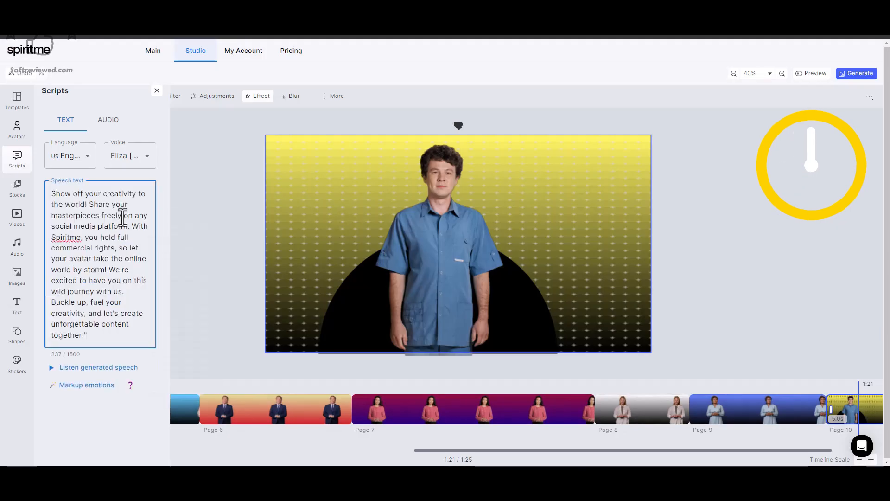
{"action": "left_click", "coordinate": [17, 130]}
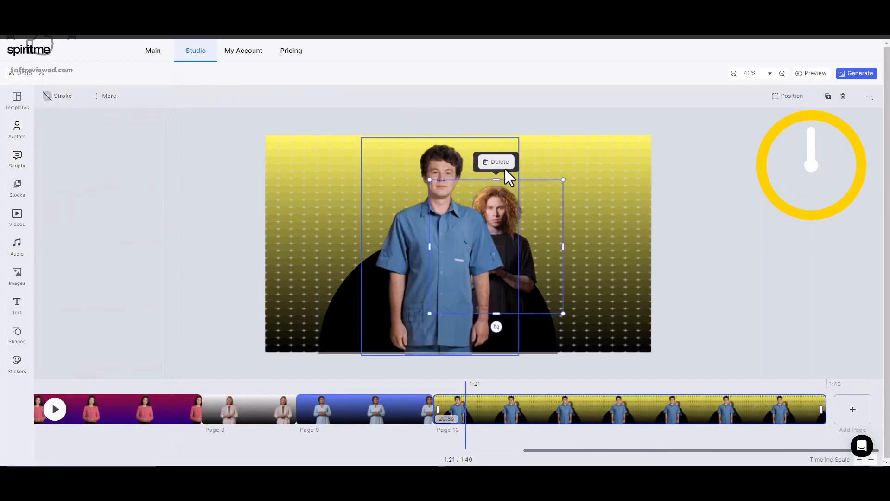
{"action": "left_click", "coordinate": [495, 161]}
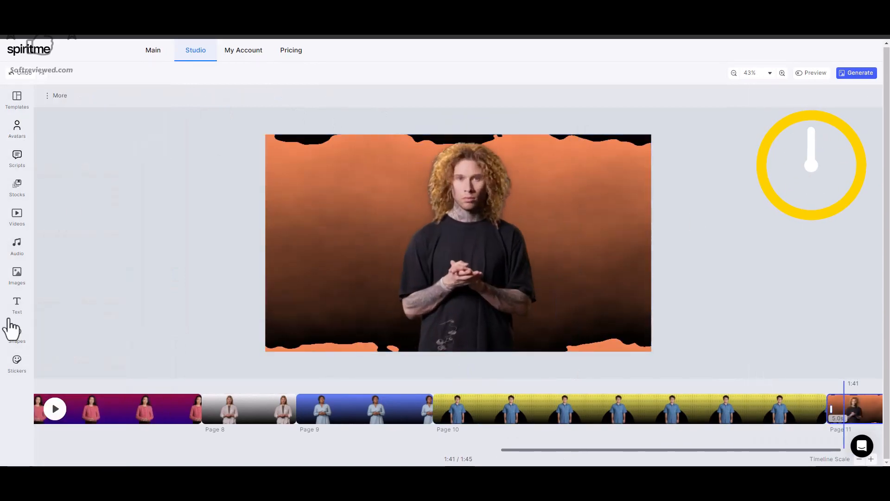
{"action": "left_click", "coordinate": [16, 158]}
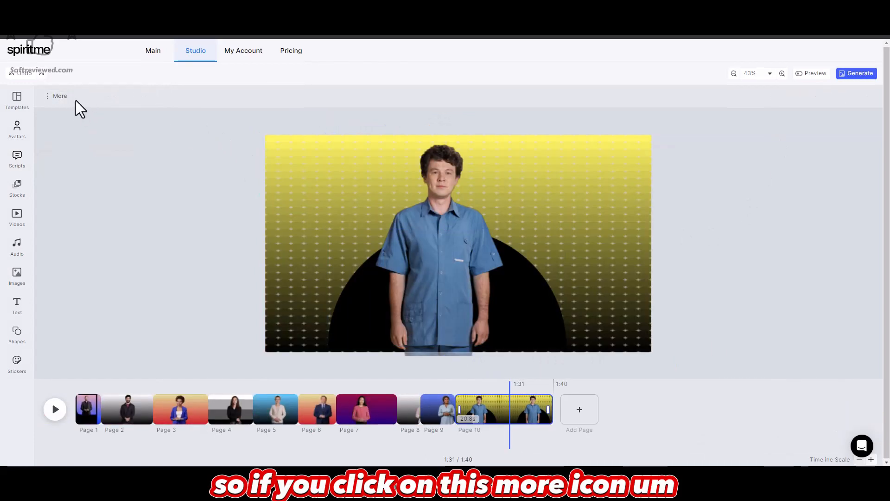
{"action": "left_click", "coordinate": [59, 96]}
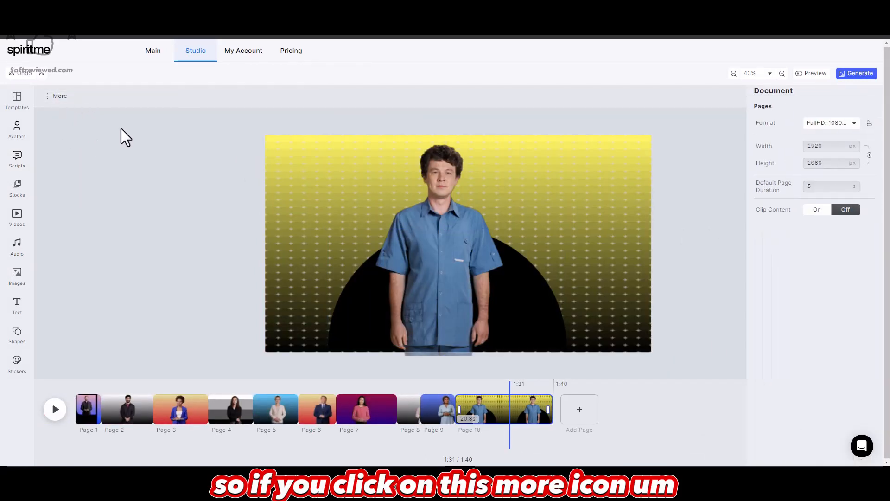
{"action": "left_click", "coordinate": [831, 122]}
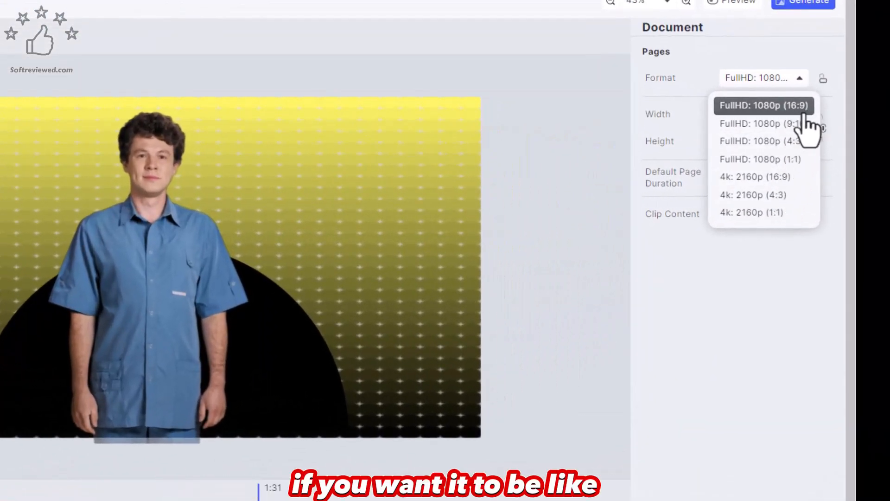
{"action": "mouse_move", "coordinate": [772, 113]}
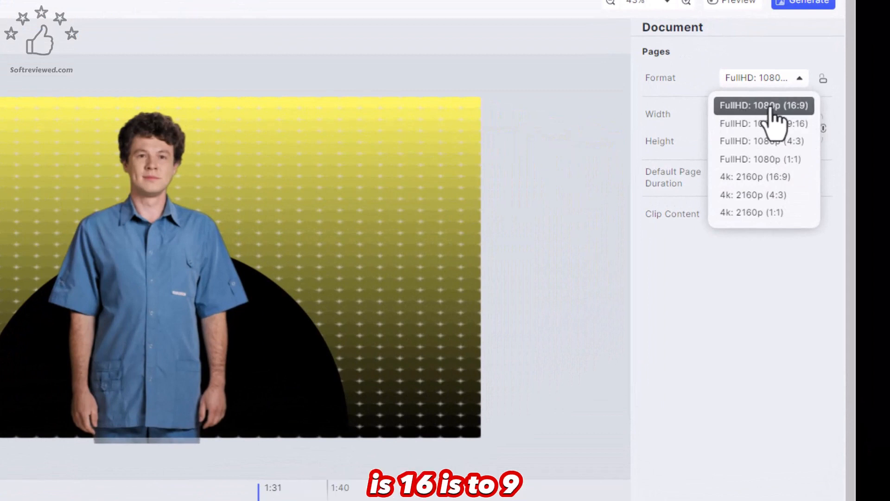
{"action": "mouse_move", "coordinate": [818, 134]}
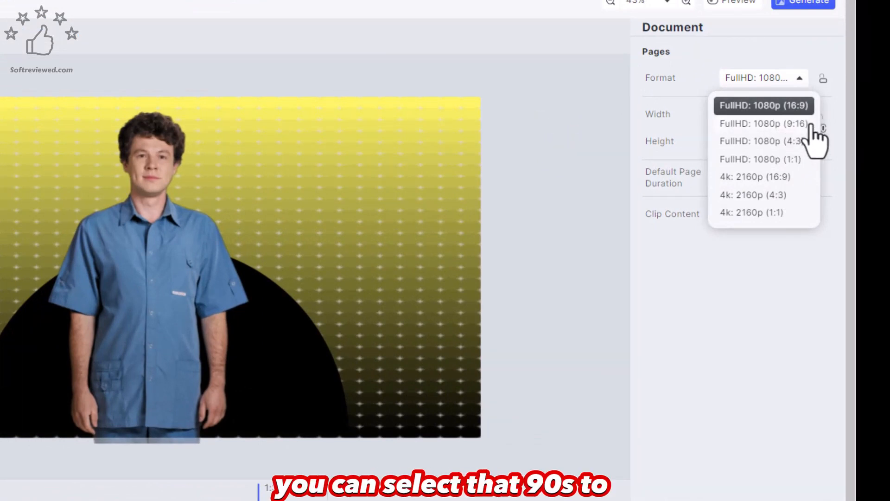
{"action": "mouse_move", "coordinate": [795, 145]}
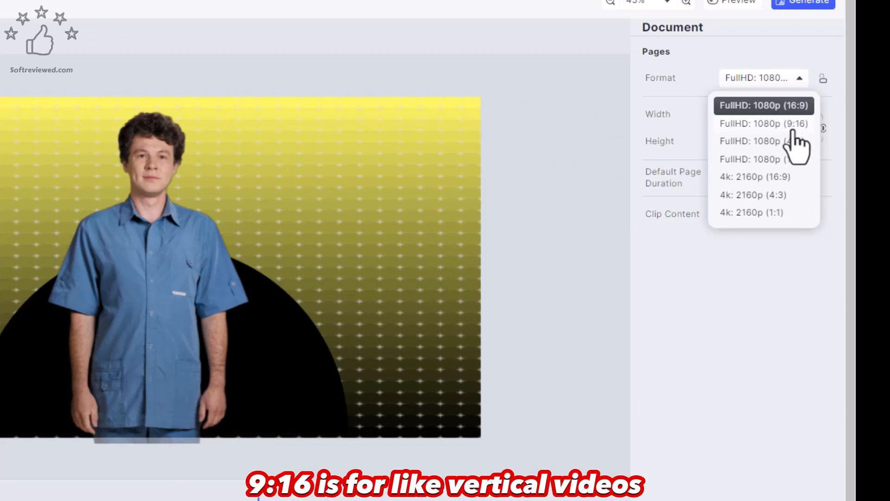
{"action": "mouse_move", "coordinate": [786, 136]}
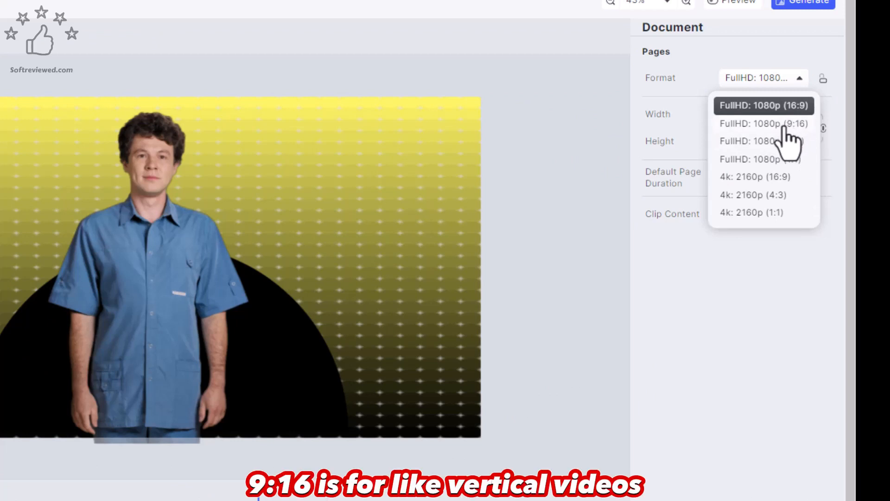
{"action": "mouse_move", "coordinate": [746, 162]}
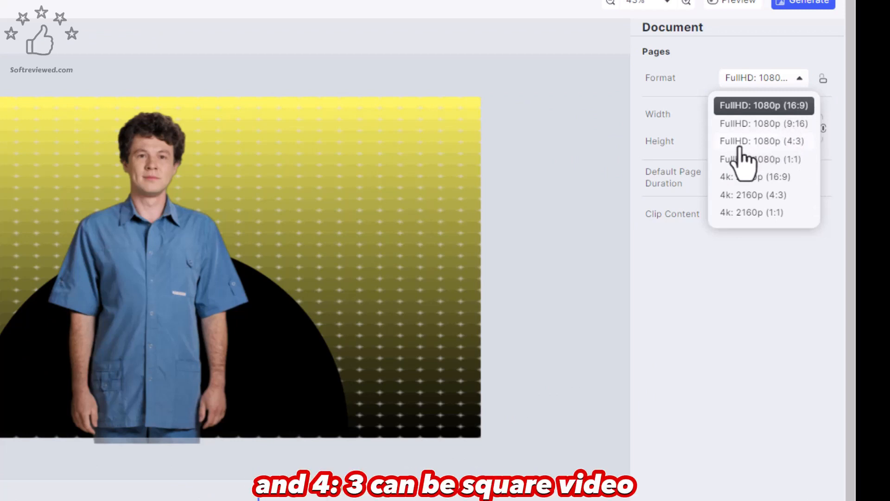
{"action": "mouse_move", "coordinate": [761, 165]}
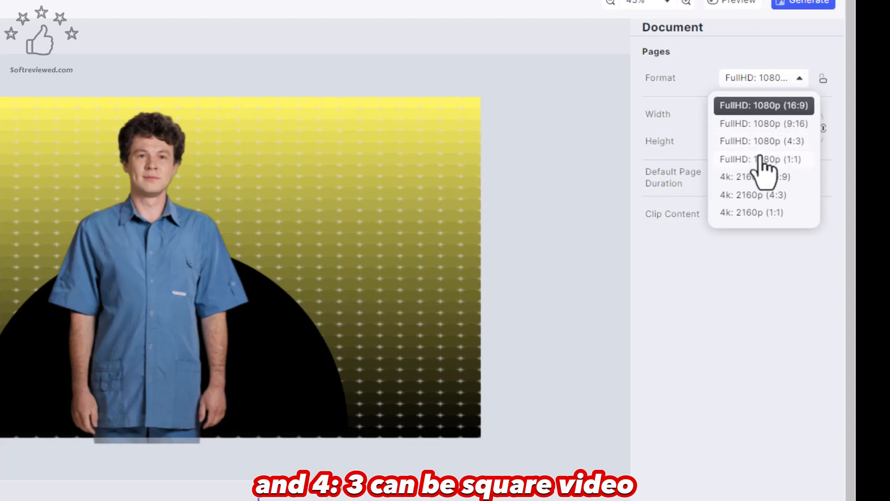
{"action": "mouse_move", "coordinate": [741, 153]}
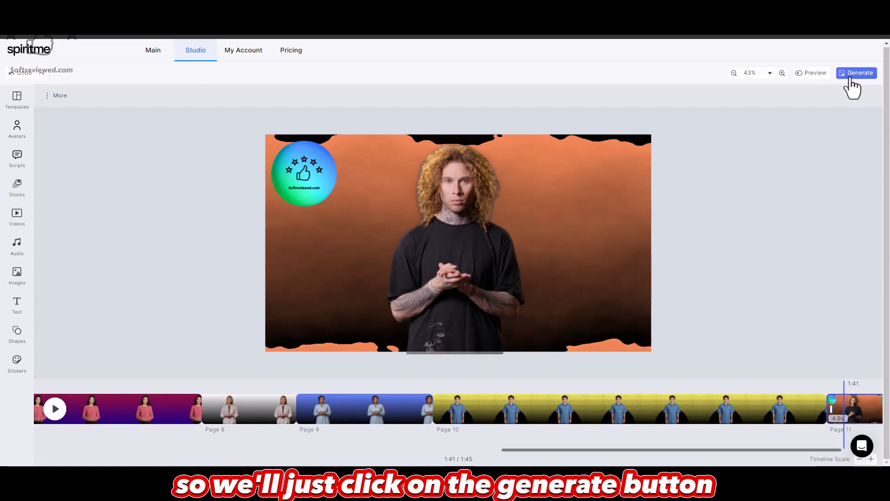
- Delete the extra eleventh page and generate the ten-page, 1:40 video
{"action": "left_click", "coordinate": [858, 72]}
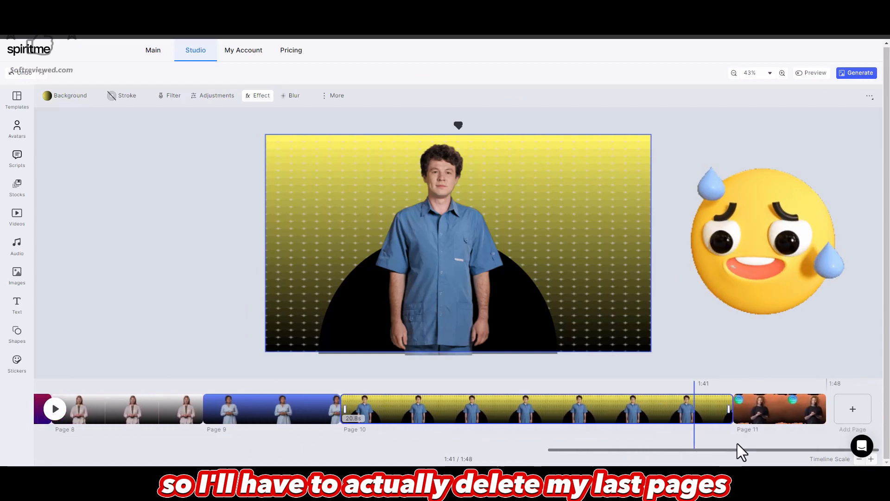
{"action": "left_click", "coordinate": [781, 408]}
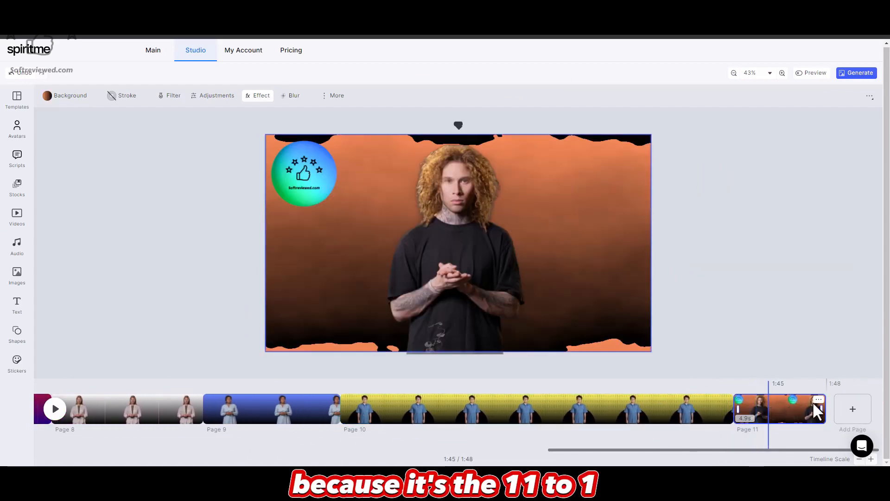
{"action": "left_click", "coordinate": [818, 399]}
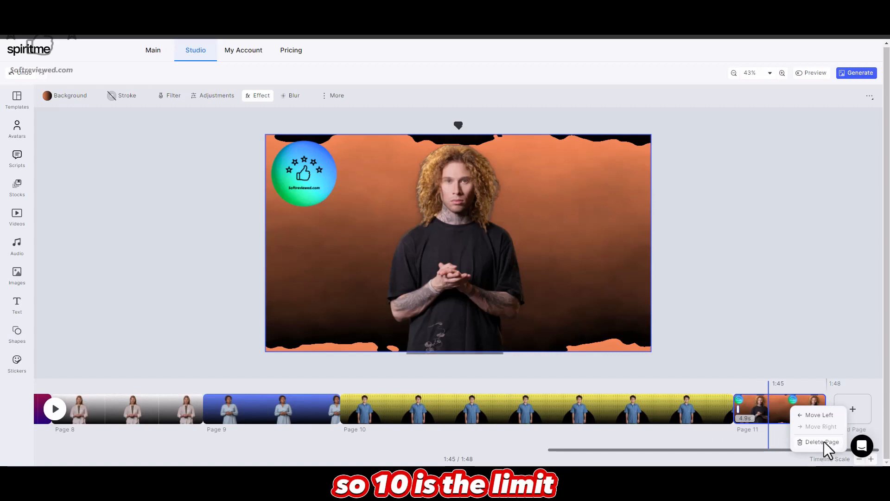
{"action": "left_click", "coordinate": [821, 442]}
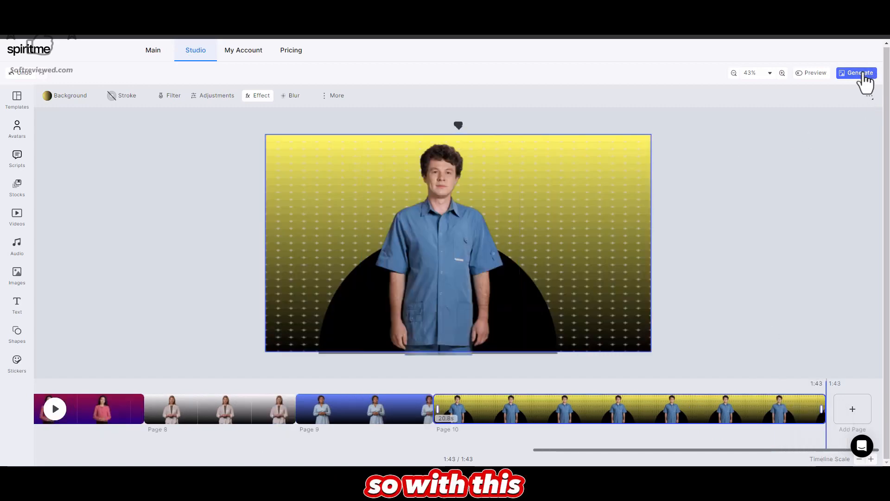
{"action": "left_click", "coordinate": [857, 72]}
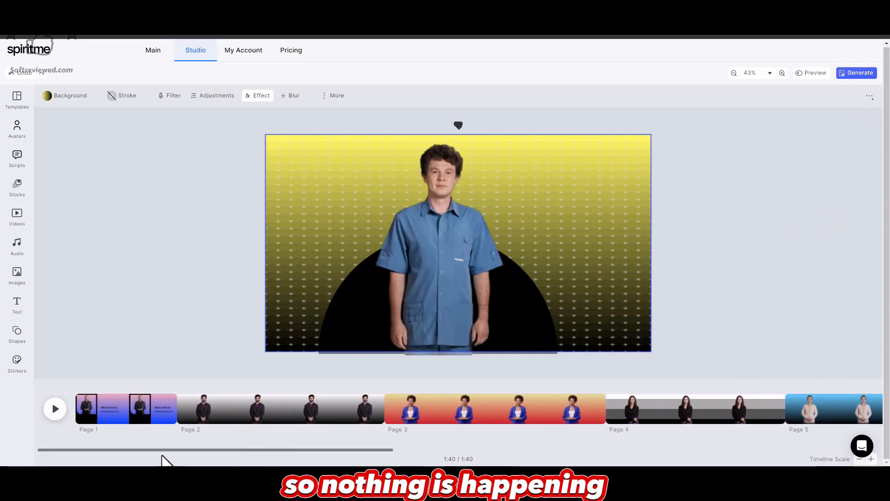
- Return to the Main page listing the new video as generating, dismissing the Save As window
{"action": "left_click", "coordinate": [153, 50]}
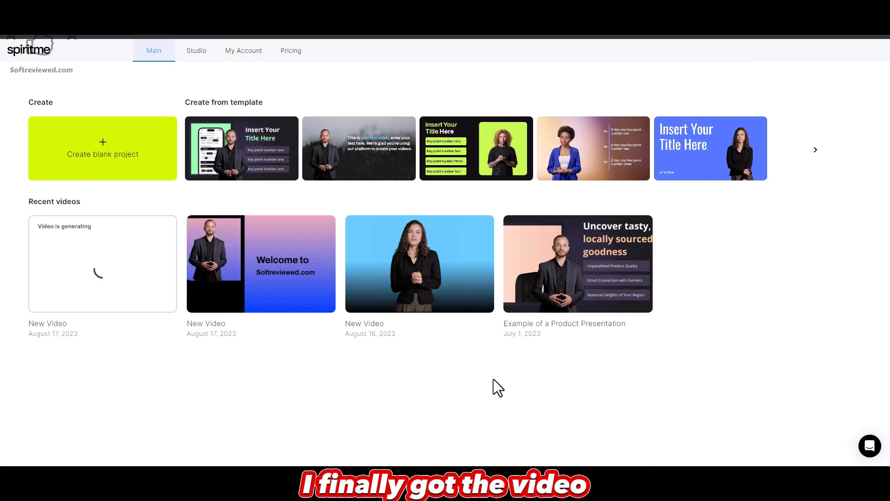
{"action": "mouse_move", "coordinate": [125, 275]}
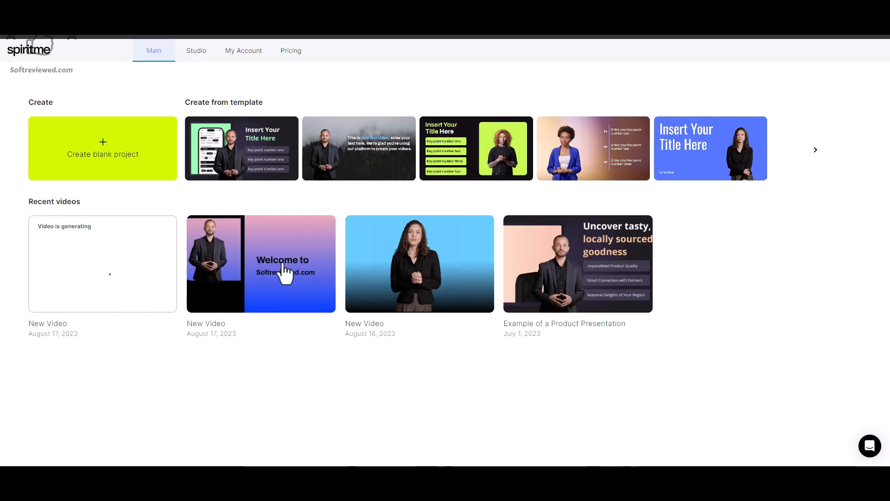
{"action": "mouse_move", "coordinate": [411, 324]}
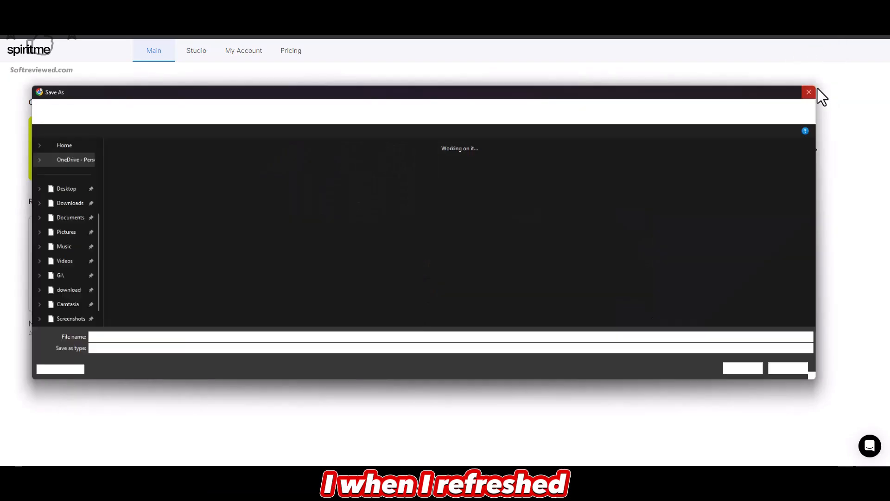
{"action": "left_click", "coordinate": [809, 92]}
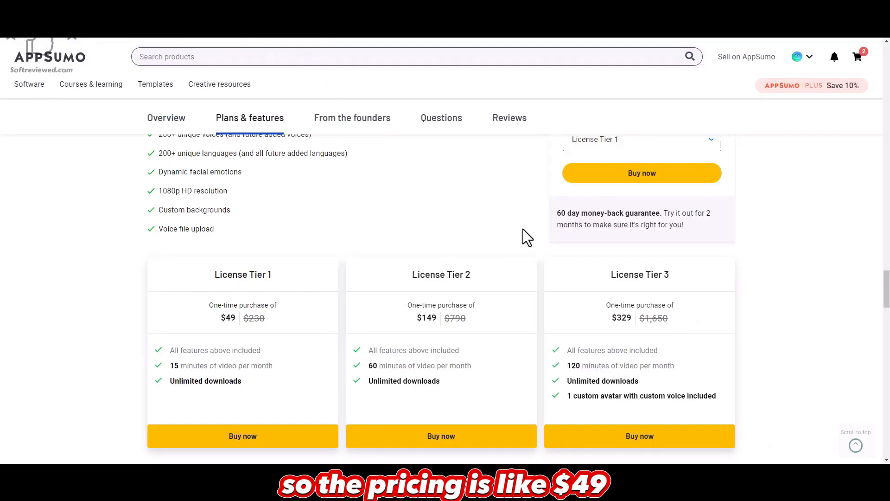
{"action": "scroll", "scroll_direction": "down", "scroll_amount": 3}
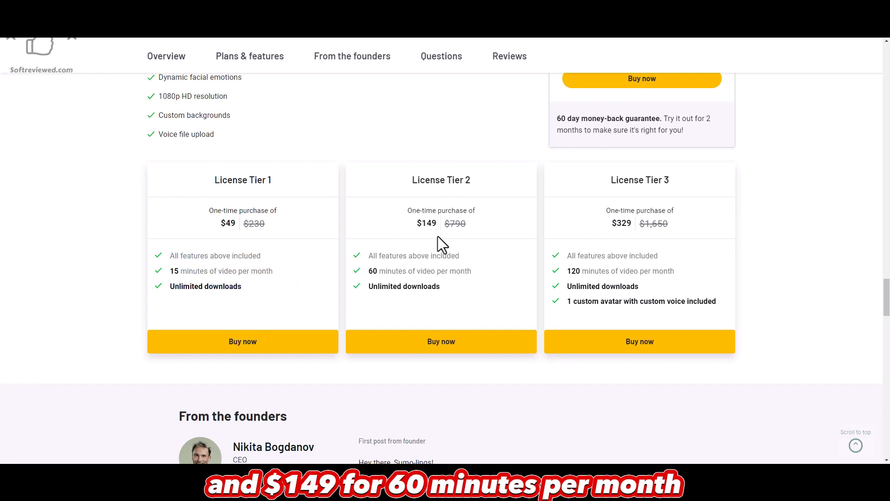
{"action": "mouse_move", "coordinate": [452, 272]}
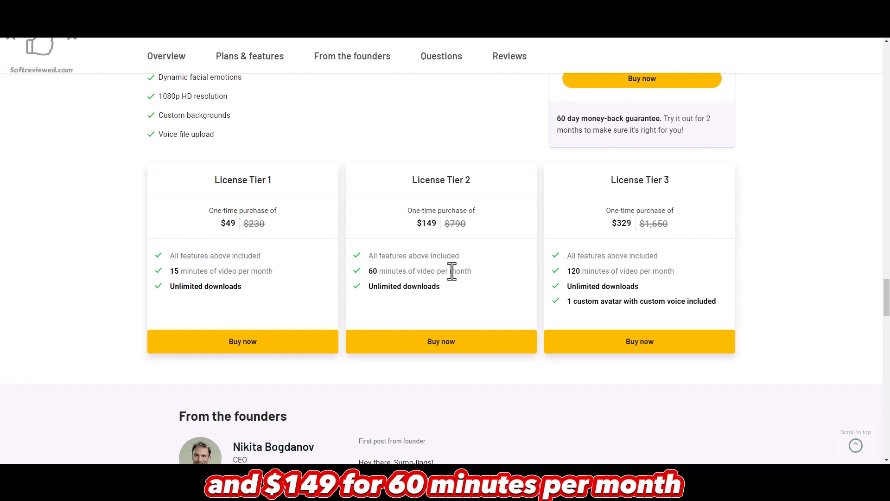
{"action": "mouse_move", "coordinate": [522, 304]}
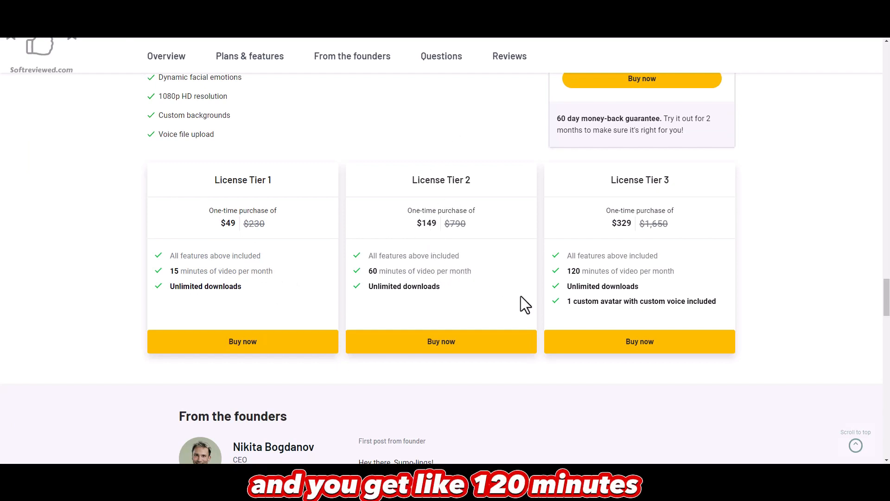
{"action": "mouse_move", "coordinate": [623, 224]}
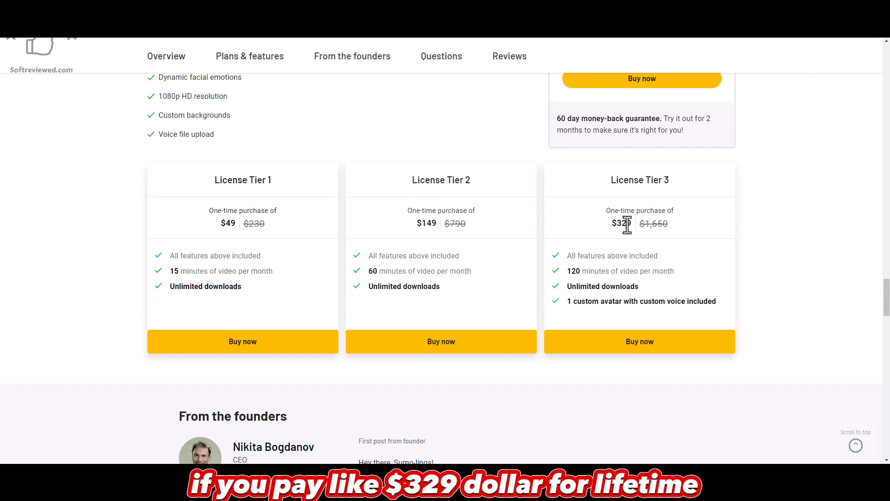